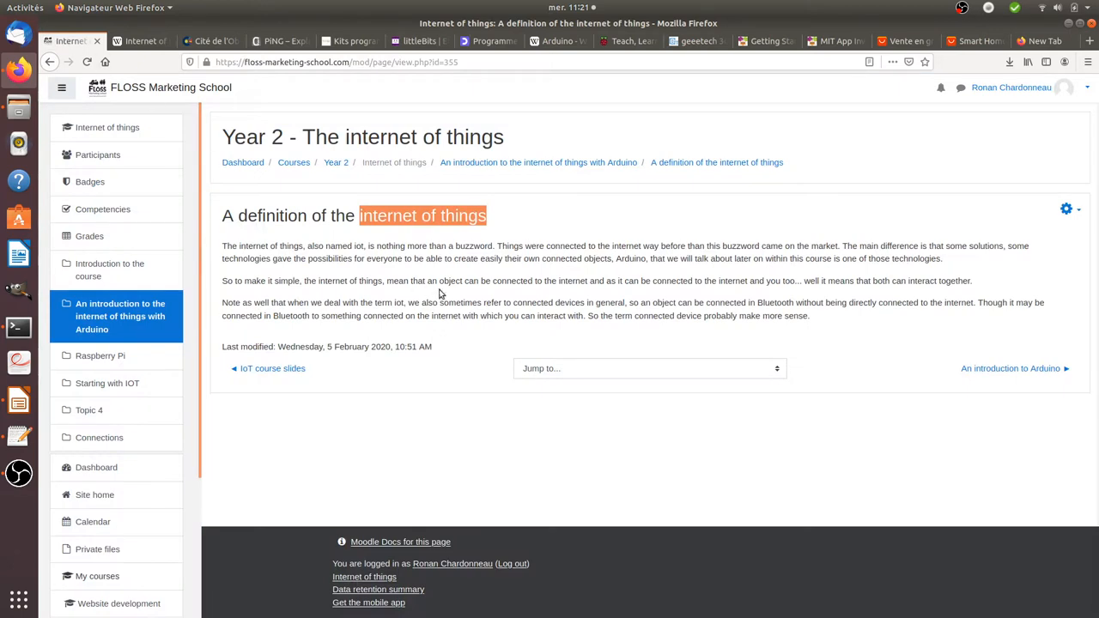
Highlight key words in the IoT definition: Internet, things, buzzword and Bluetooth
left_click(454, 245)
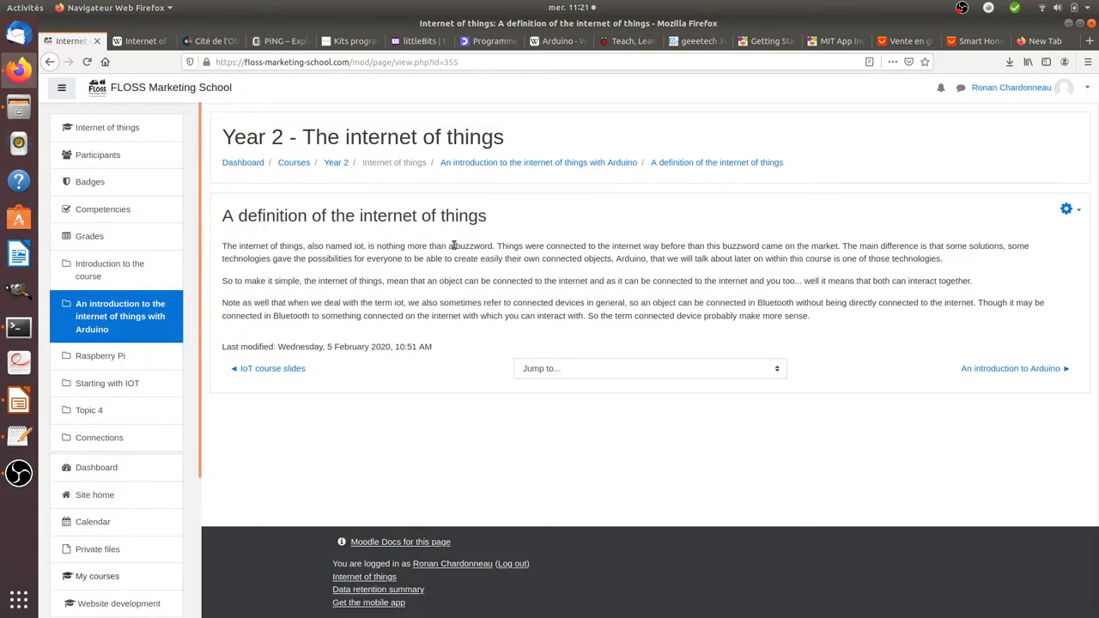
double_click(471, 246)
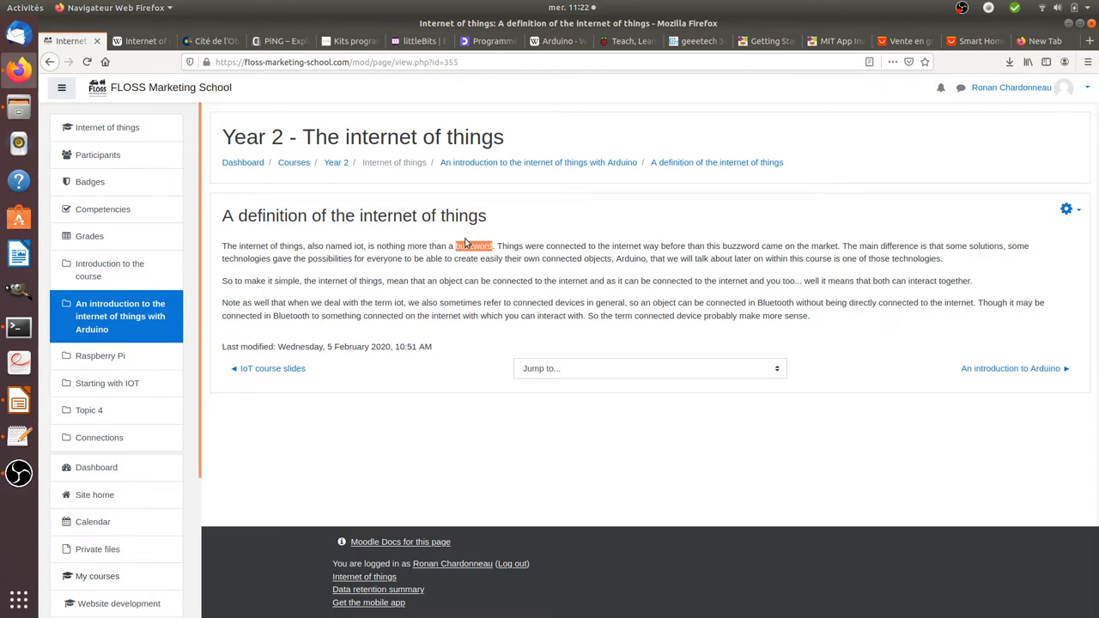
left_click(471, 247)
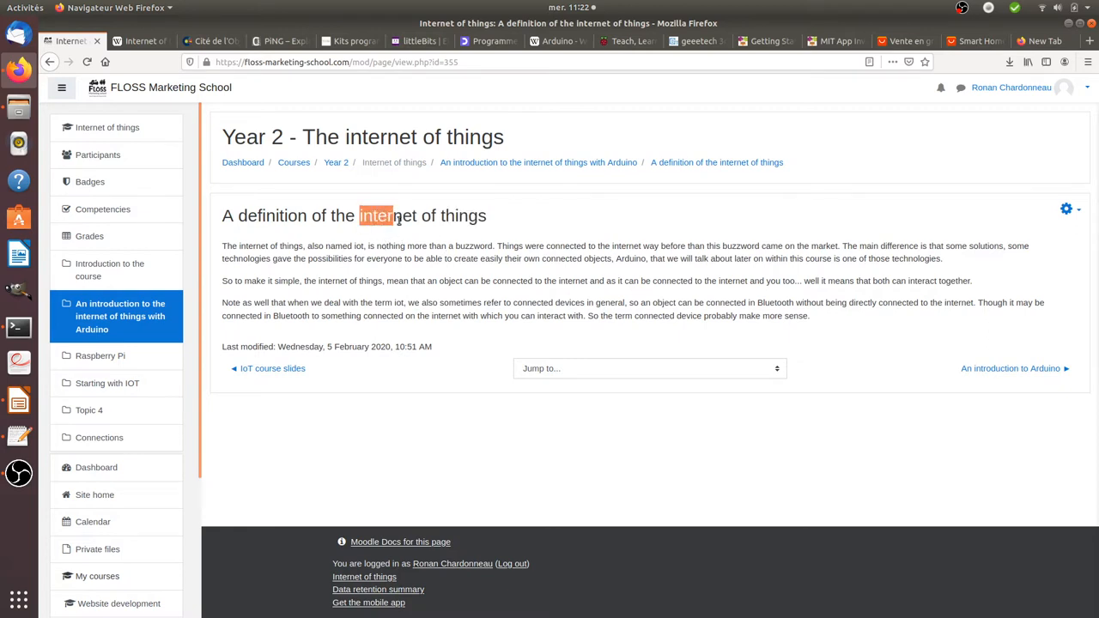
double_click(388, 216)
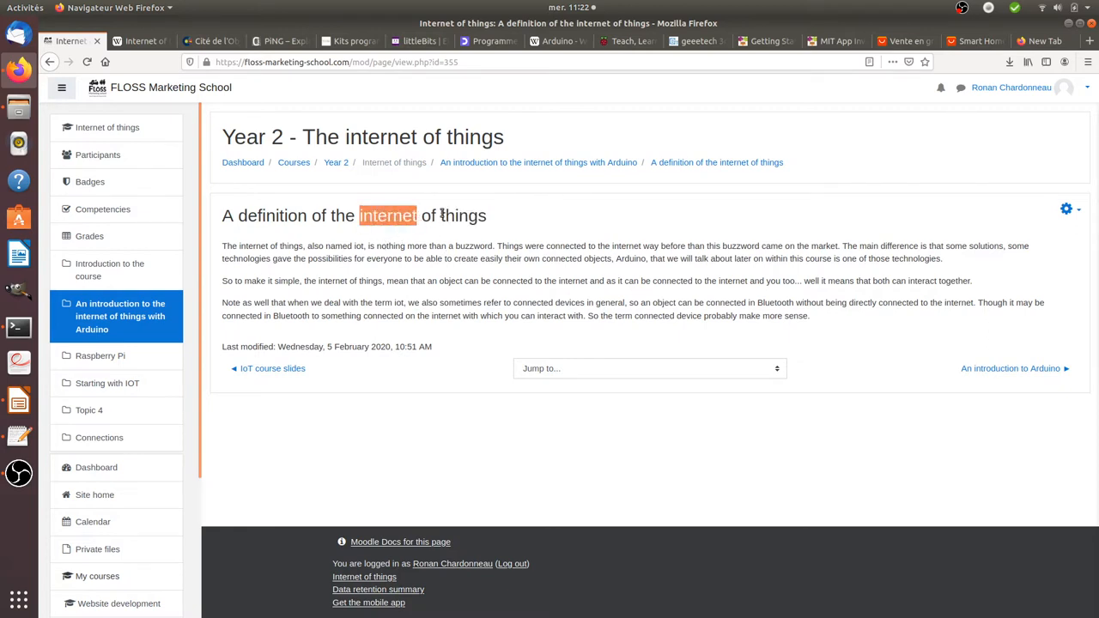
double_click(463, 217)
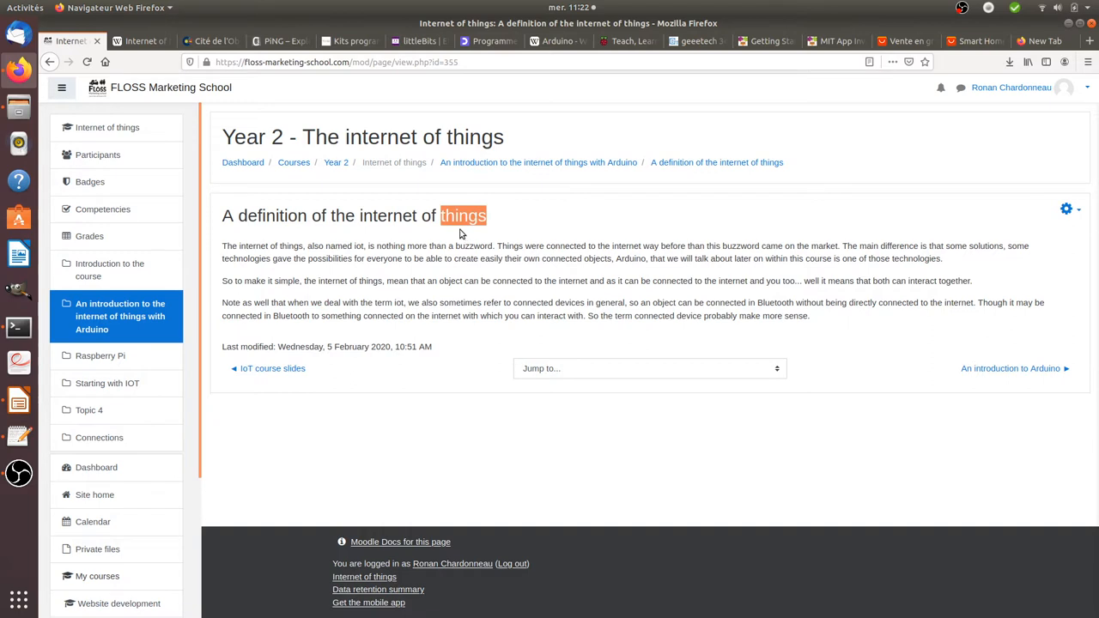
mouse_move(450, 221)
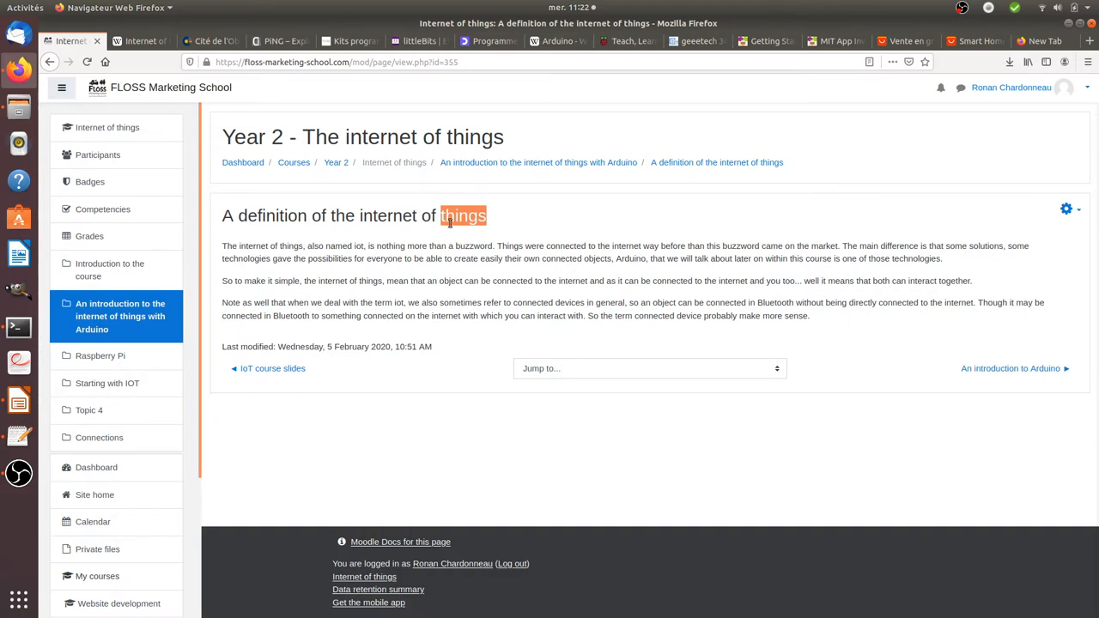
mouse_move(436, 225)
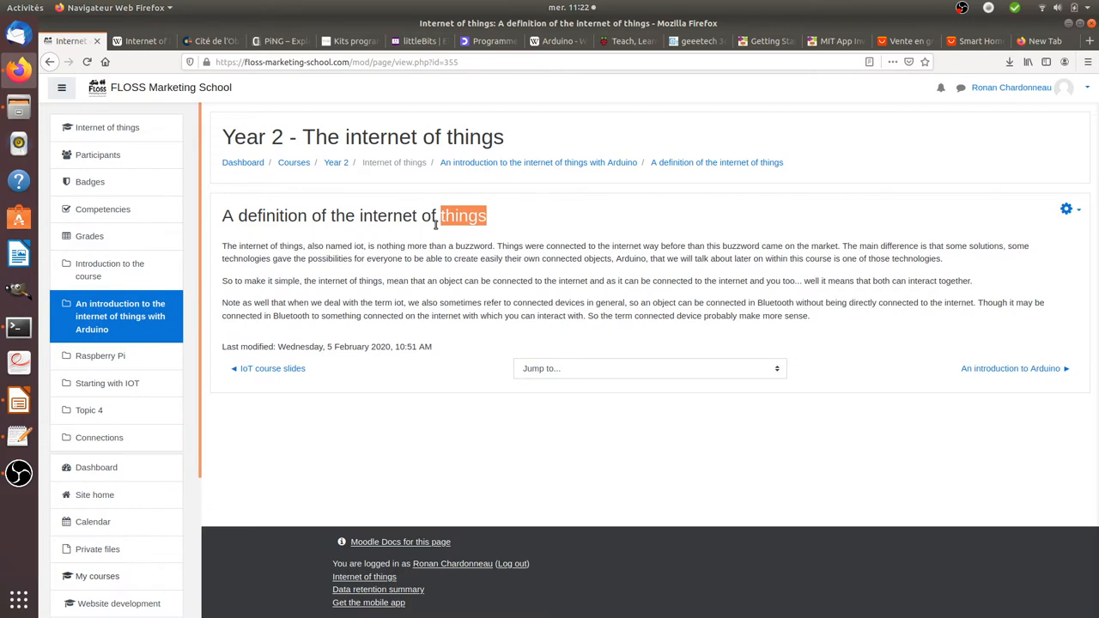
mouse_move(439, 240)
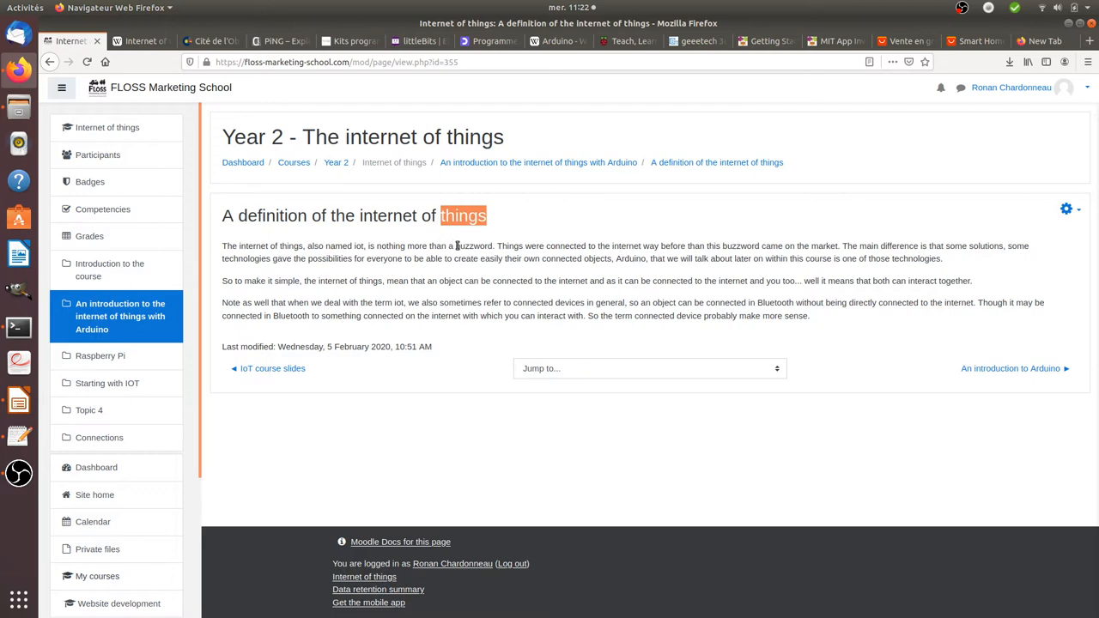
double_click(467, 246)
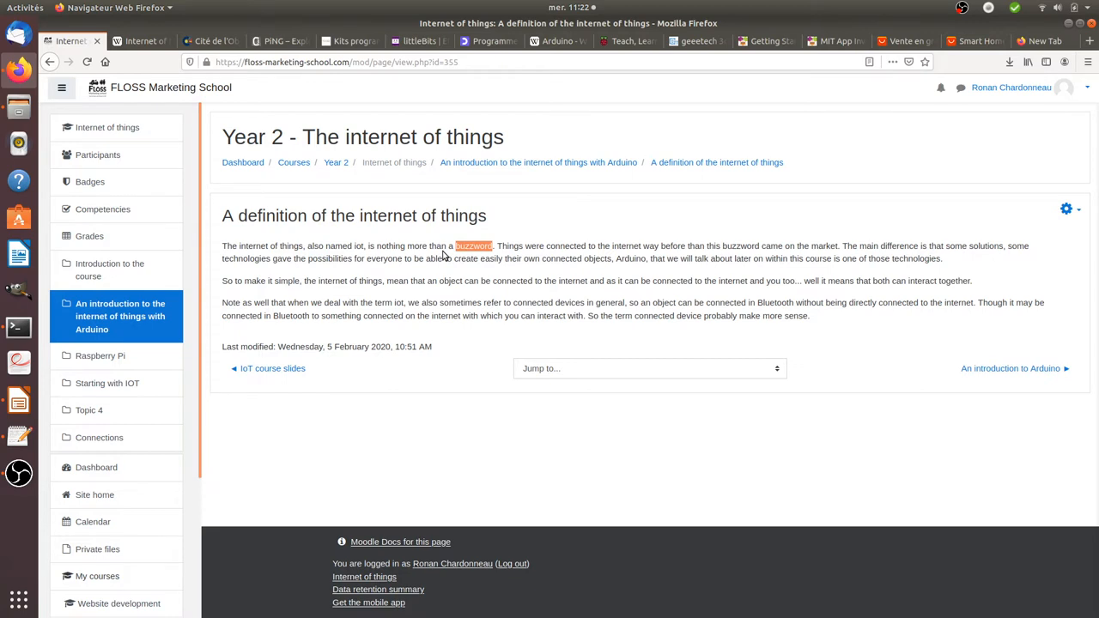
mouse_move(492, 282)
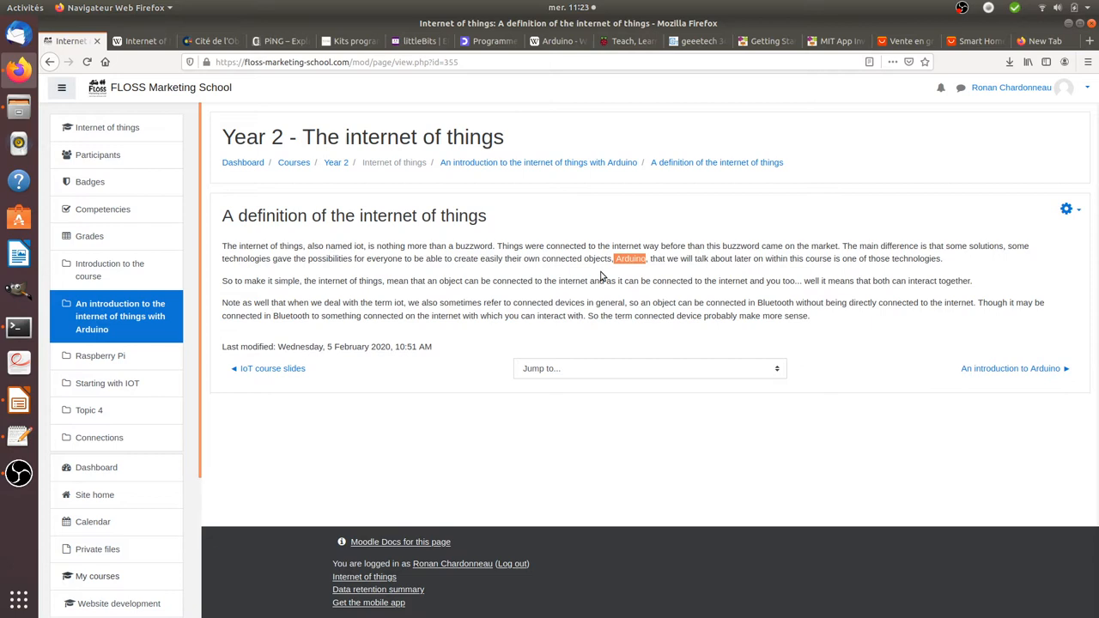
mouse_move(612, 258)
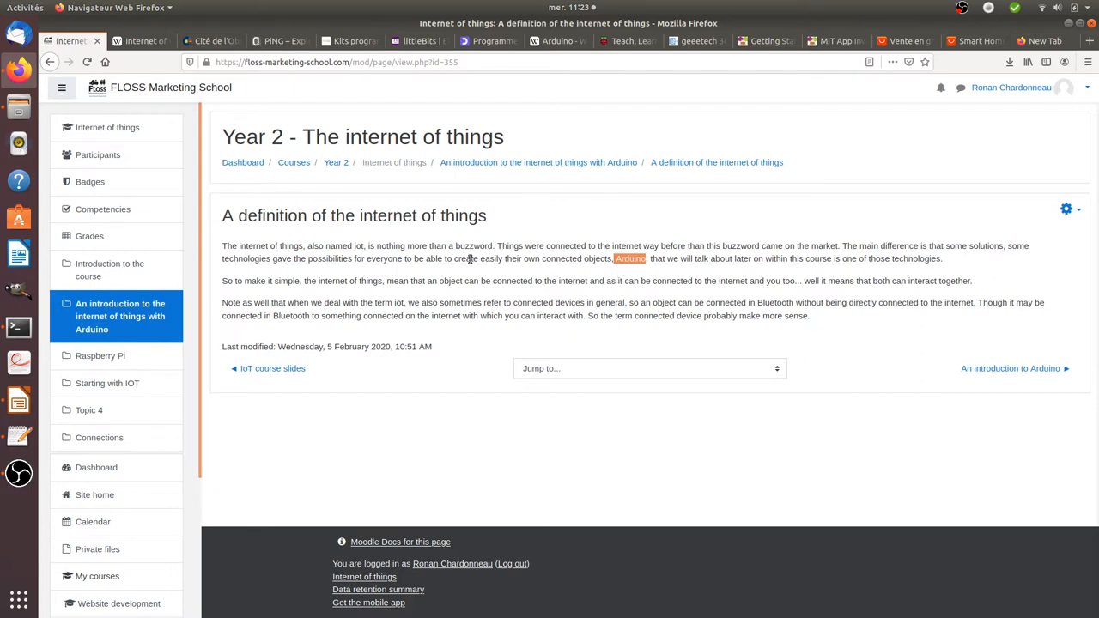
double_click(474, 247)
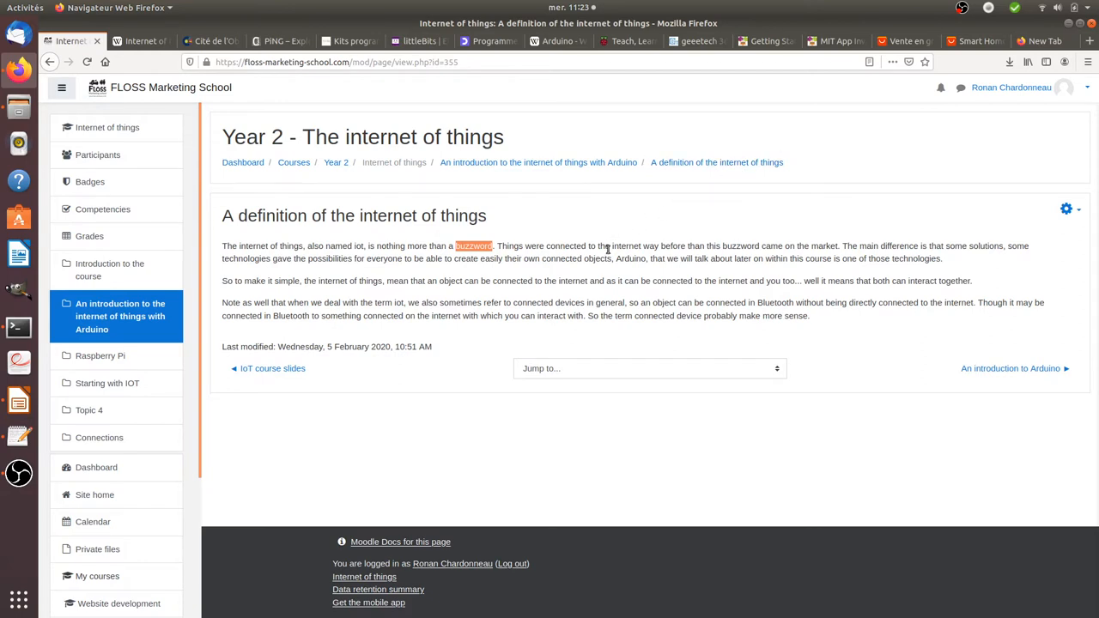
mouse_move(683, 237)
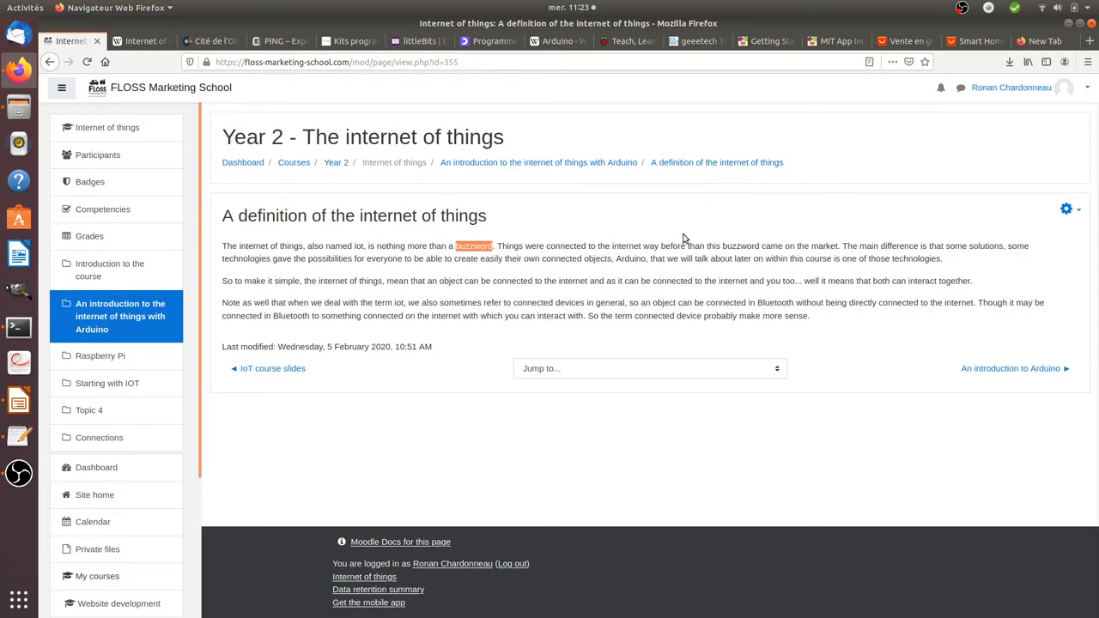
mouse_move(413, 244)
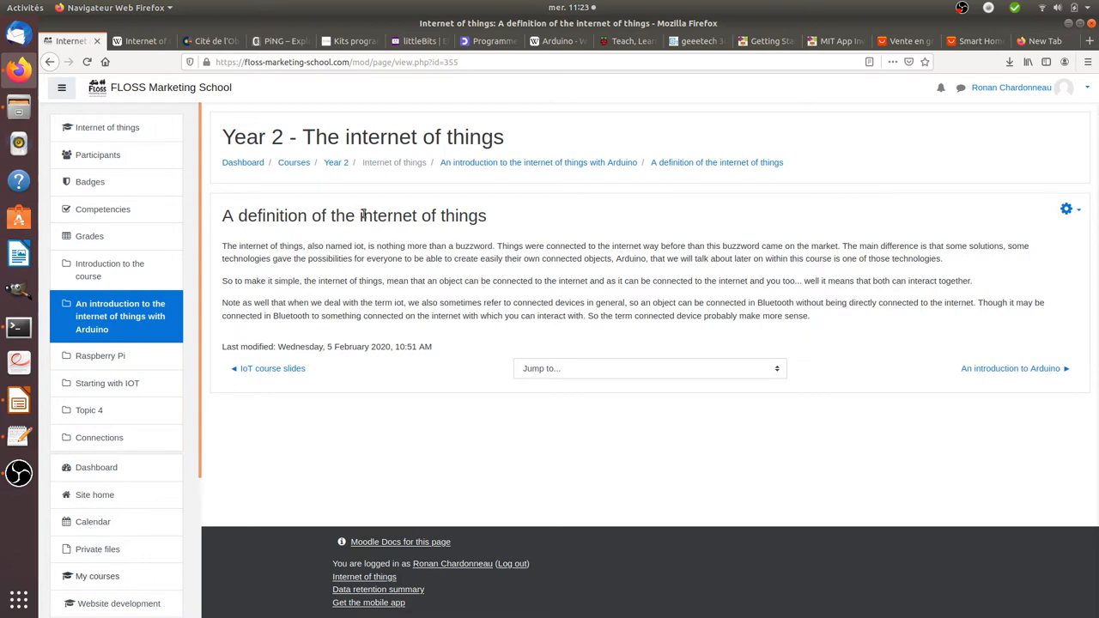
double_click(422, 216)
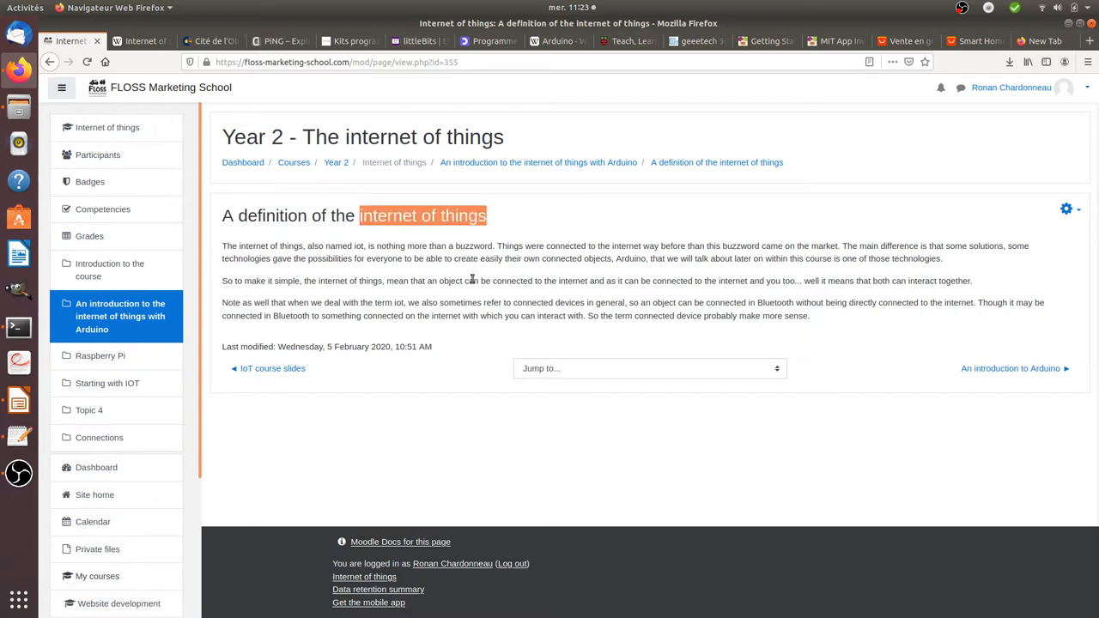
mouse_move(685, 316)
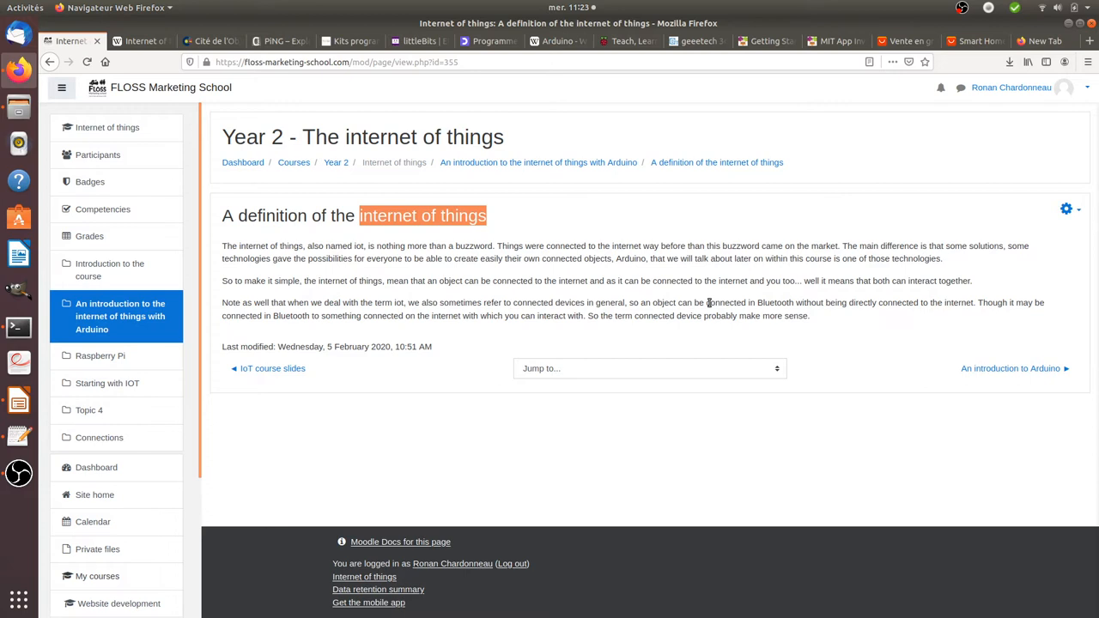
double_click(725, 302)
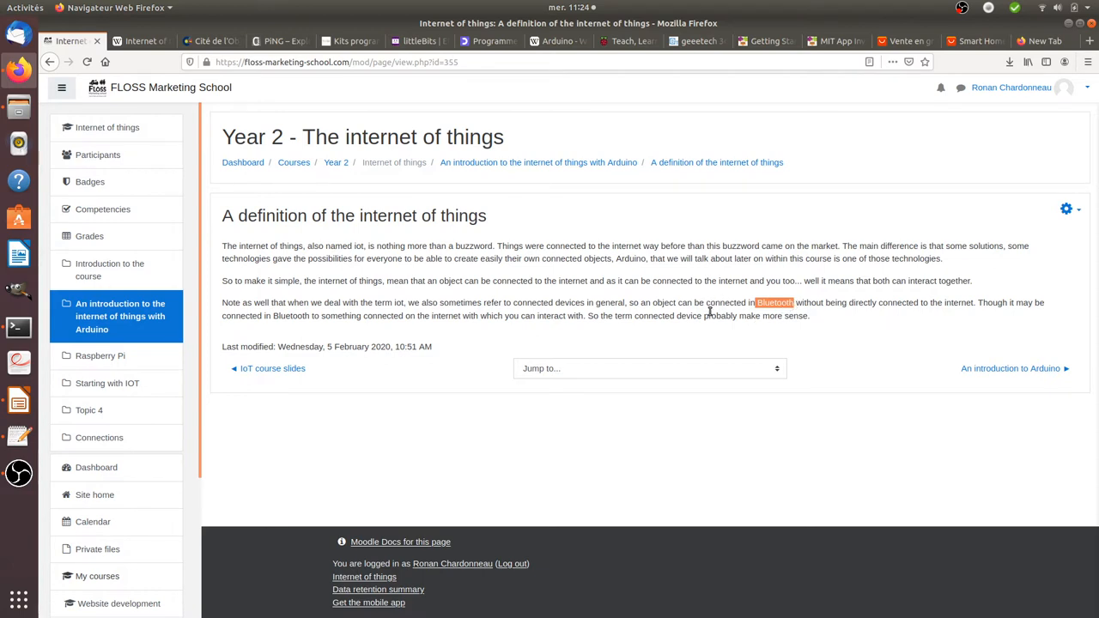
mouse_move(712, 316)
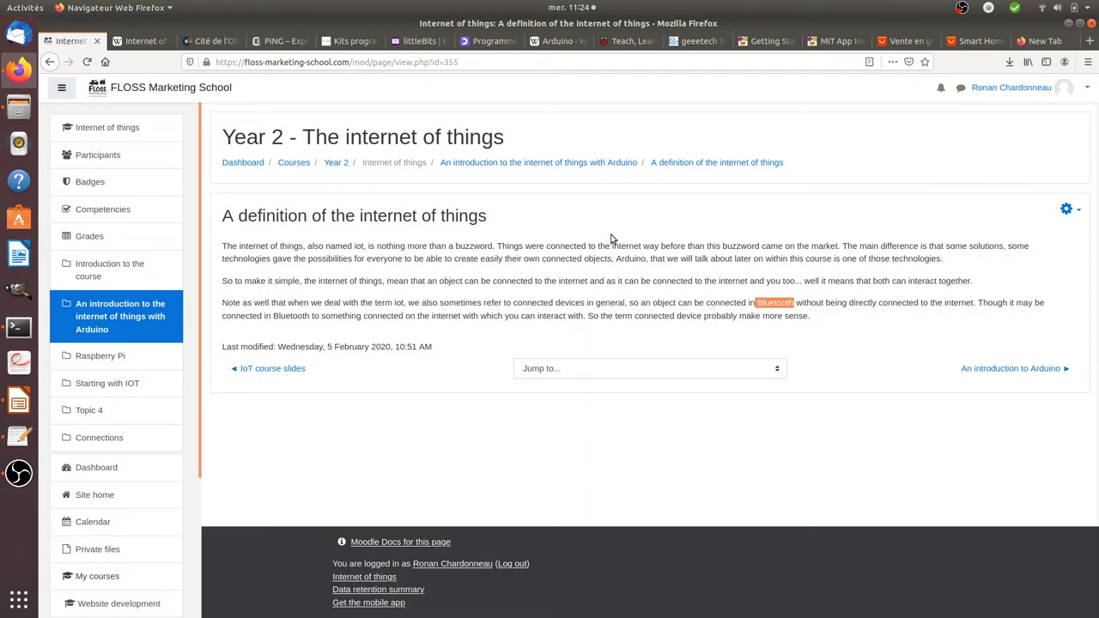
mouse_move(412, 246)
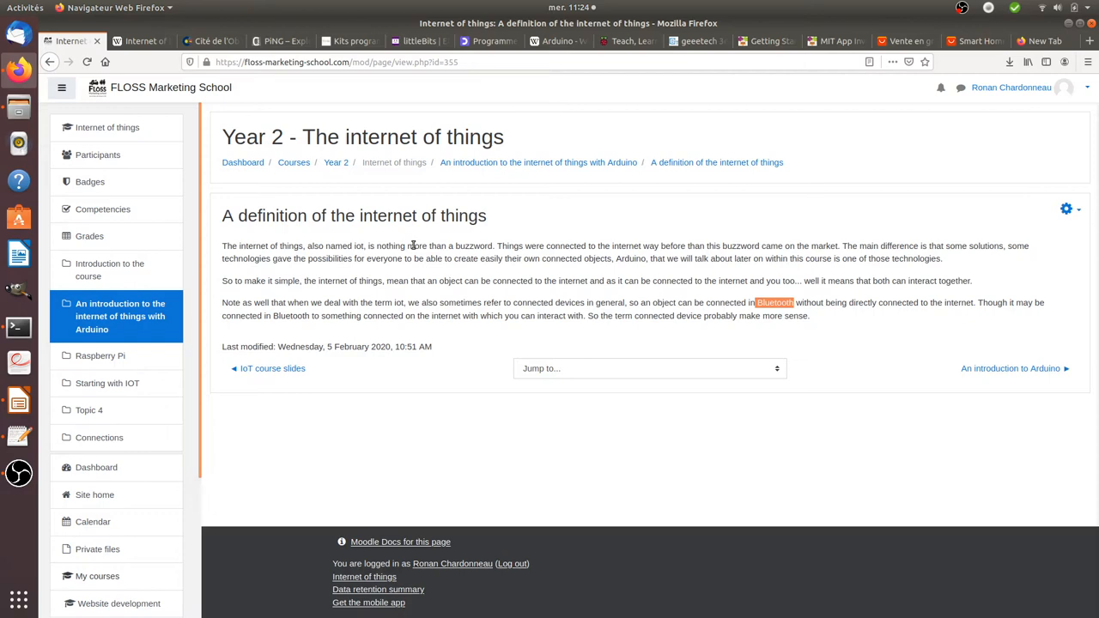
mouse_move(278, 112)
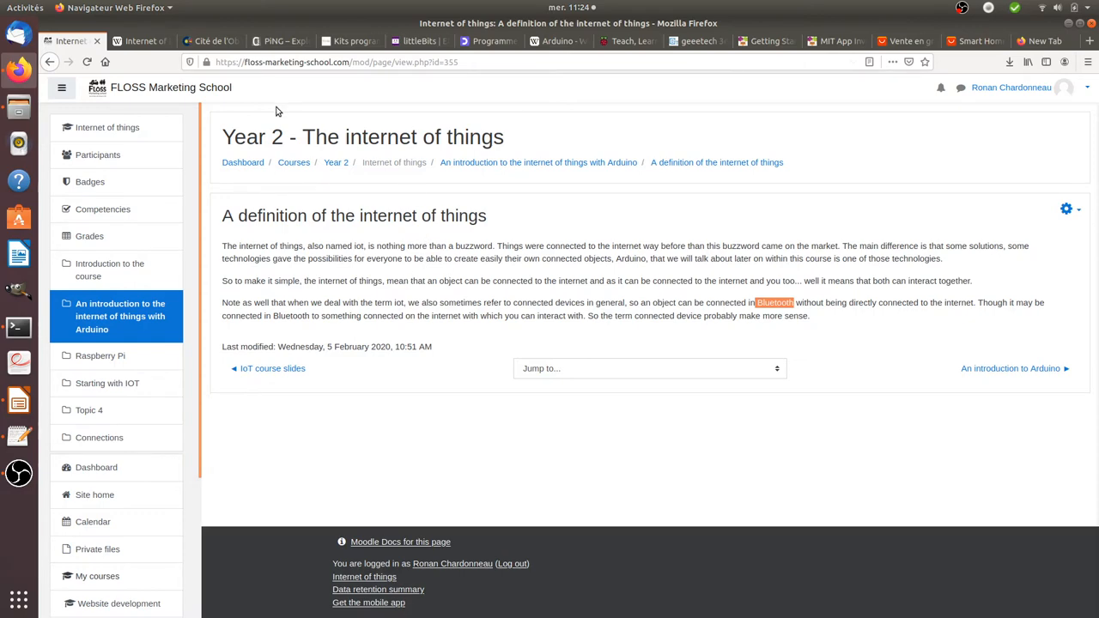
Visit the Cité de l'Objet Connecté homepage, then move to the PING fablab agenda
left_click(210, 41)
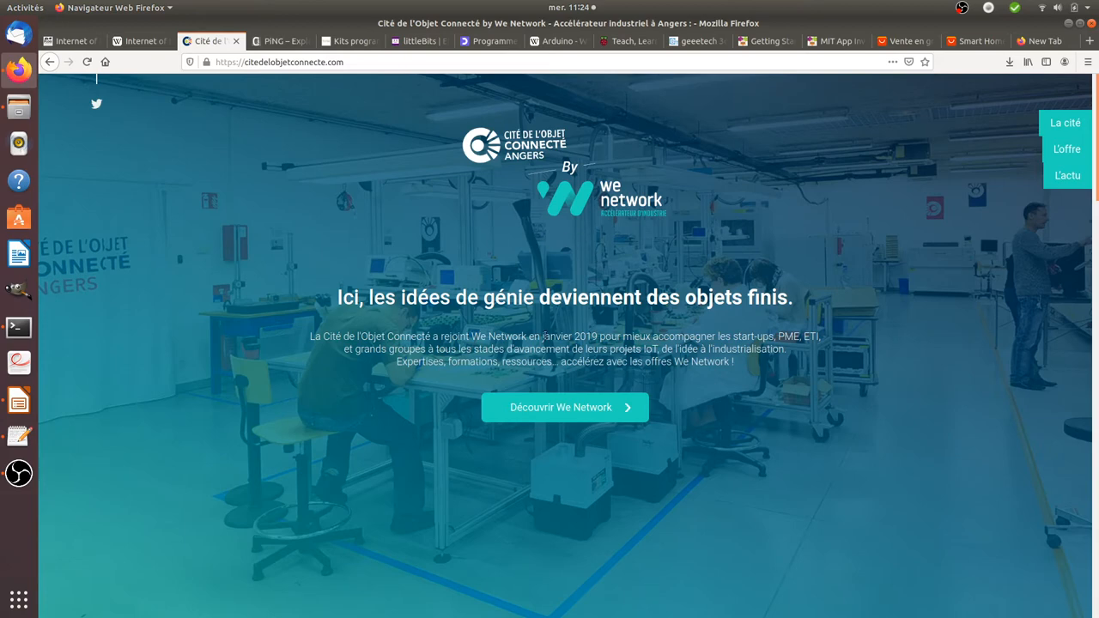
mouse_move(572, 127)
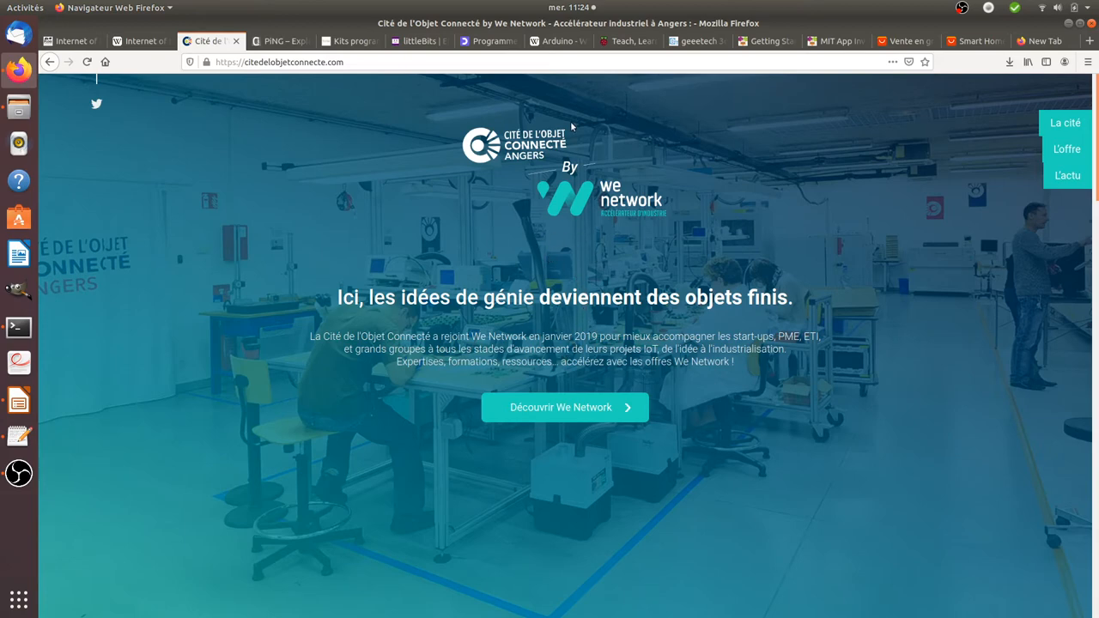
mouse_move(581, 281)
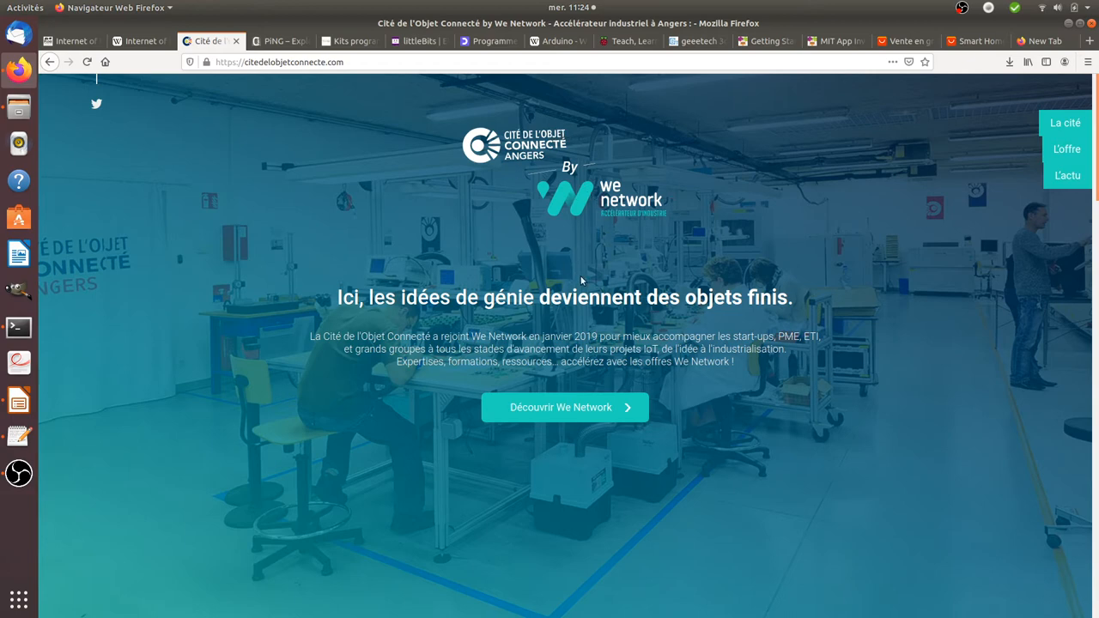
mouse_move(536, 153)
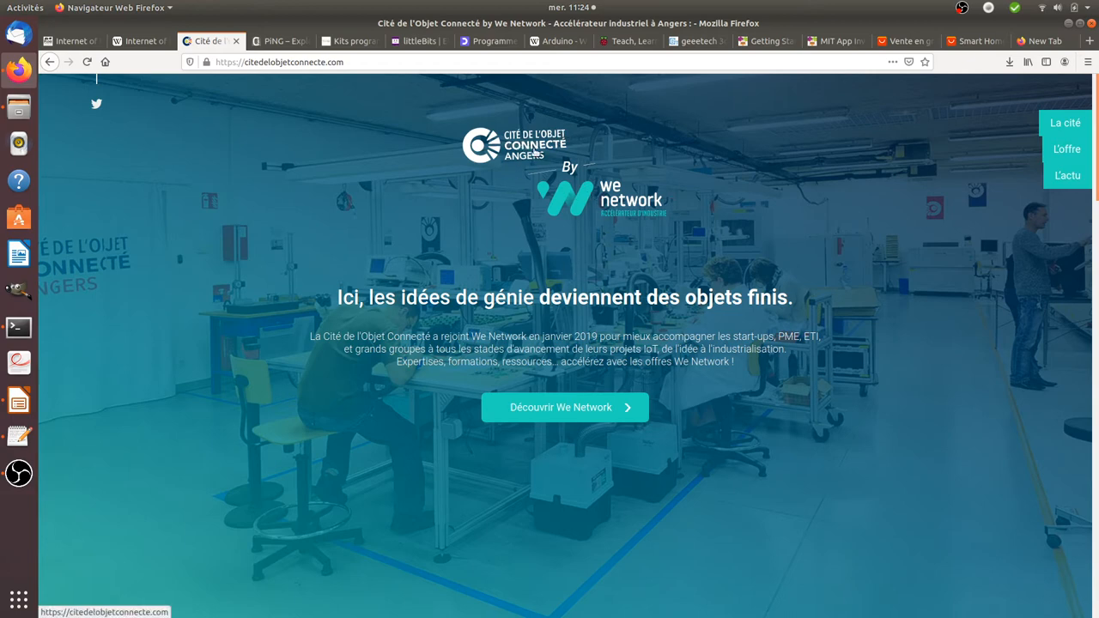
mouse_move(567, 364)
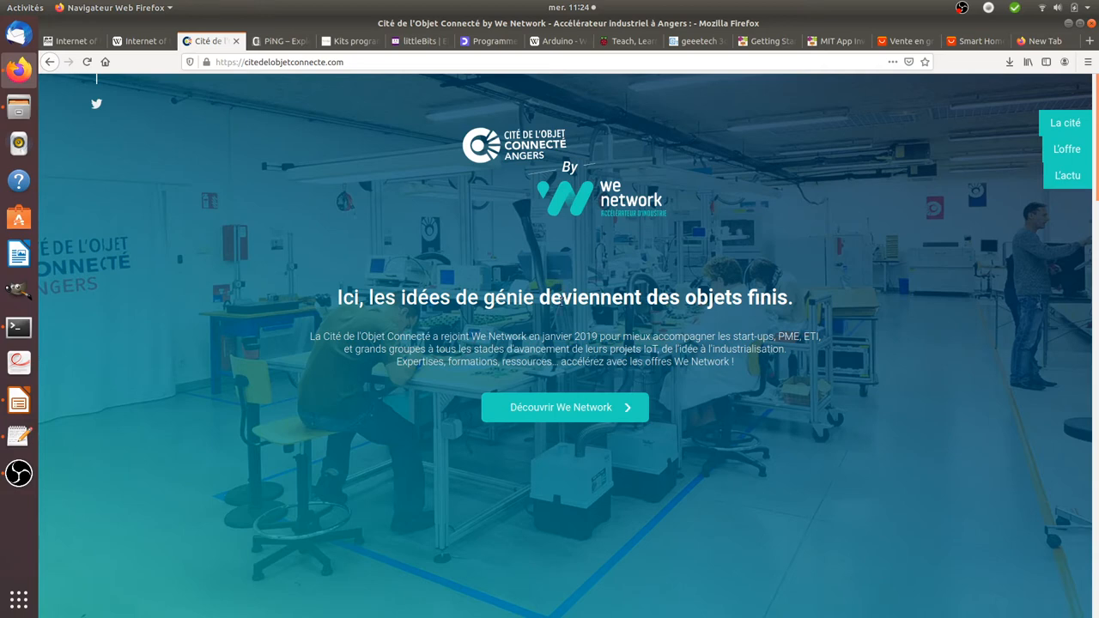
mouse_move(686, 247)
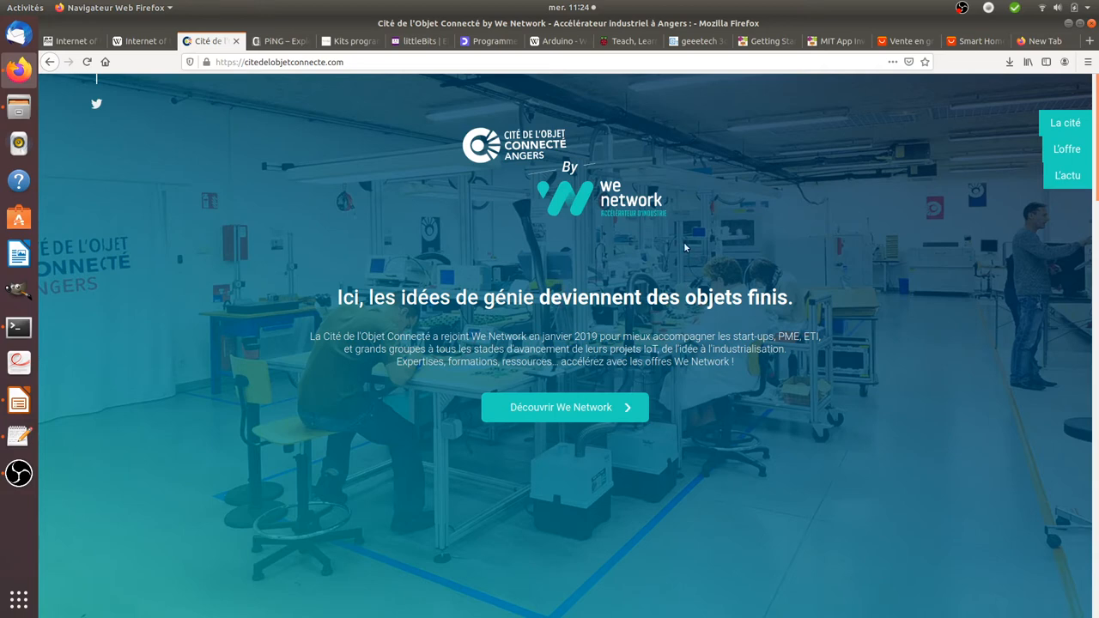
mouse_move(678, 311)
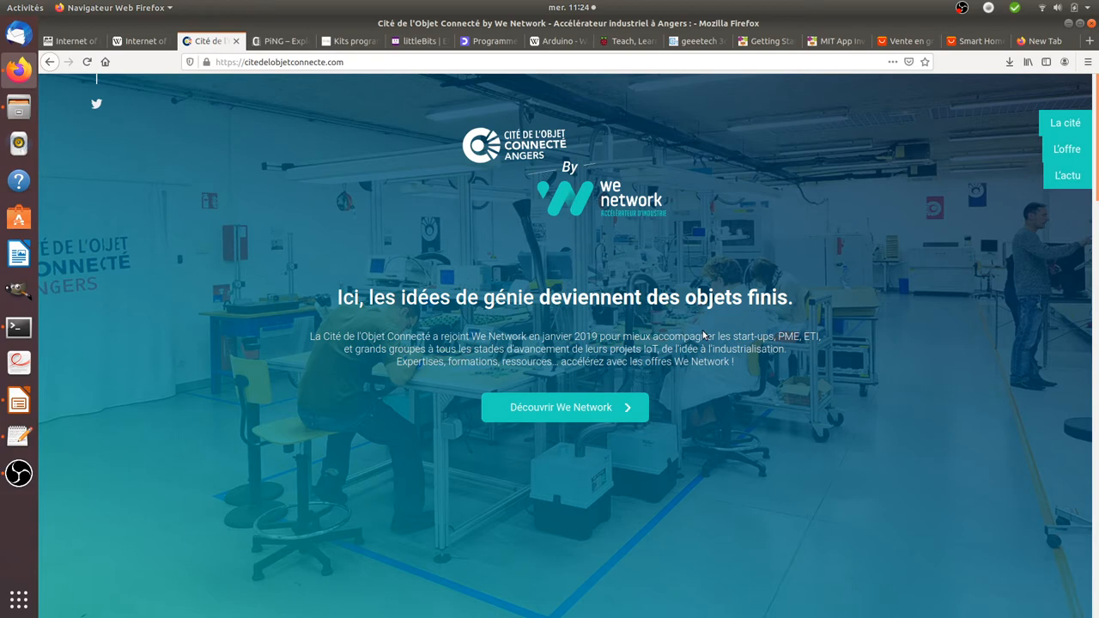
mouse_move(647, 395)
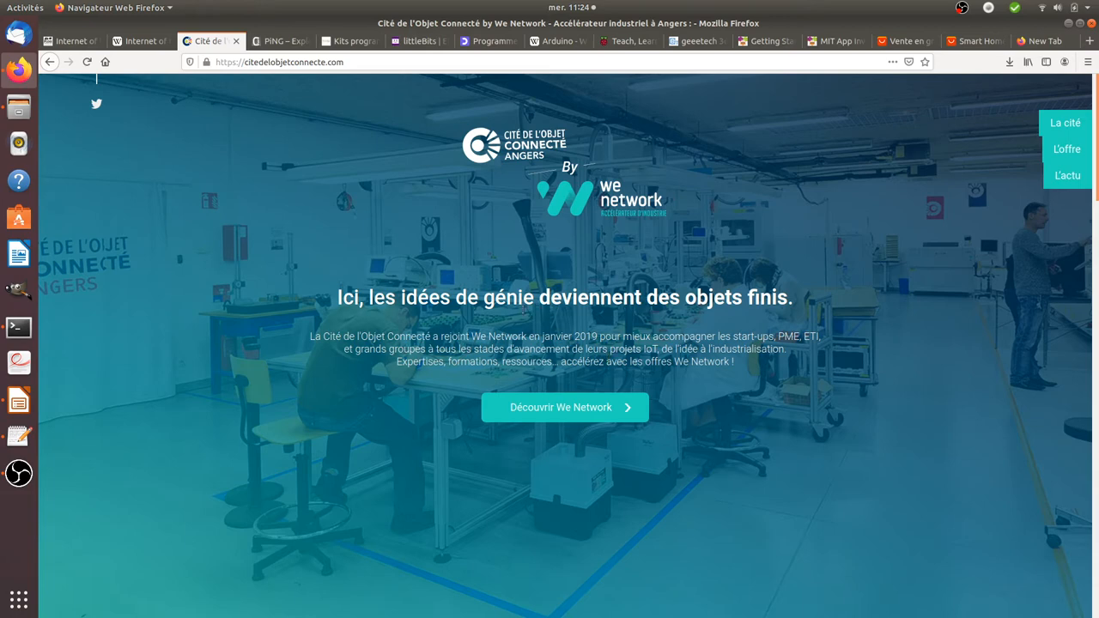
mouse_move(453, 323)
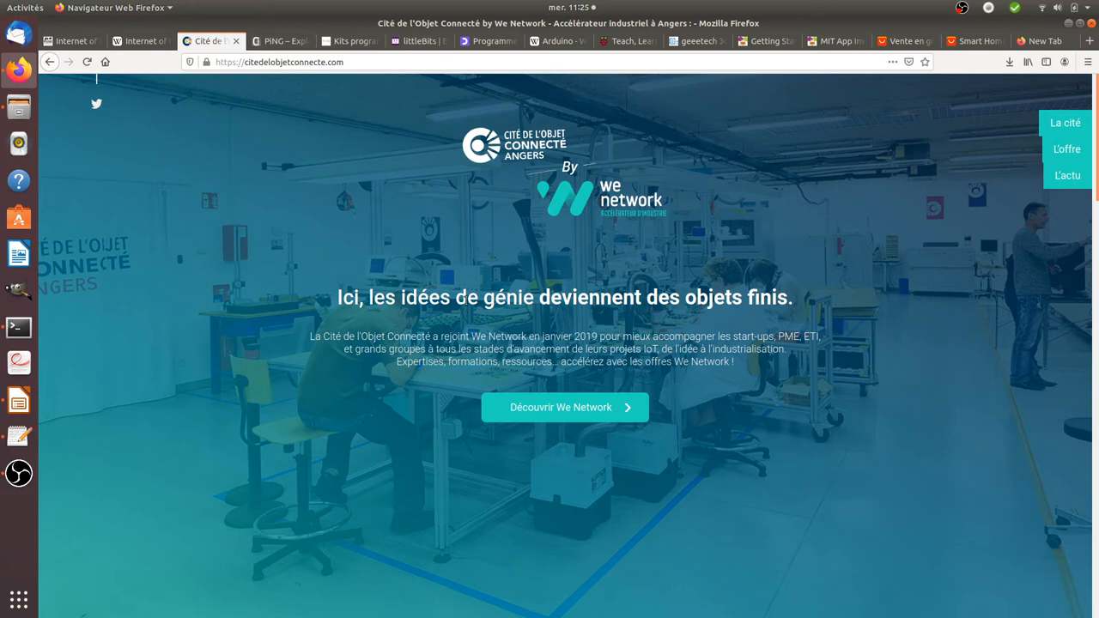
mouse_move(494, 285)
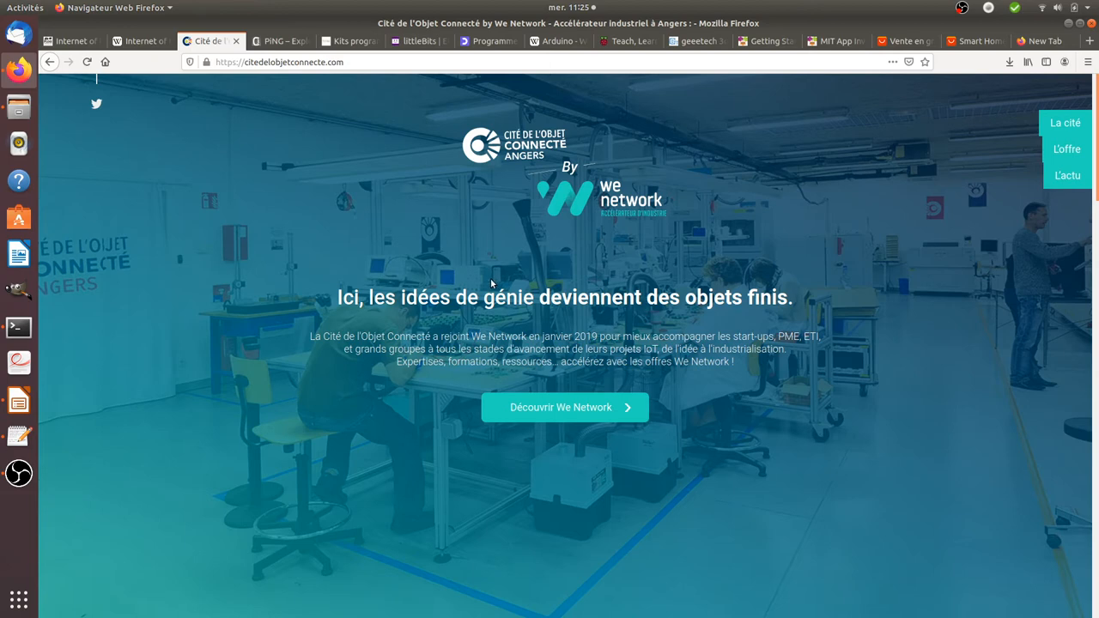
mouse_move(498, 290)
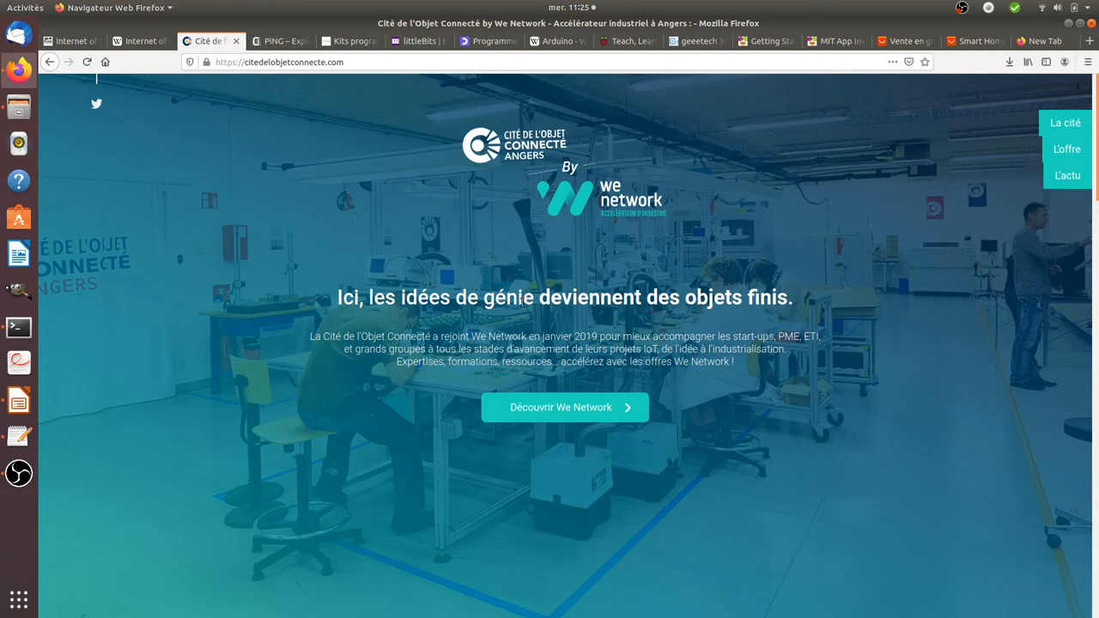
mouse_move(467, 323)
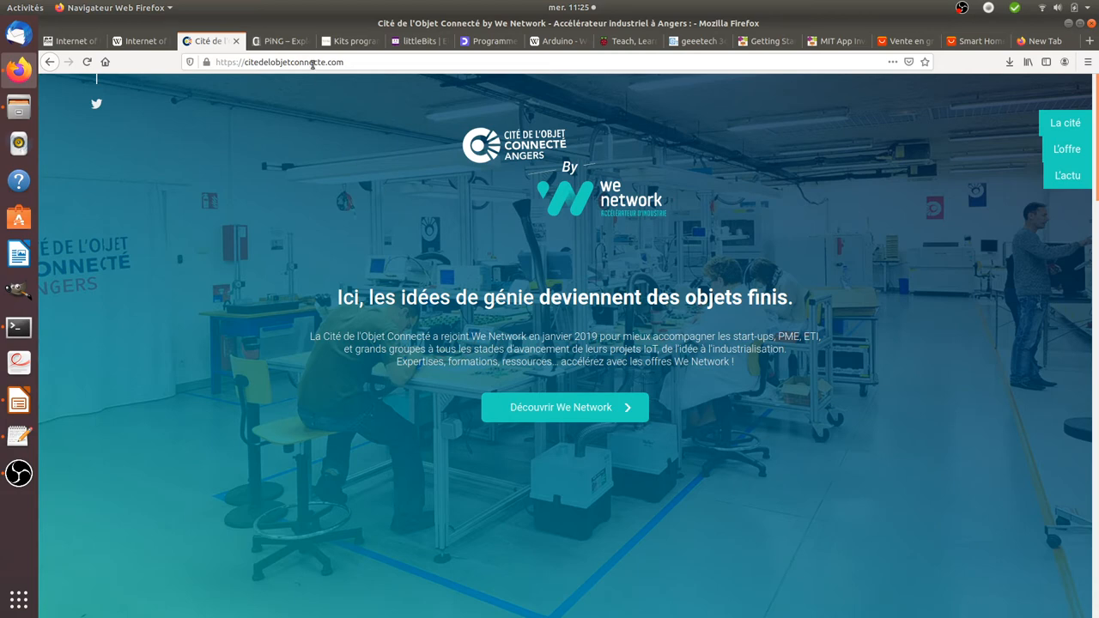
left_click(279, 41)
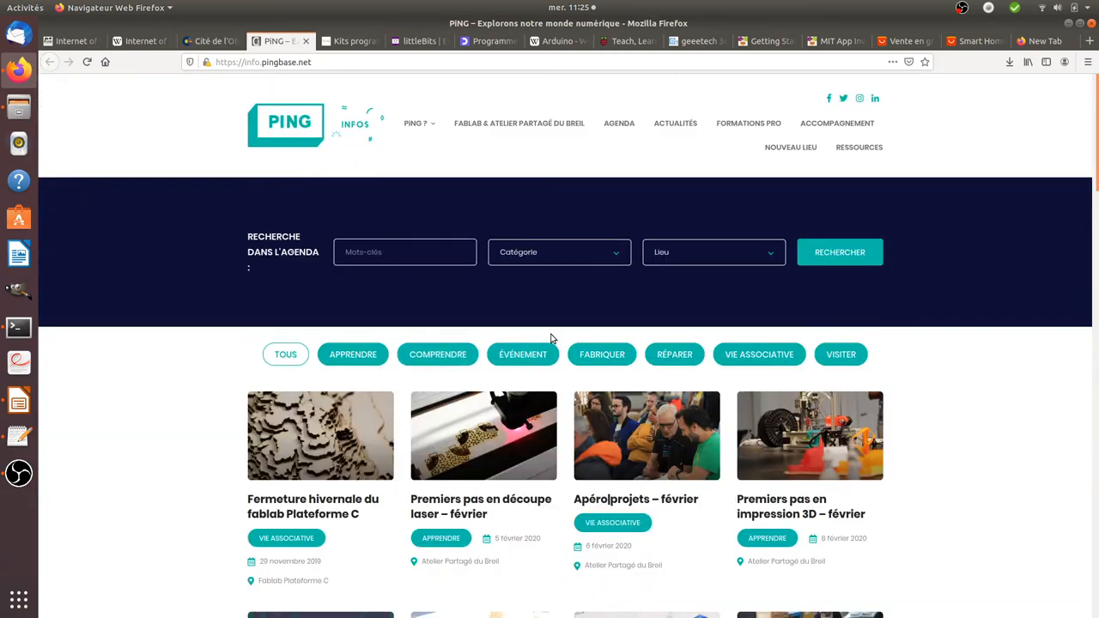
mouse_move(730, 342)
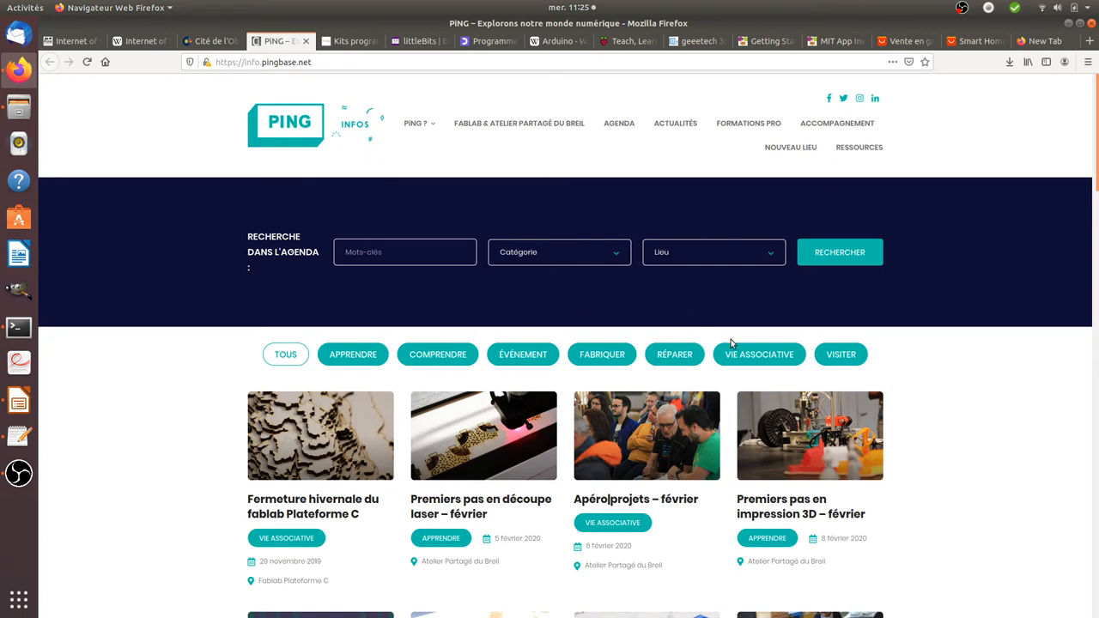
mouse_move(609, 453)
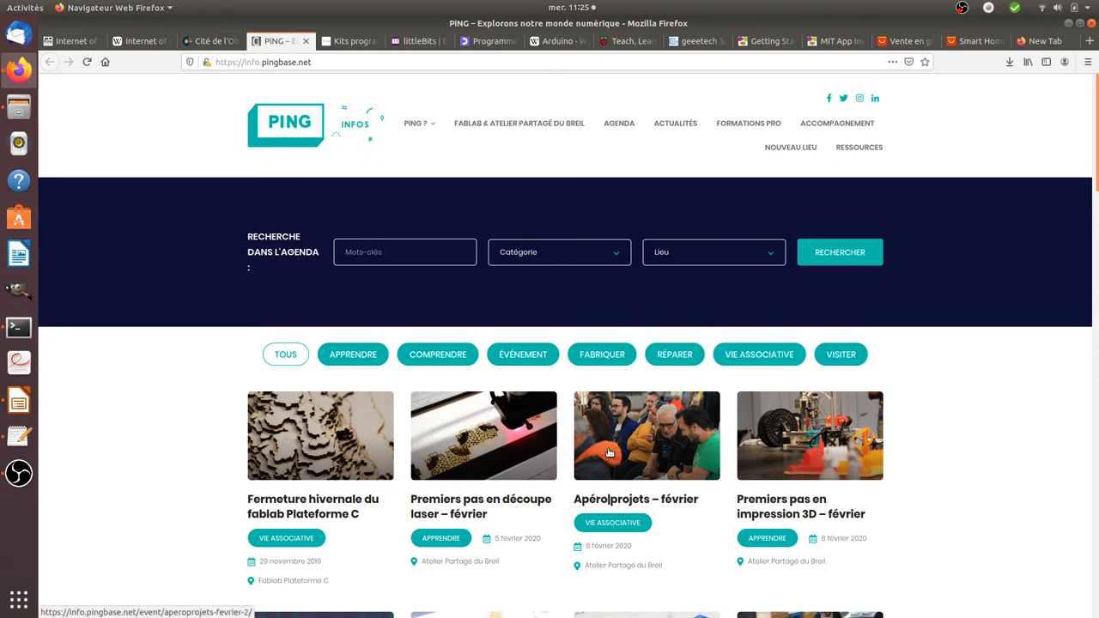
Browse the PING events agenda, then switch to the Thingz kits website
scroll("down", 3)
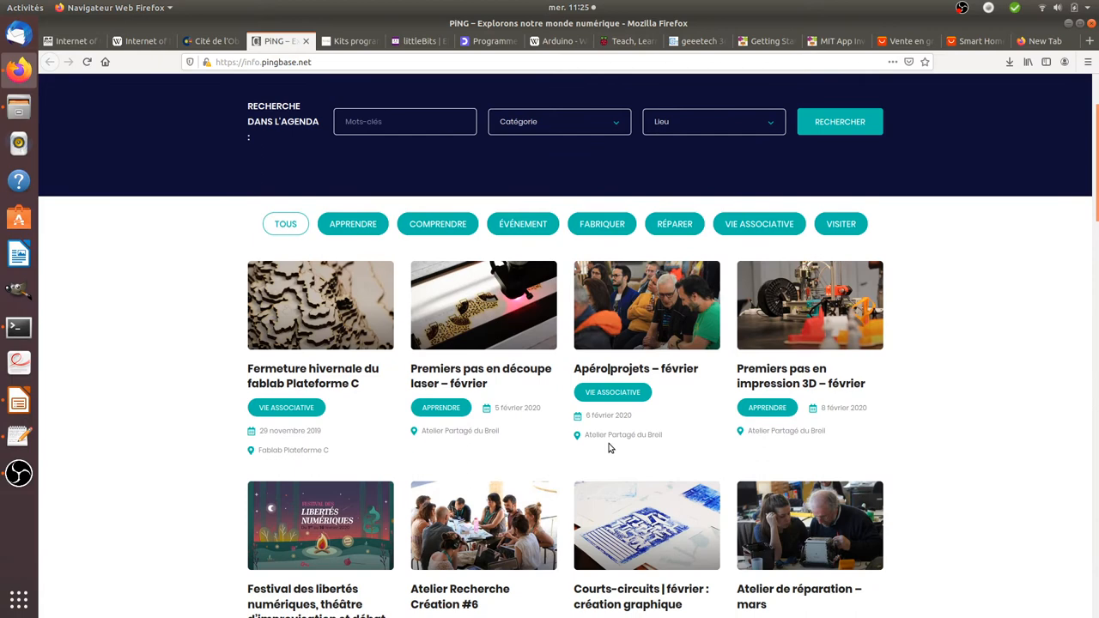
mouse_move(557, 405)
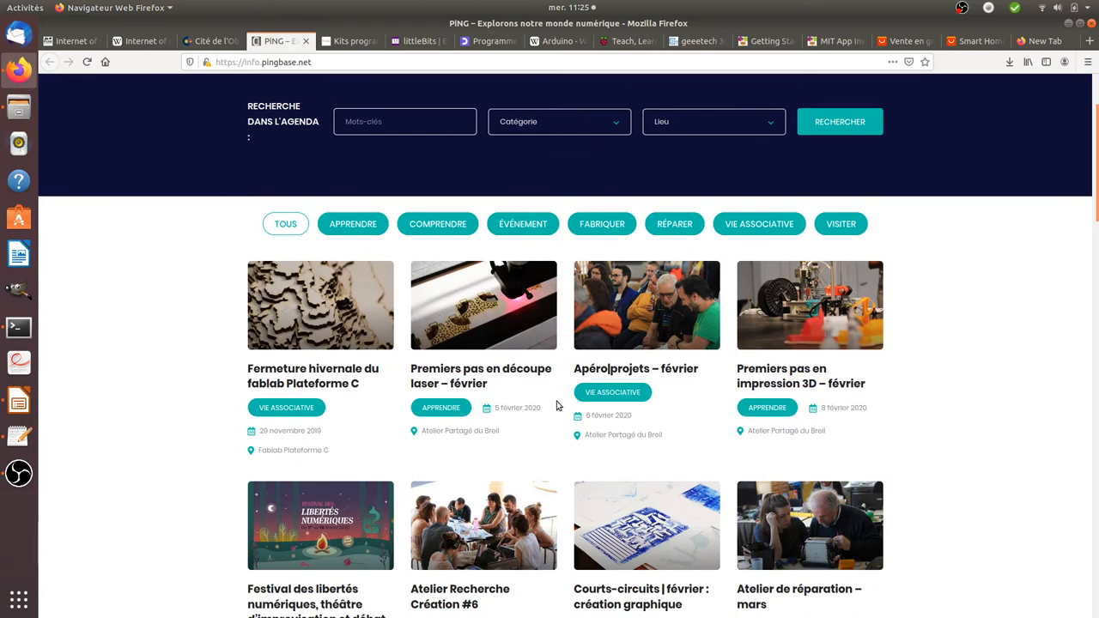
mouse_move(573, 391)
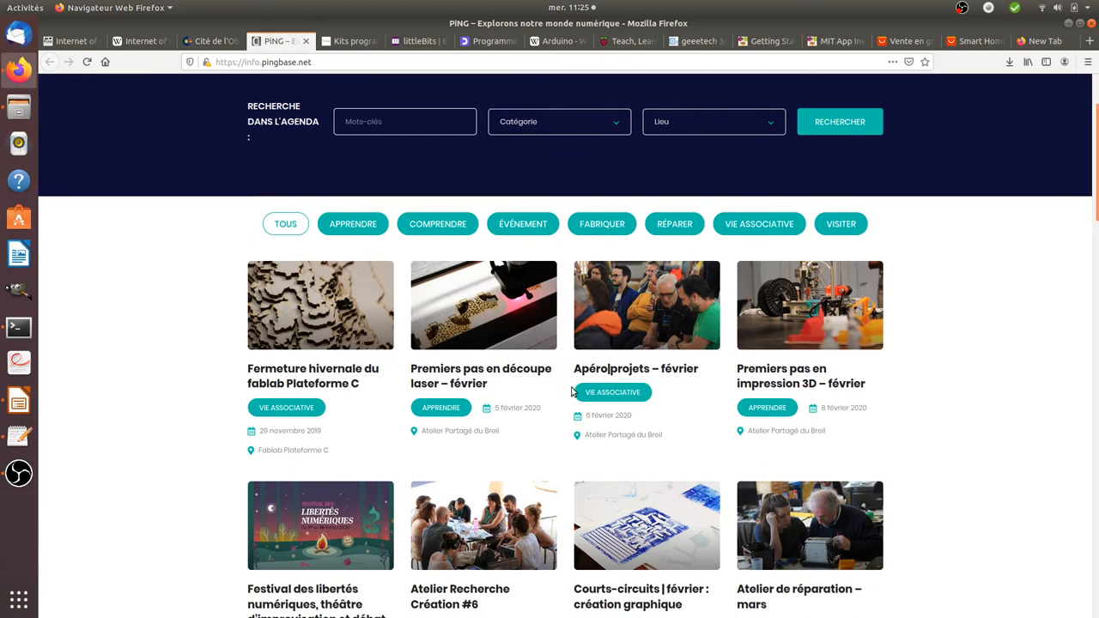
scroll("up", 3)
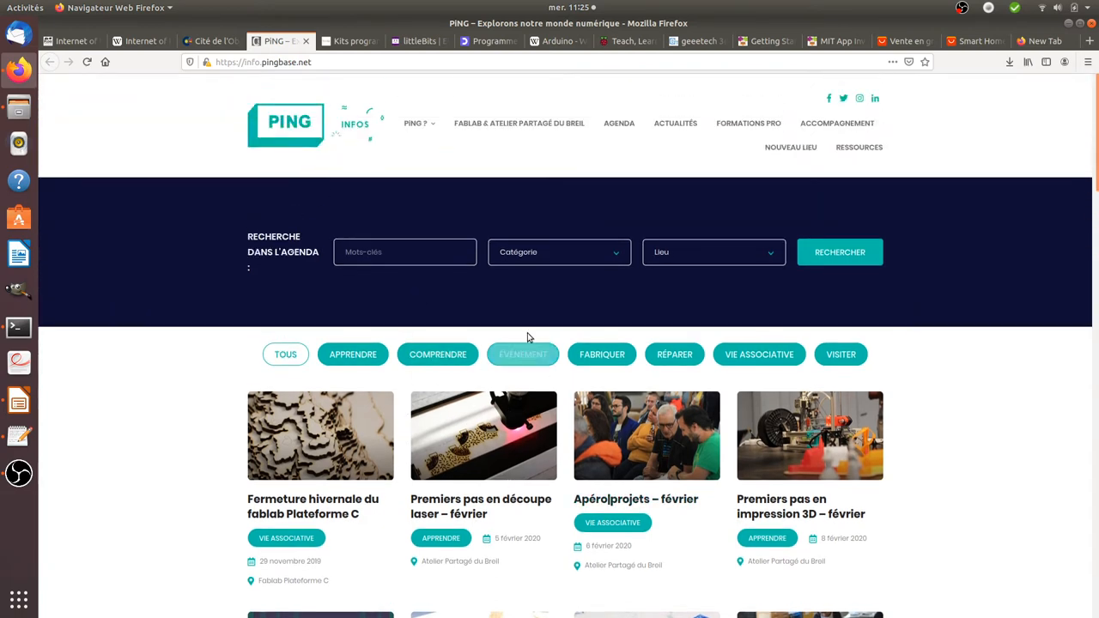
mouse_move(429, 275)
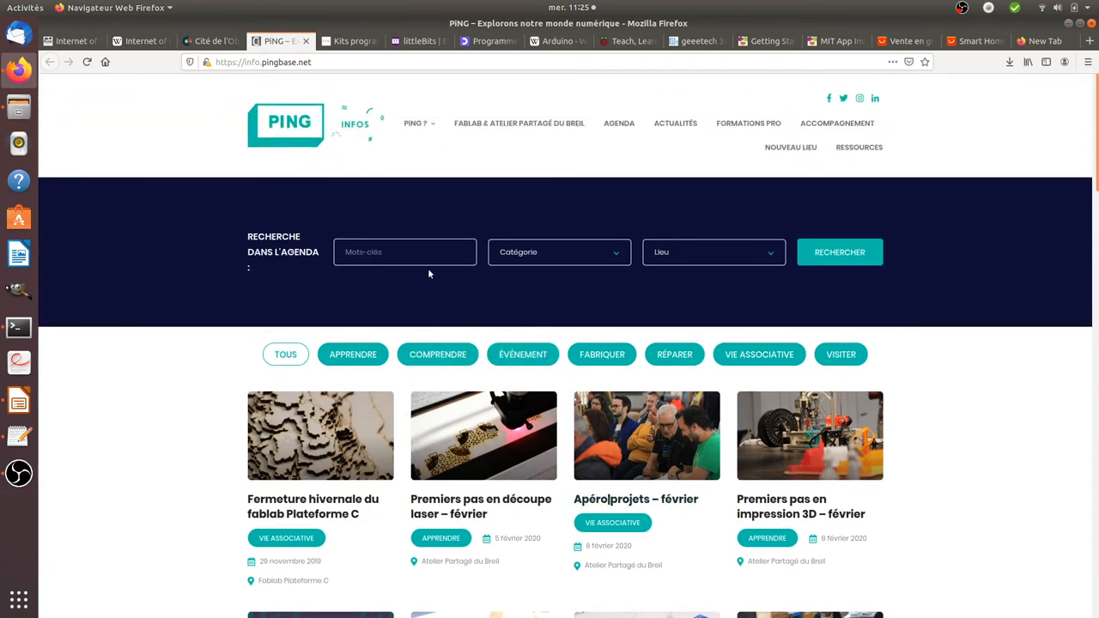
mouse_move(361, 199)
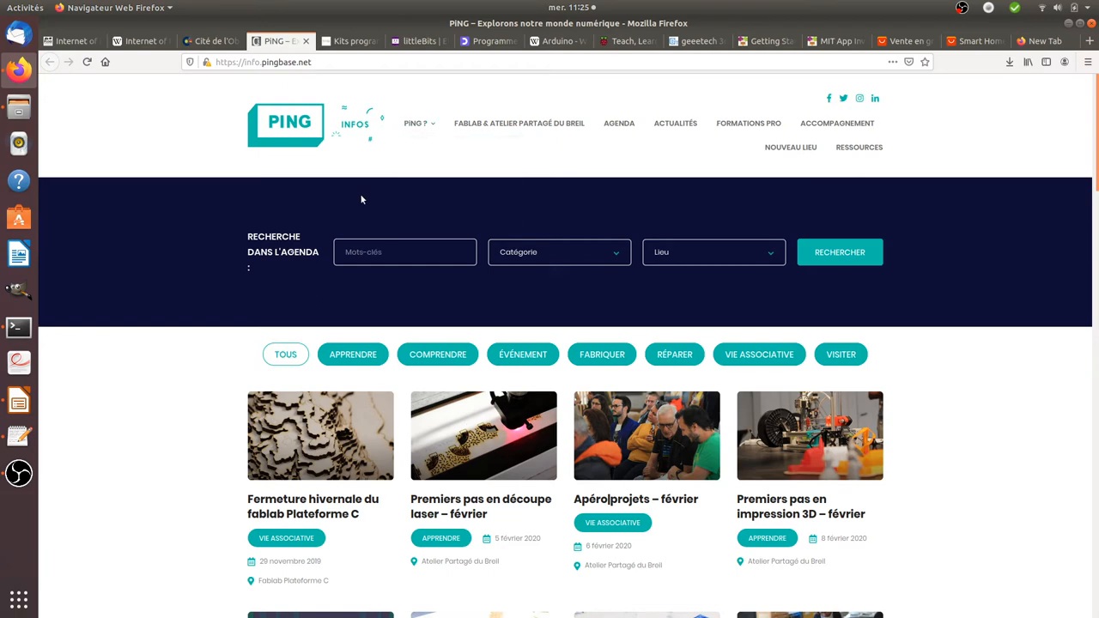
mouse_move(446, 165)
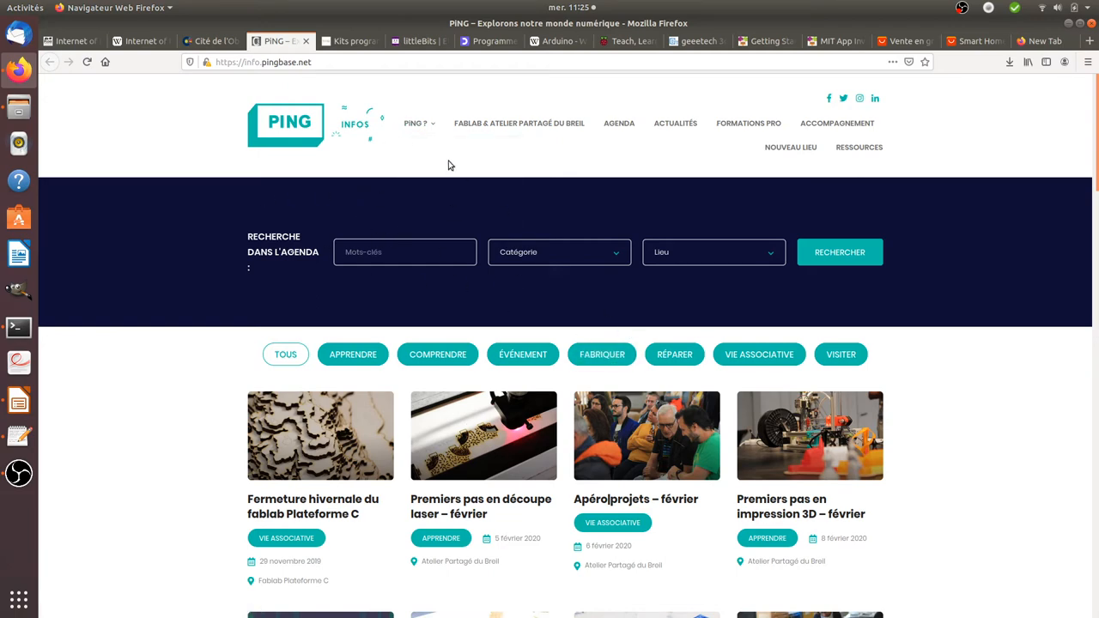
mouse_move(405, 187)
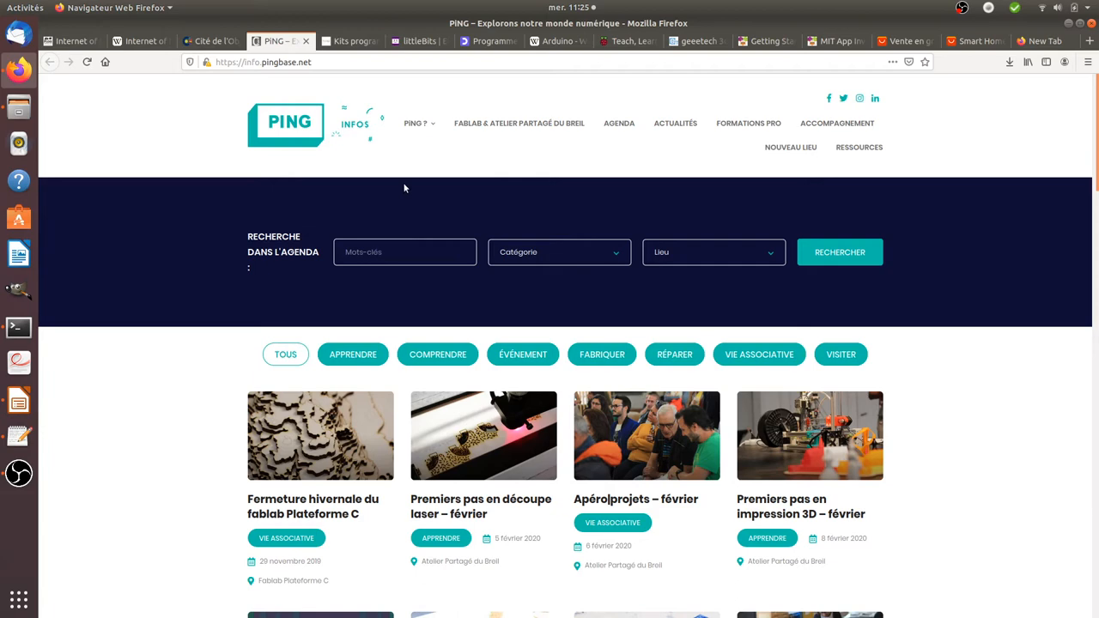
mouse_move(320, 110)
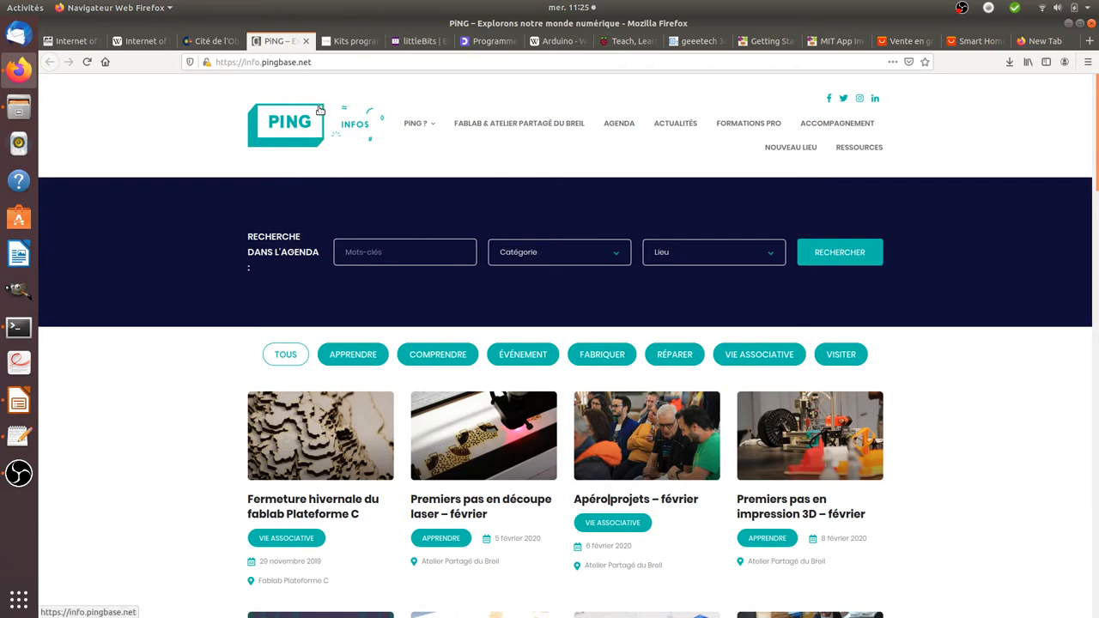
mouse_move(347, 86)
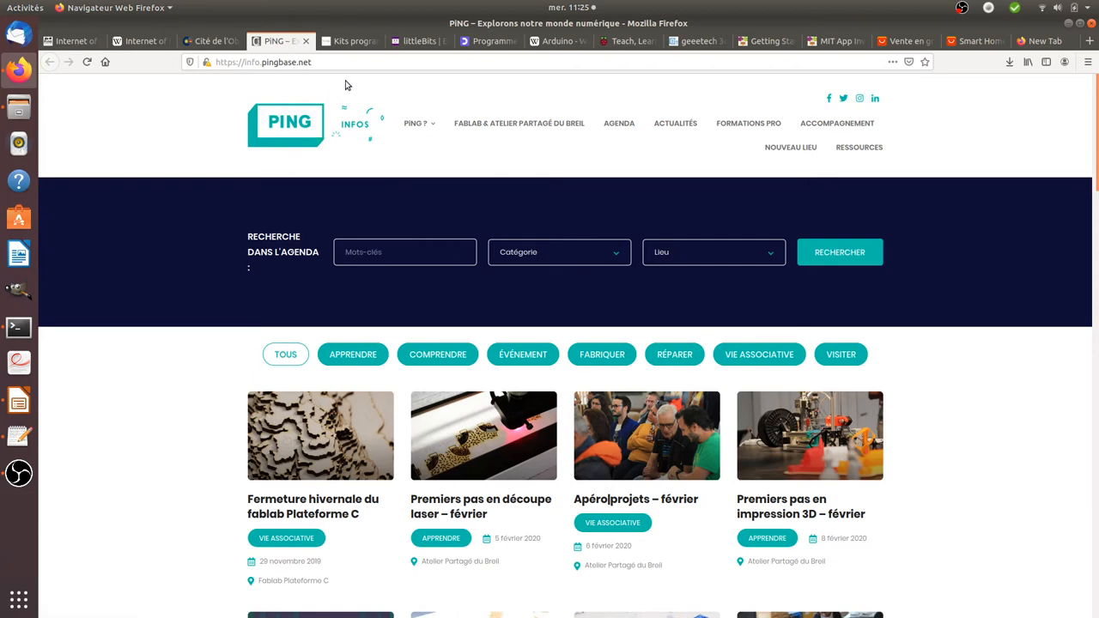
left_click(347, 41)
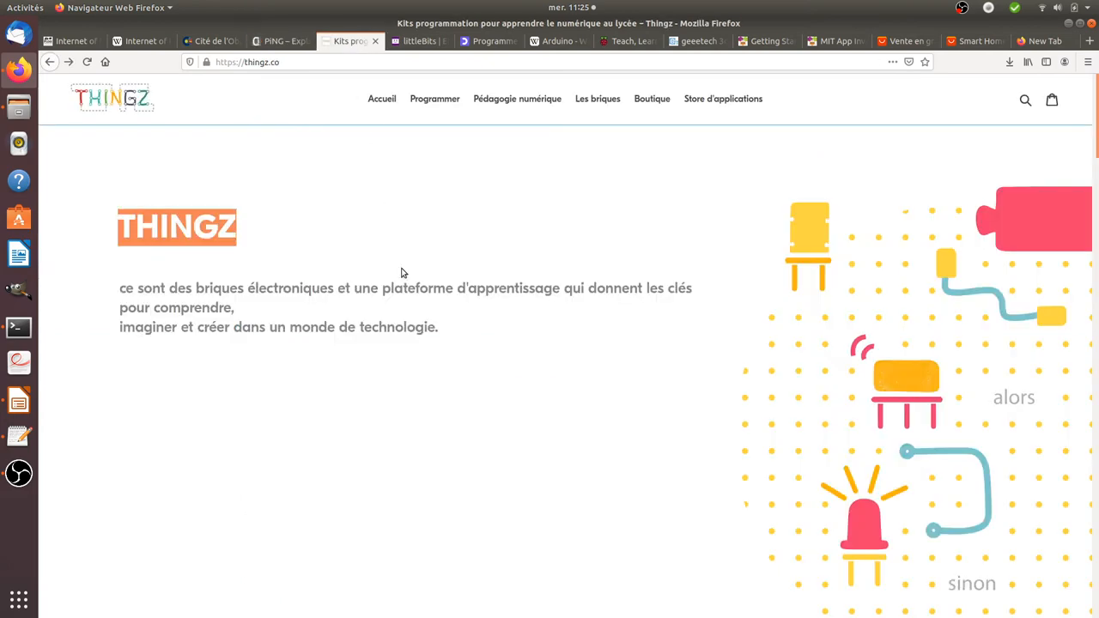
mouse_move(581, 404)
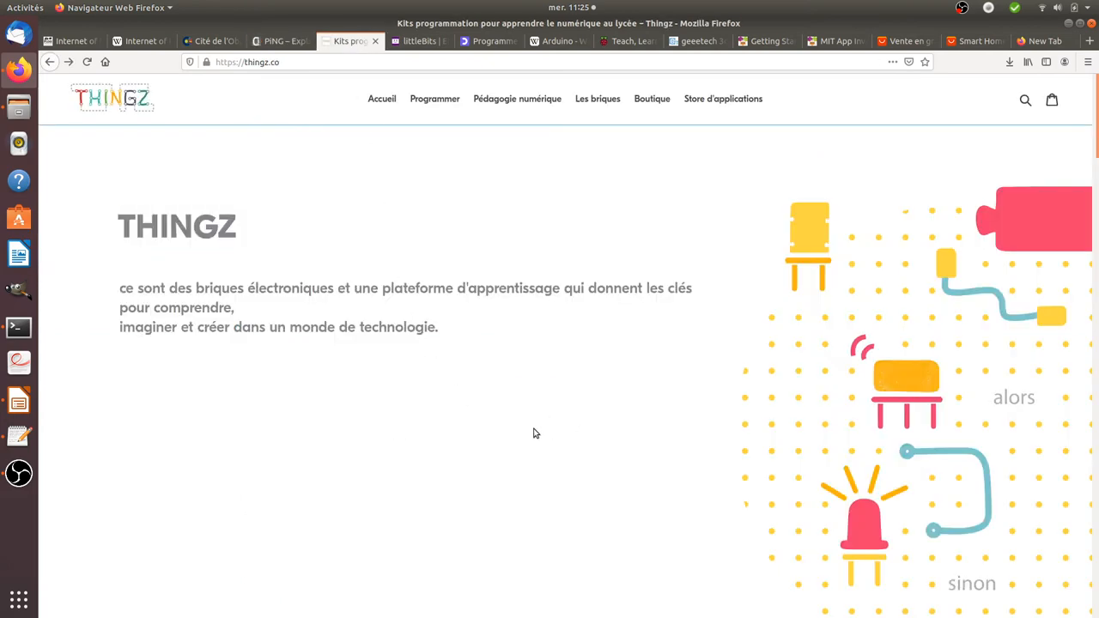
mouse_move(735, 443)
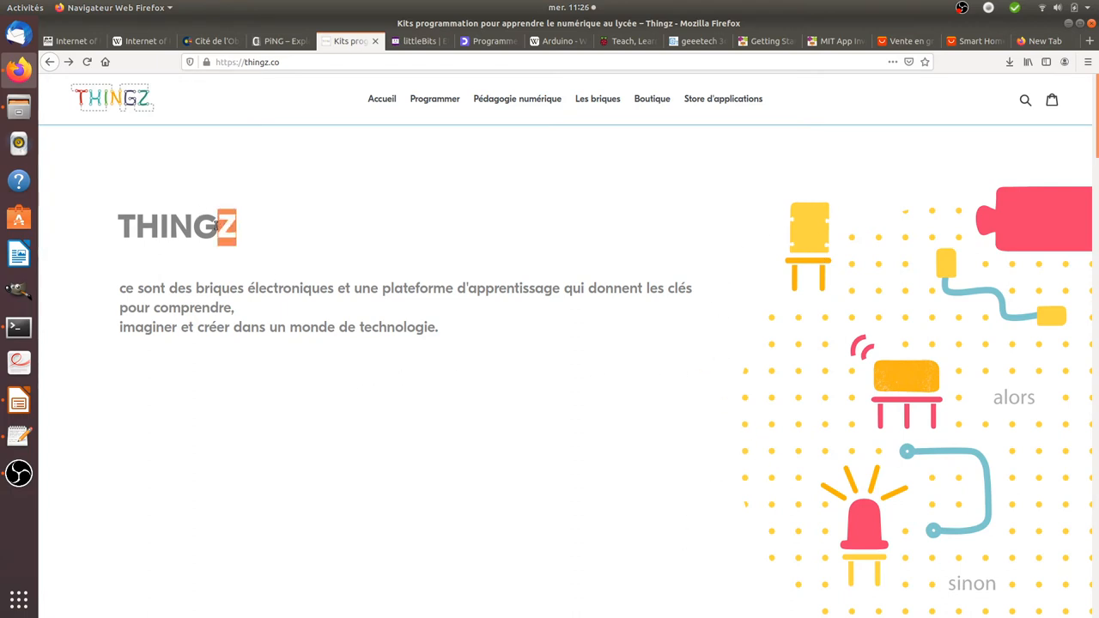
Highlight text on the Thingz homepage, then switch to the littleBits site
double_click(176, 227)
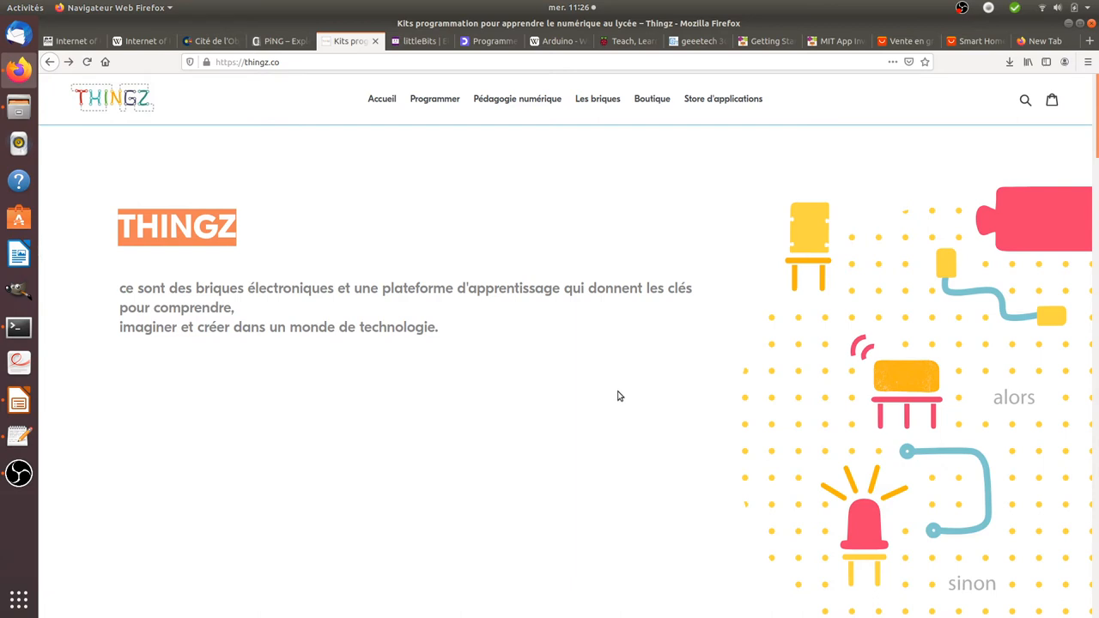
mouse_move(416, 332)
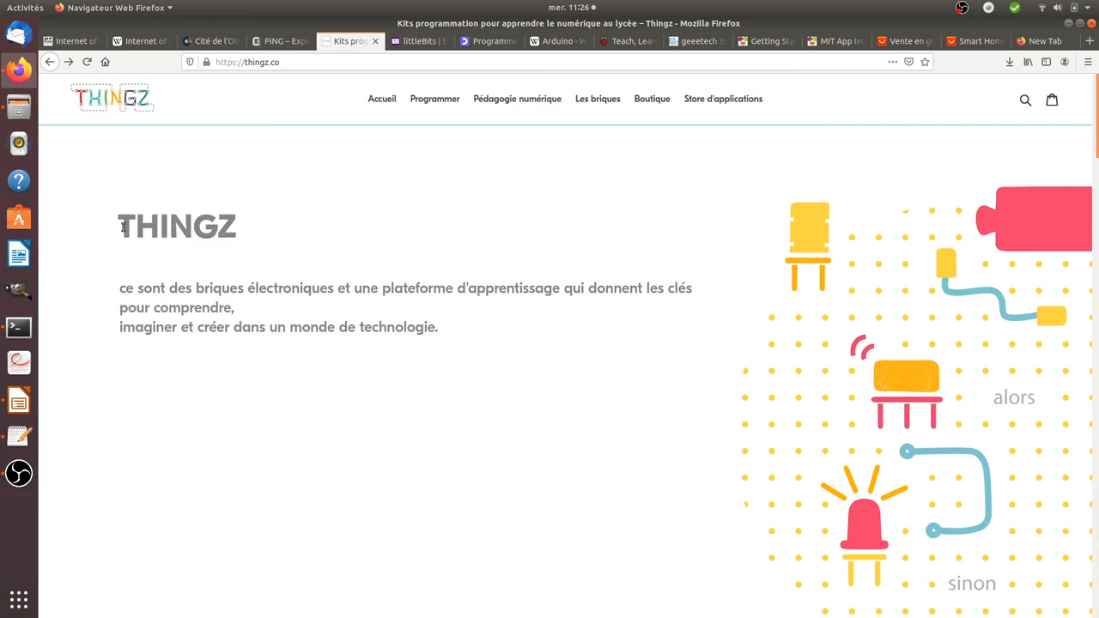
double_click(176, 226)
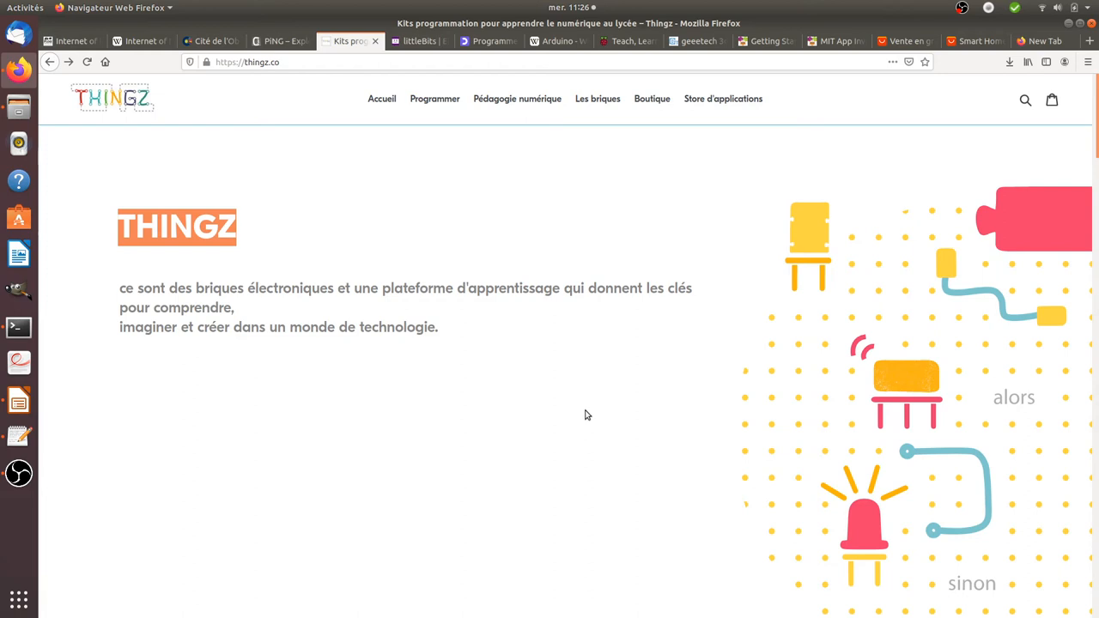
mouse_move(532, 413)
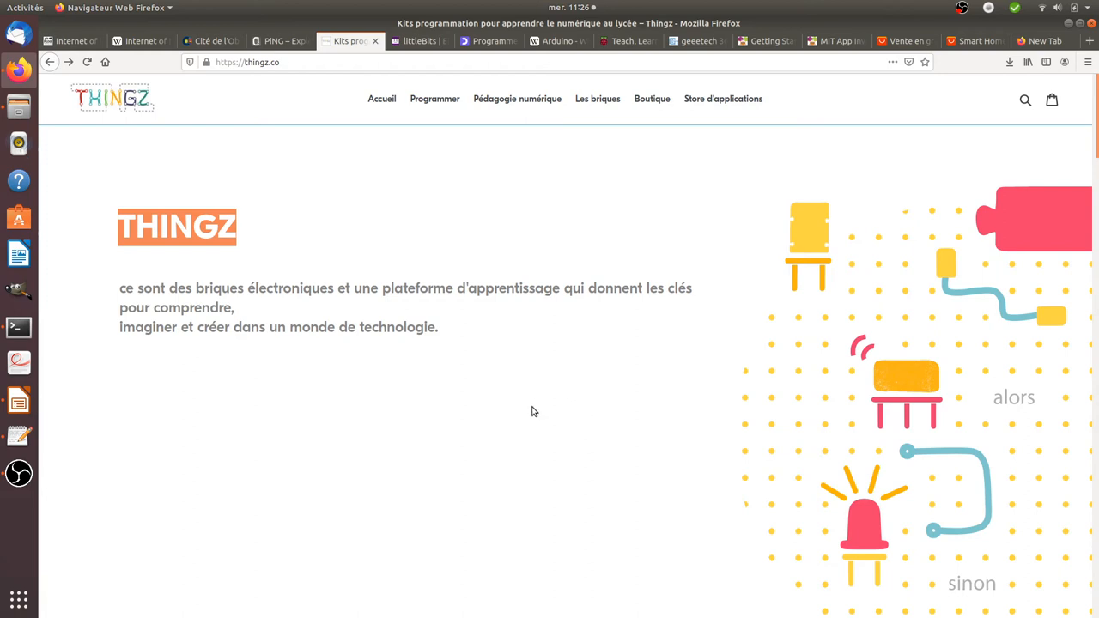
left_click(419, 41)
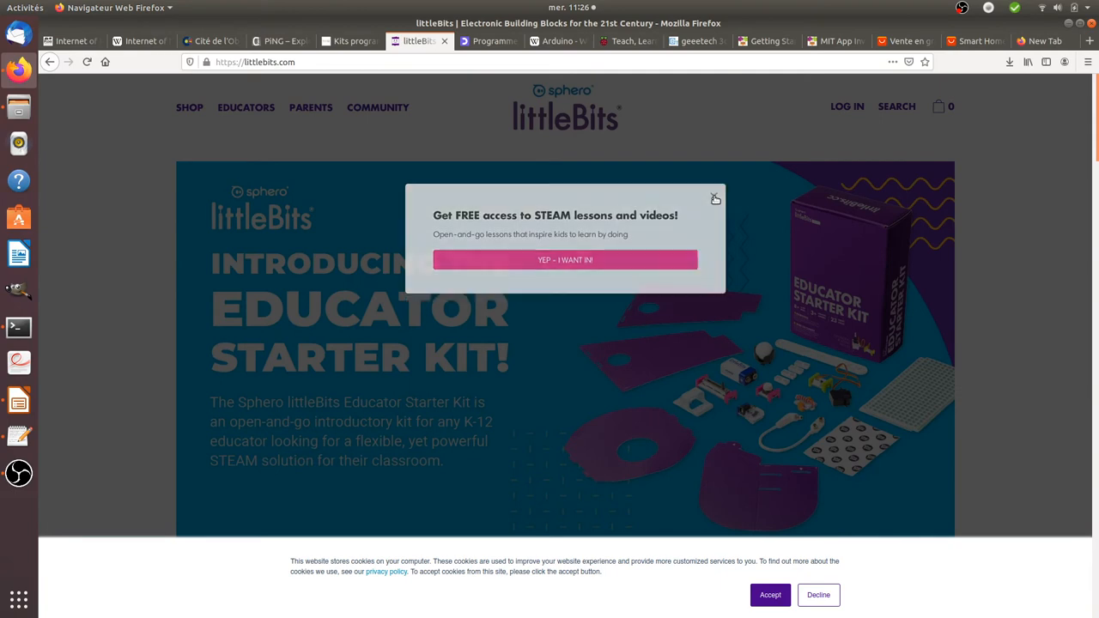
Dismiss the free STEAM lessons popup, compare Thingz and littleBits, then show the Wikipedia Arduino article
left_click(714, 198)
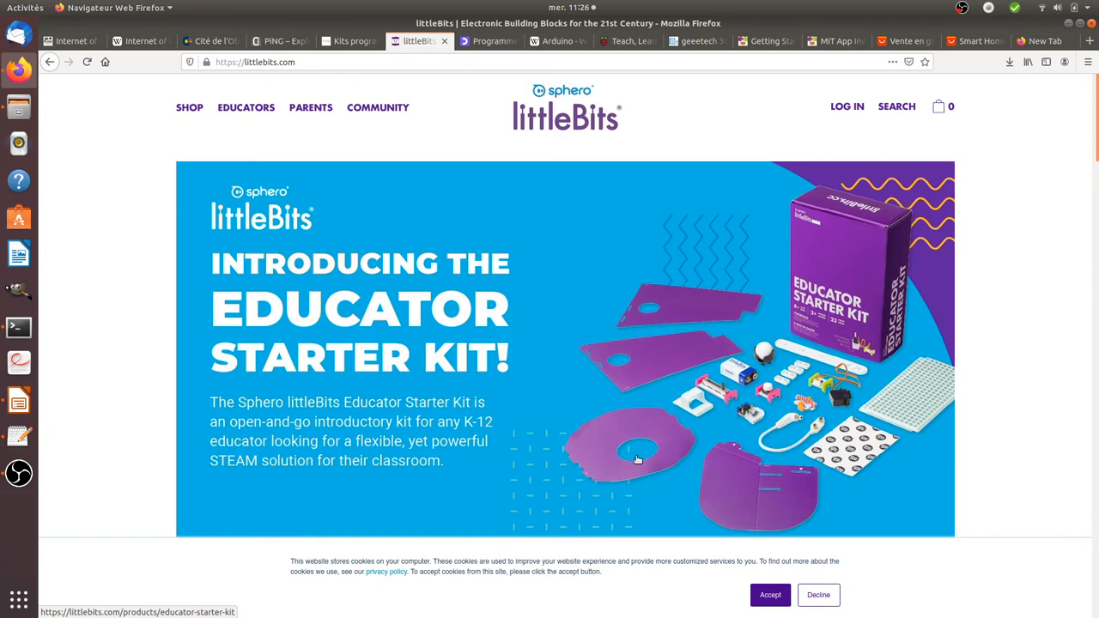
mouse_move(686, 426)
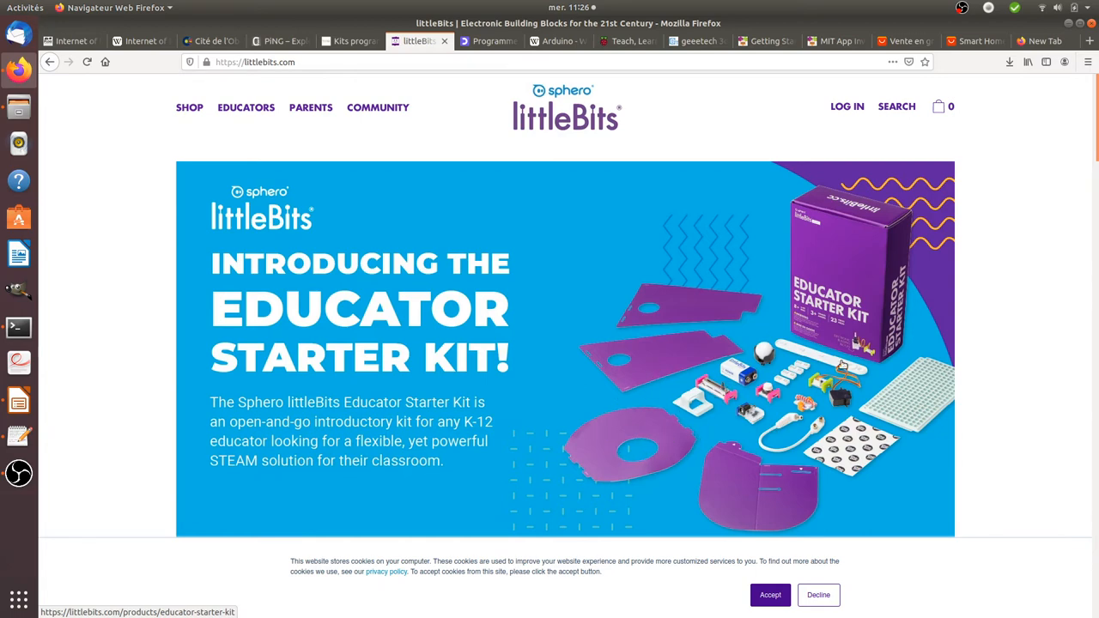
mouse_move(661, 330)
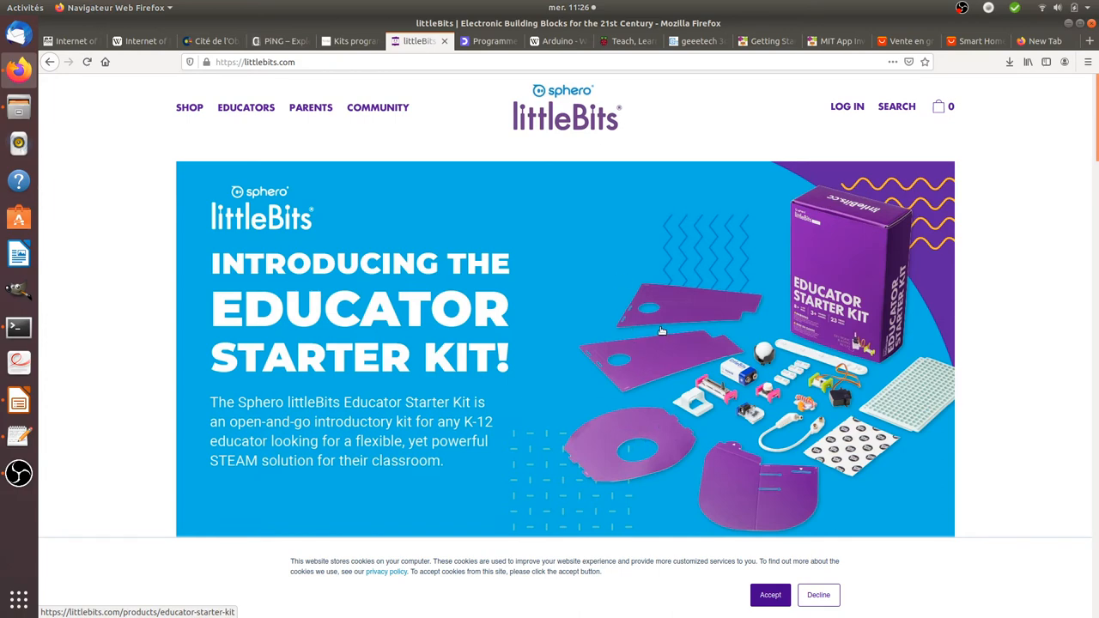
mouse_move(460, 153)
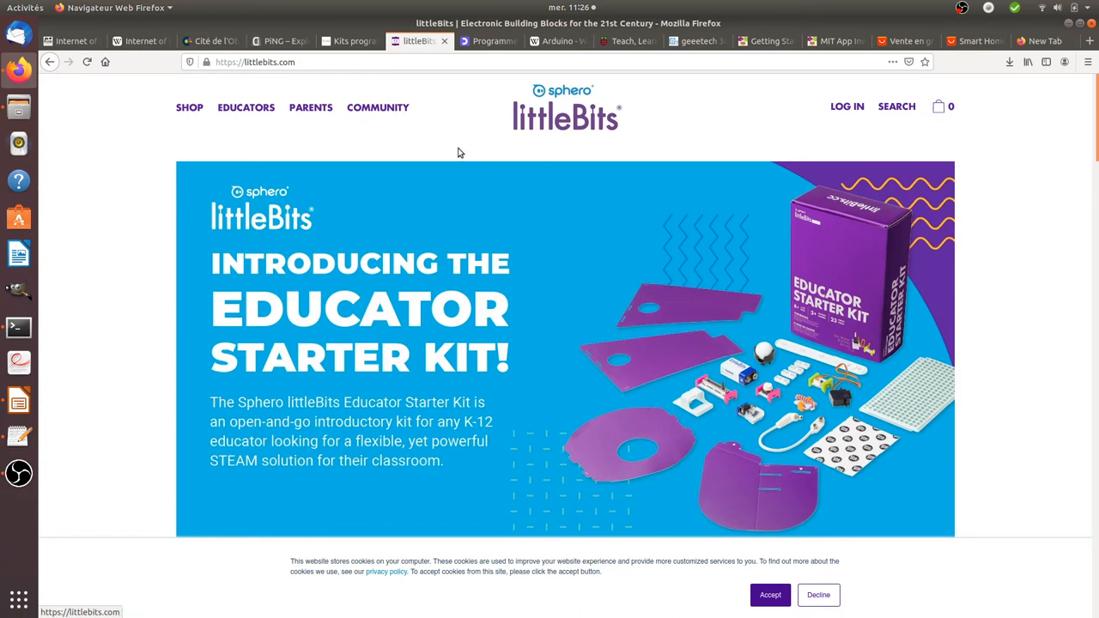
left_click(347, 41)
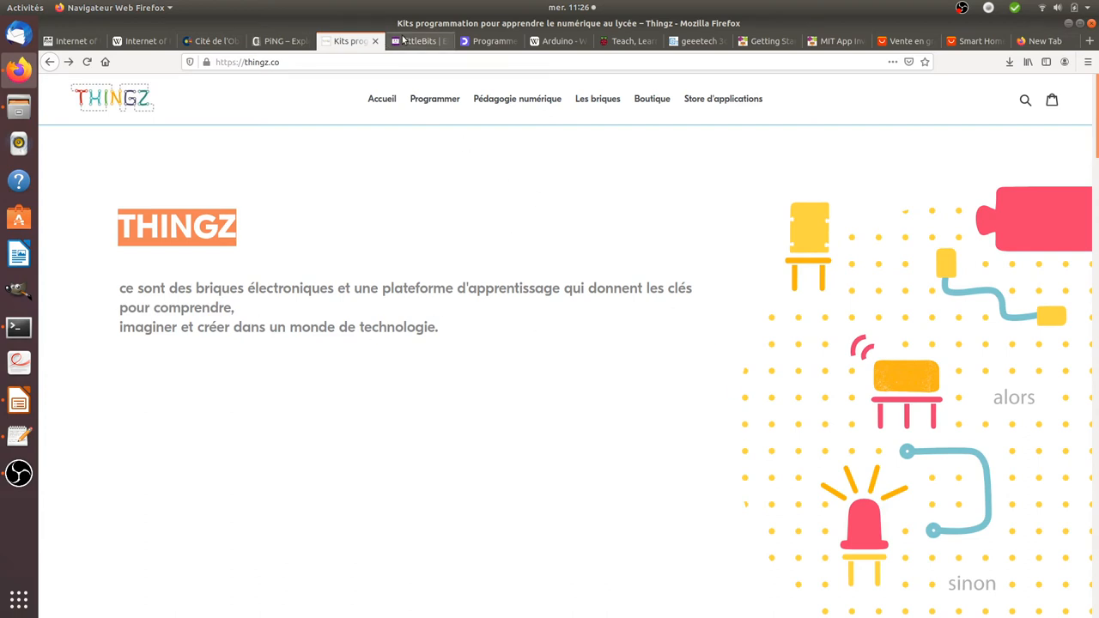
left_click(419, 41)
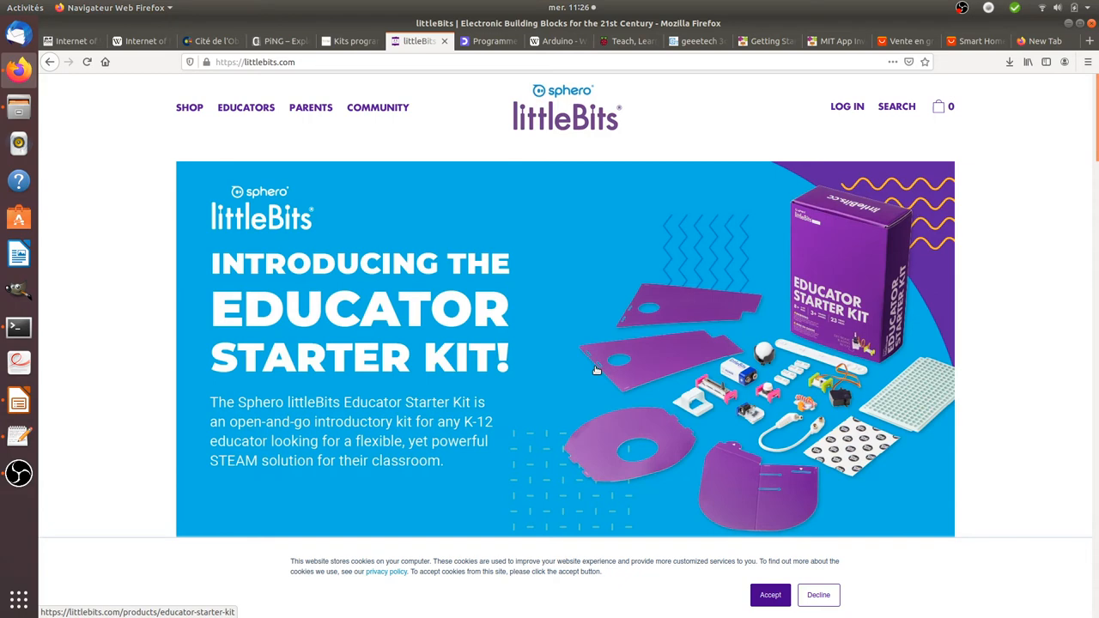
left_click(347, 41)
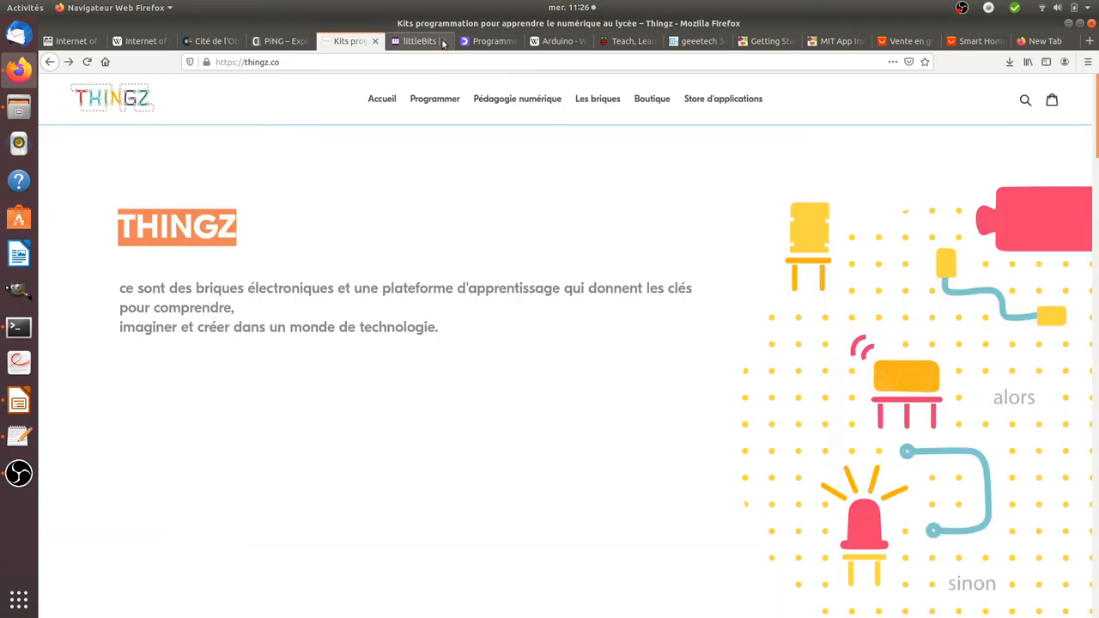
left_click(556, 41)
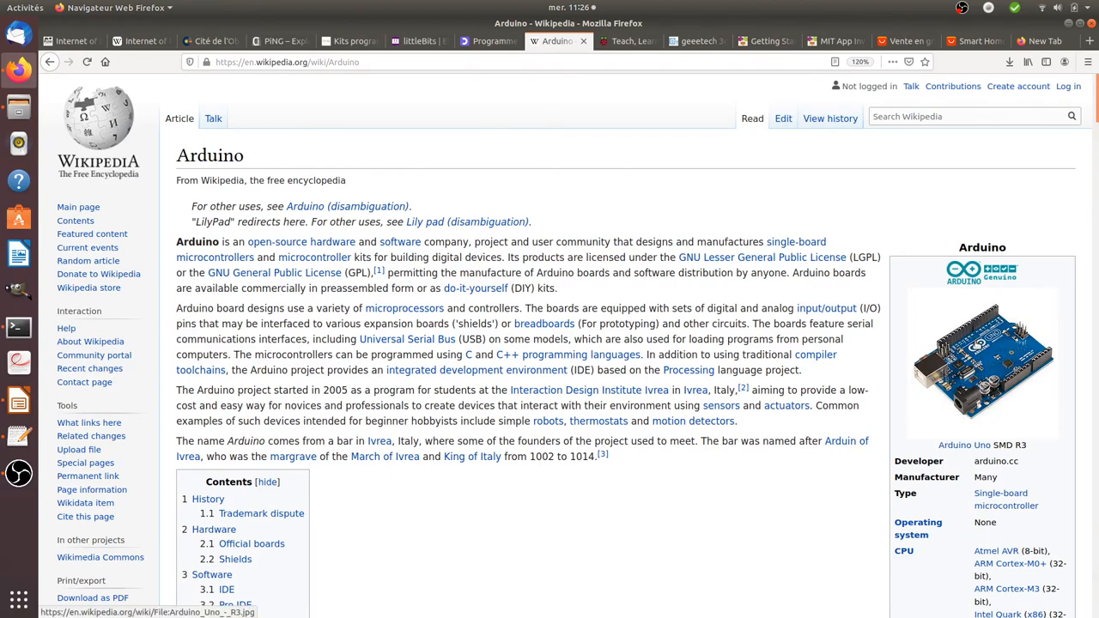
mouse_move(924, 417)
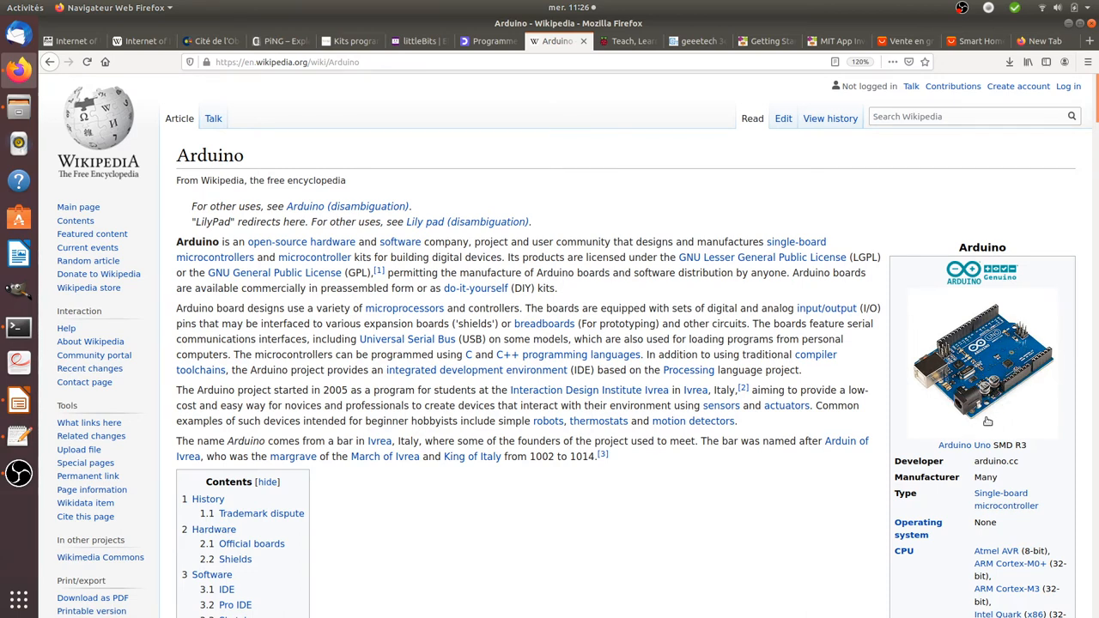
mouse_move(969, 318)
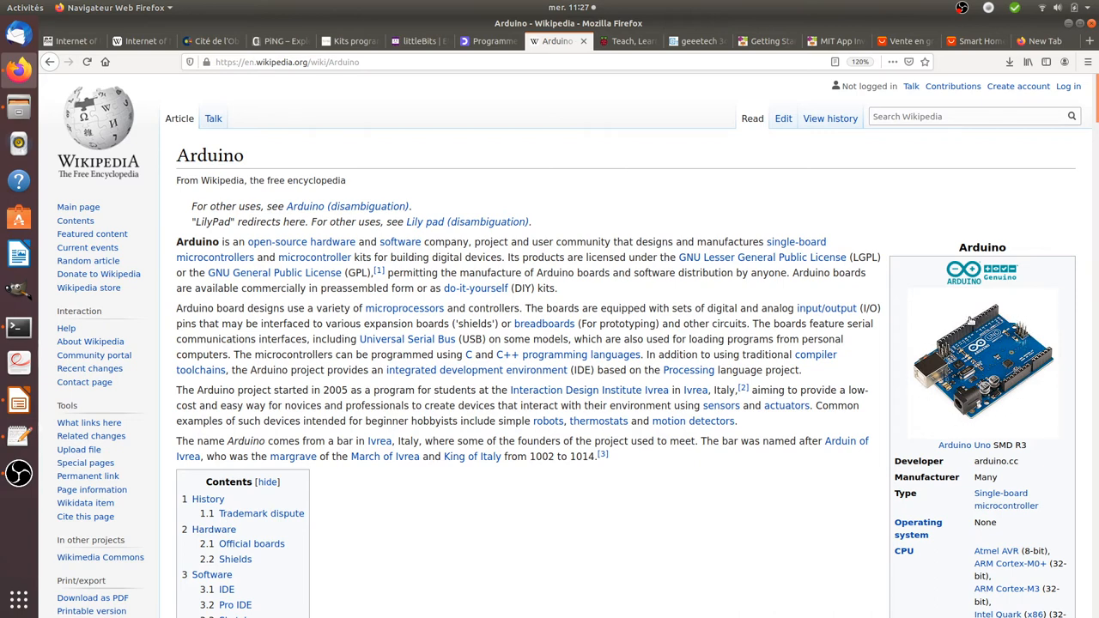
mouse_move(917, 344)
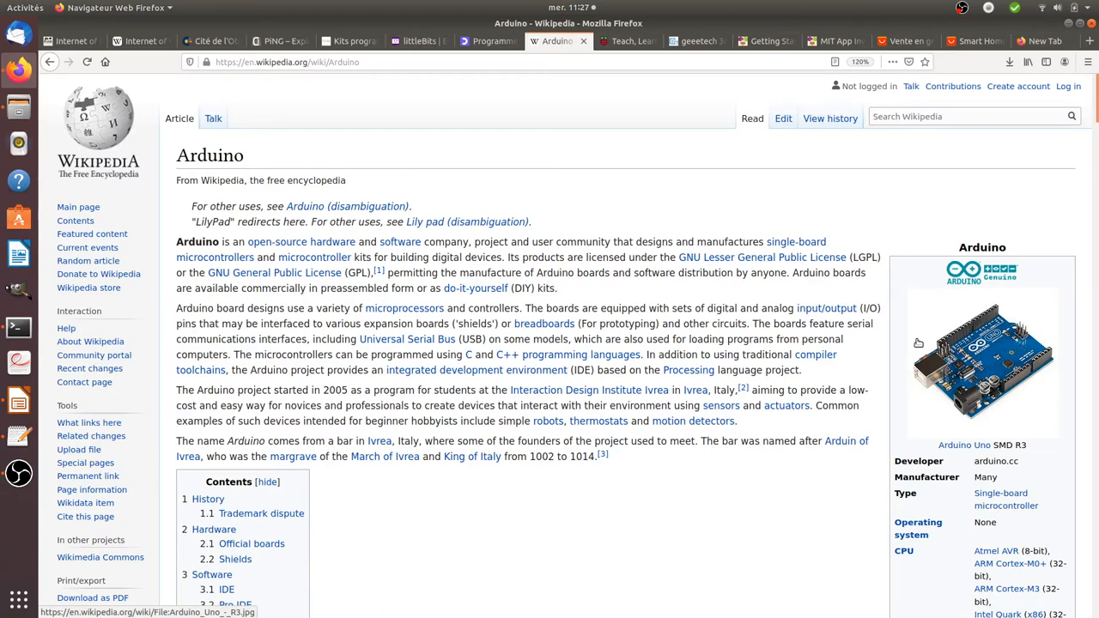
mouse_move(920, 458)
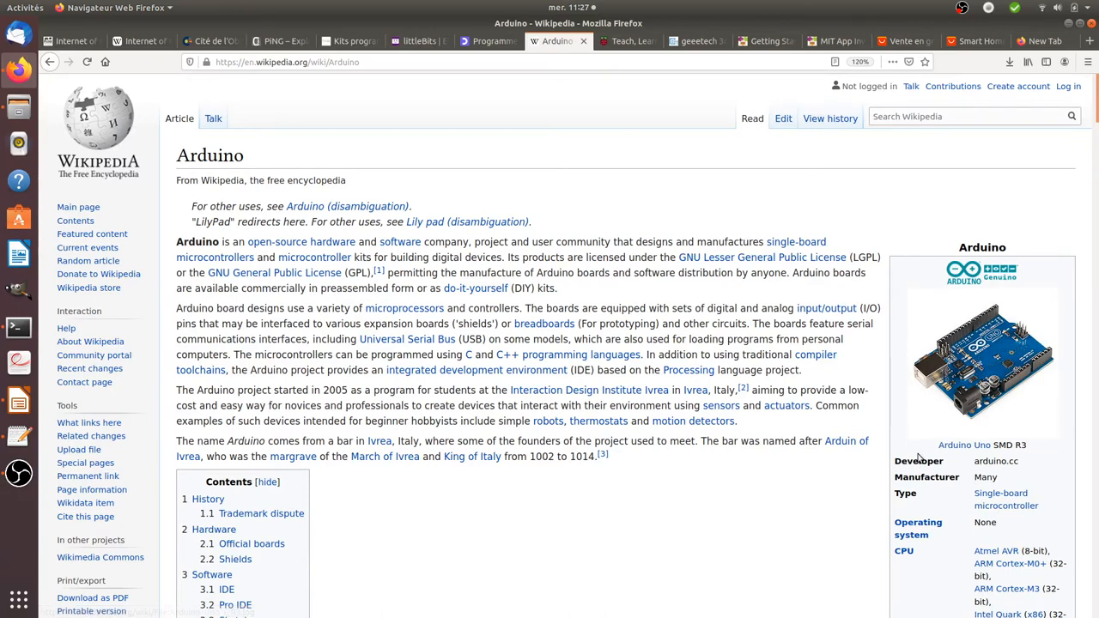
mouse_move(1006, 310)
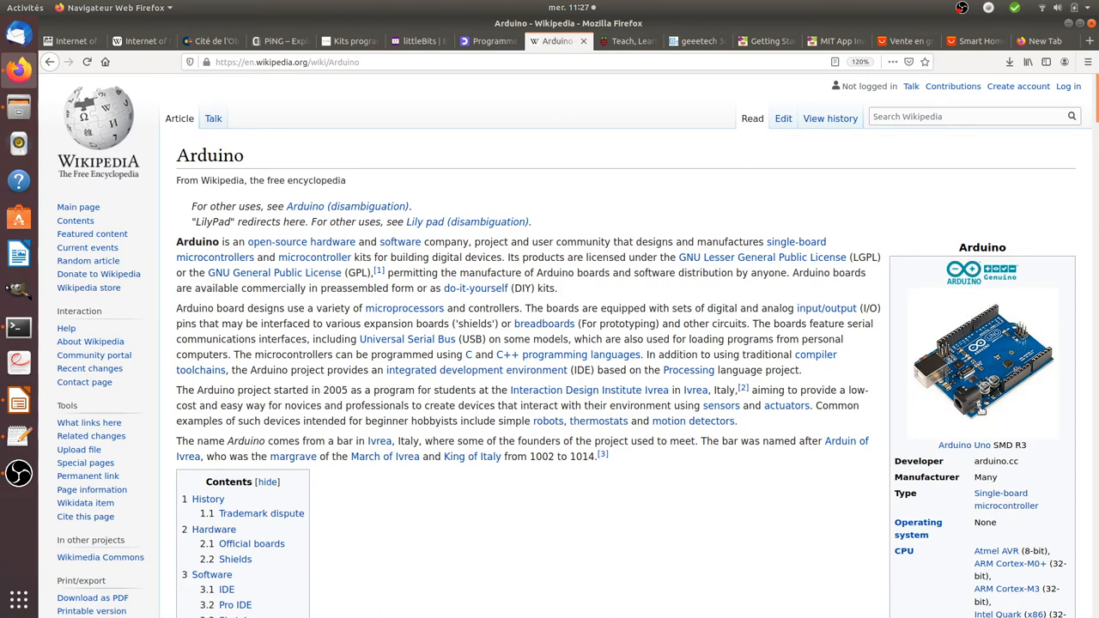
mouse_move(759, 308)
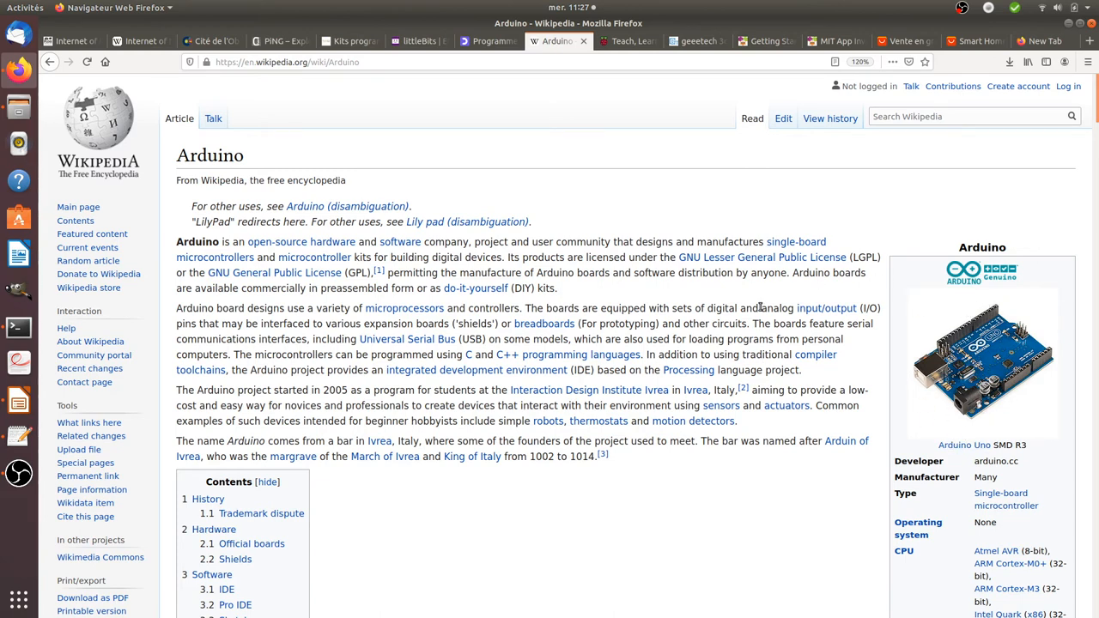
Switch to the OpenClassrooms 'Programmez vos premiers montages avec Arduino' course page
left_click(484, 41)
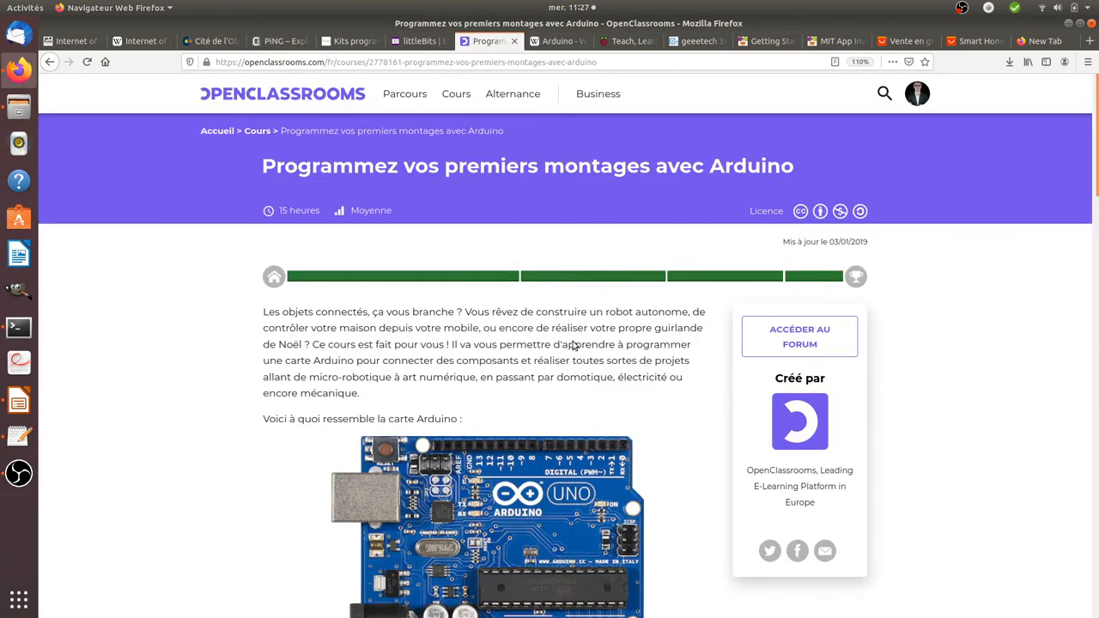
mouse_move(488, 422)
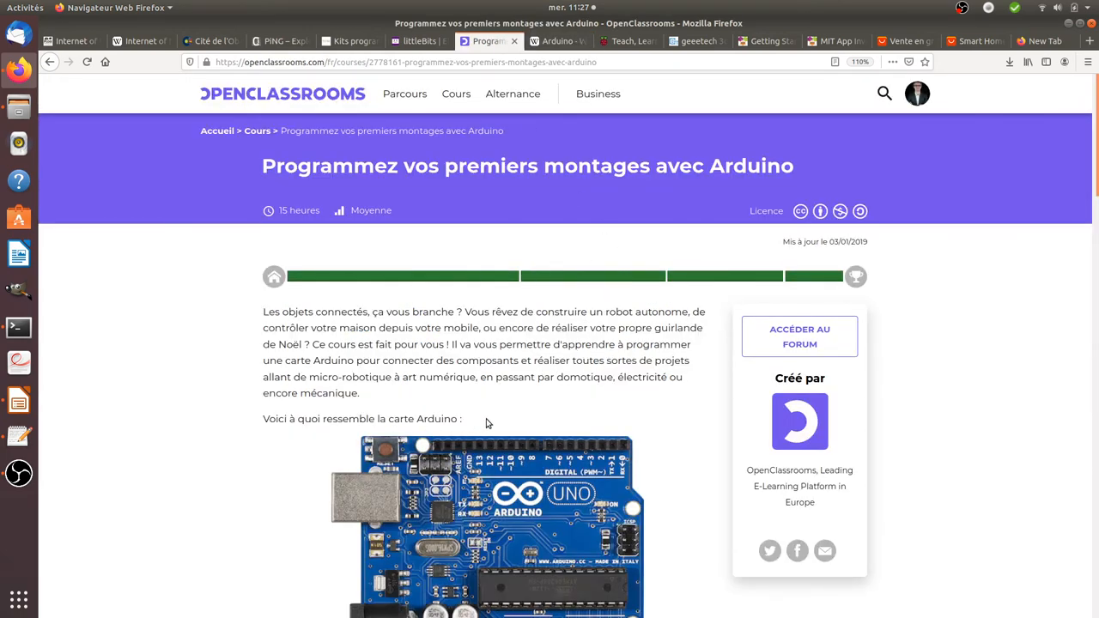
mouse_move(479, 354)
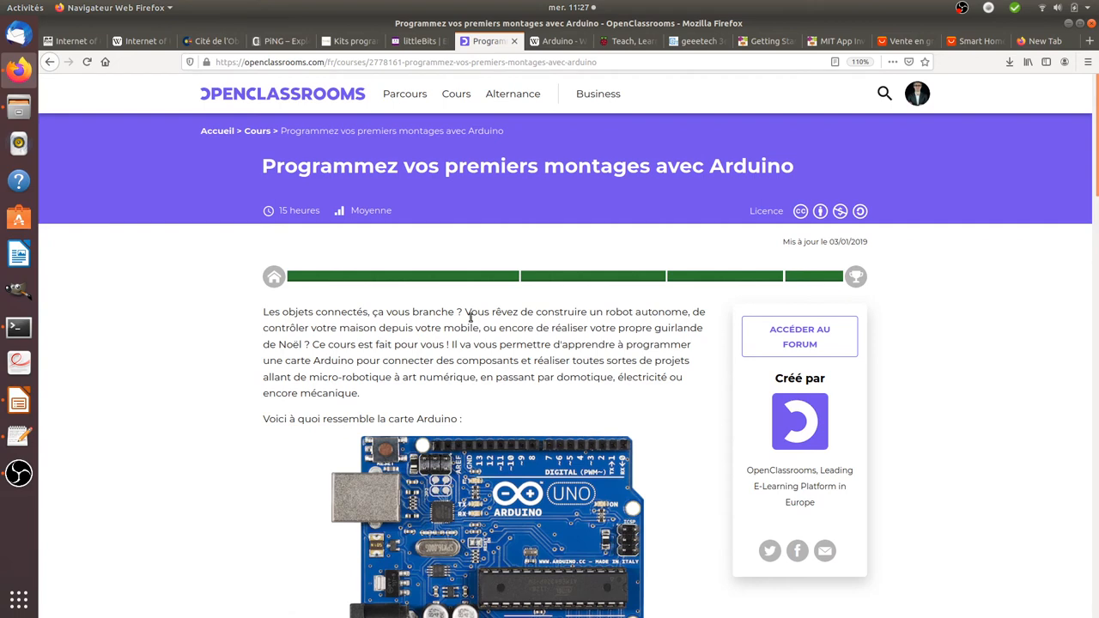
mouse_move(426, 310)
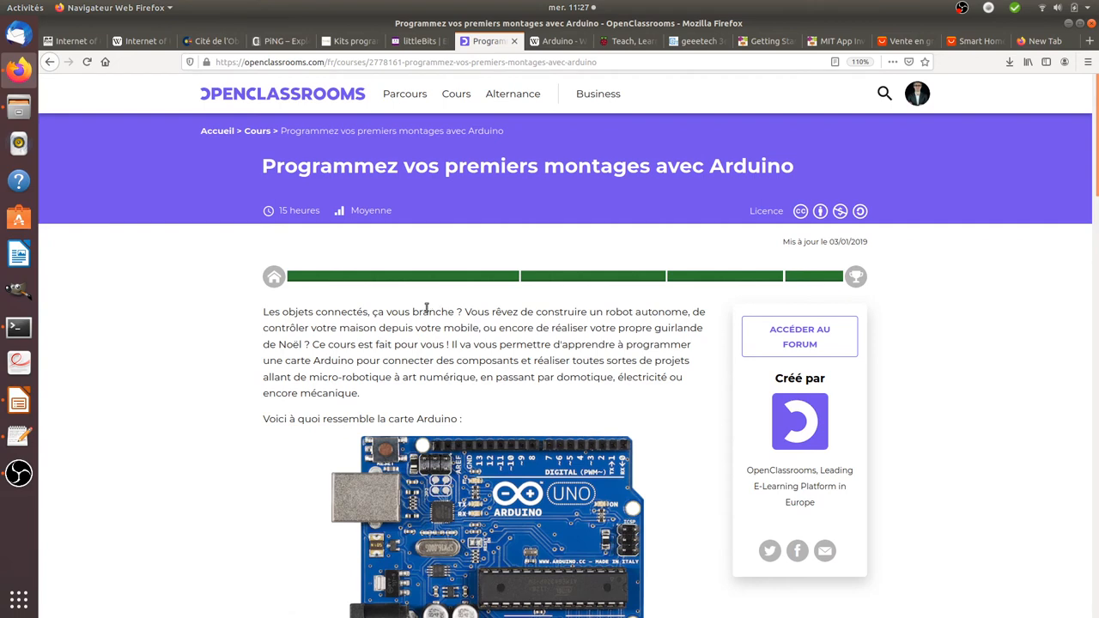
mouse_move(526, 318)
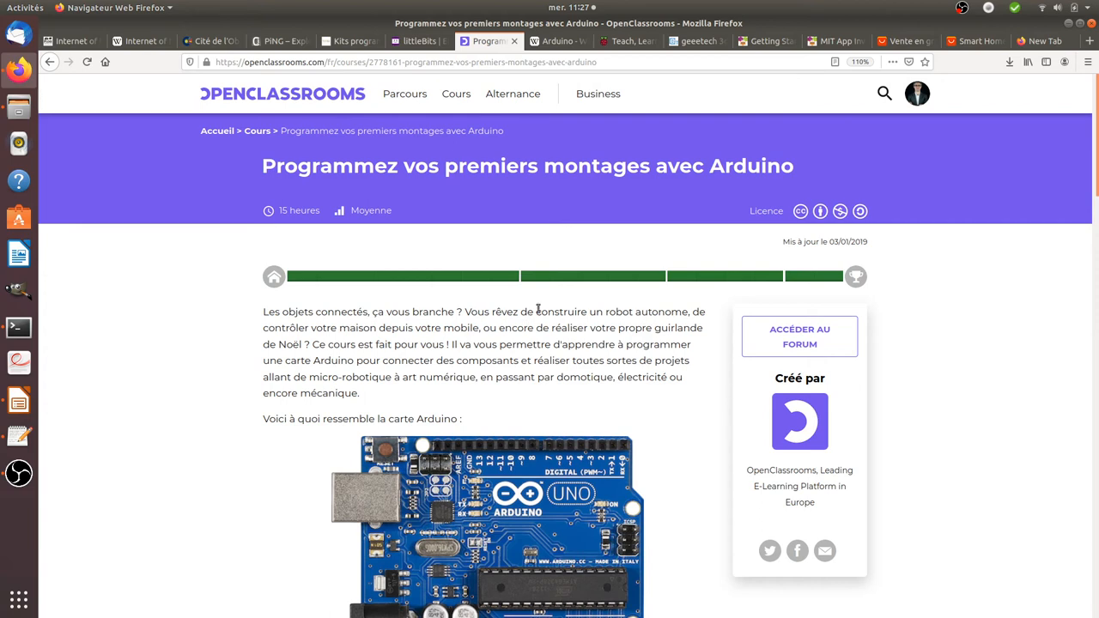
mouse_move(558, 59)
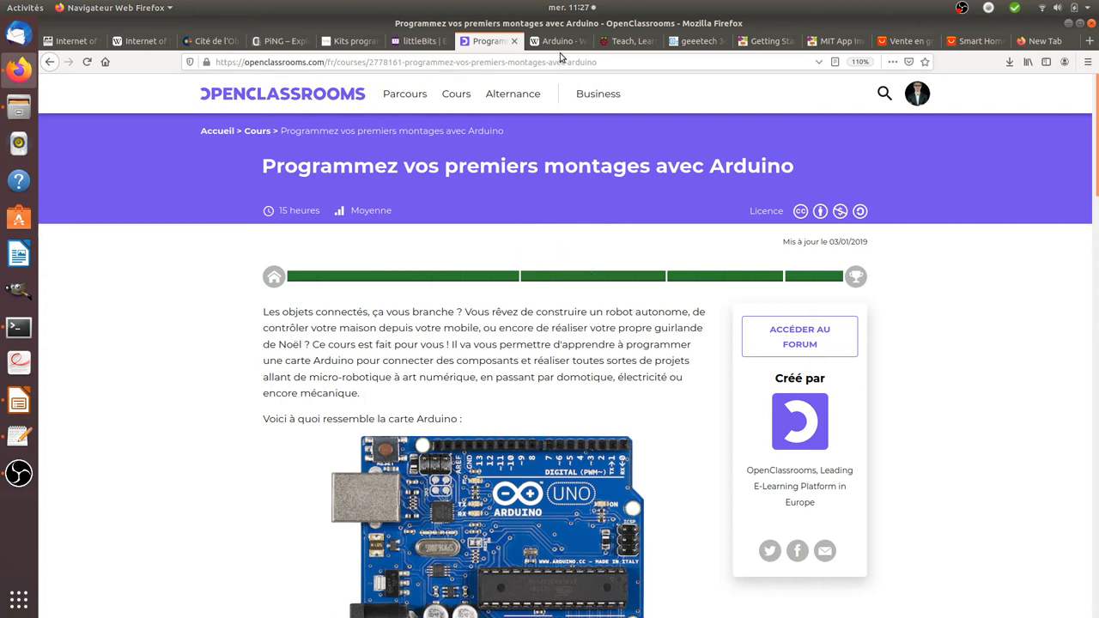
Revisit the Wikipedia Arduino article briefly, then show the Raspberry Pi homepage
left_click(557, 41)
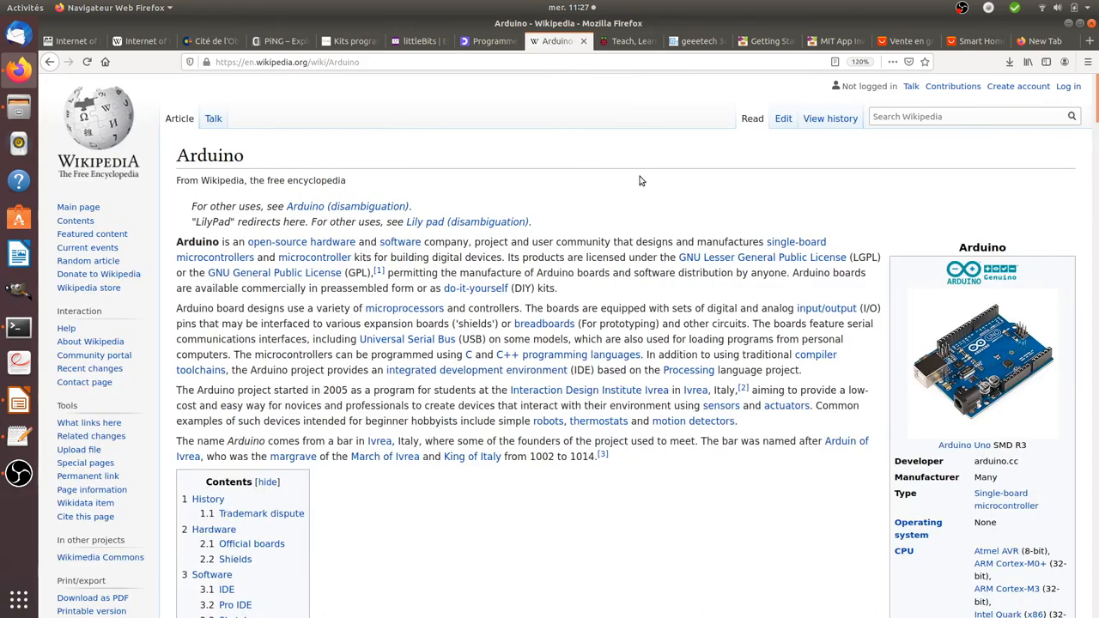
left_click(627, 42)
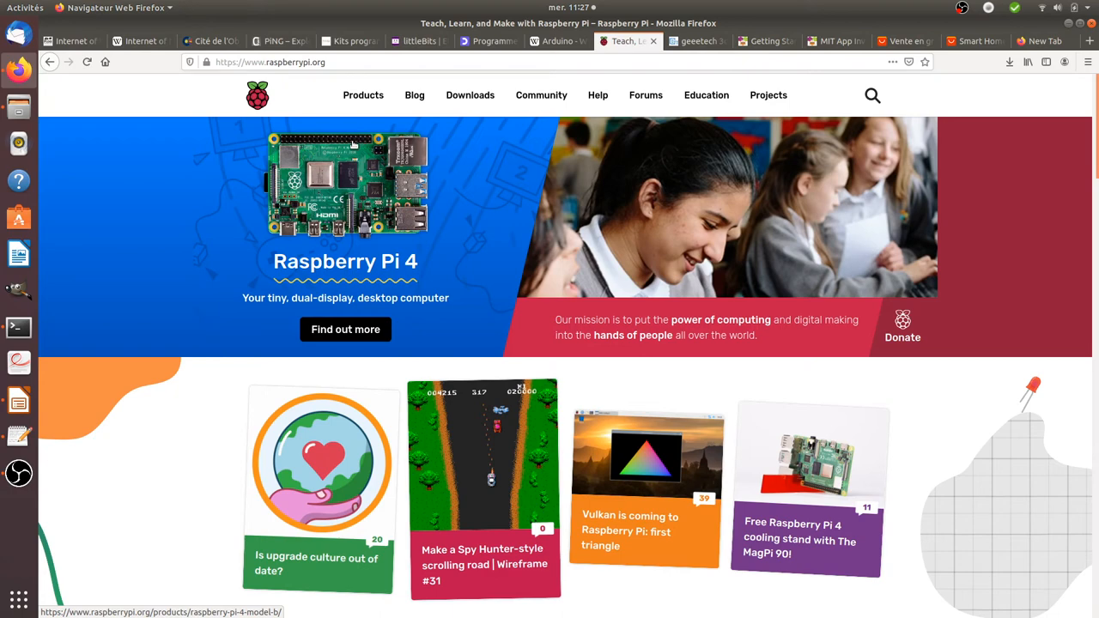
mouse_move(326, 141)
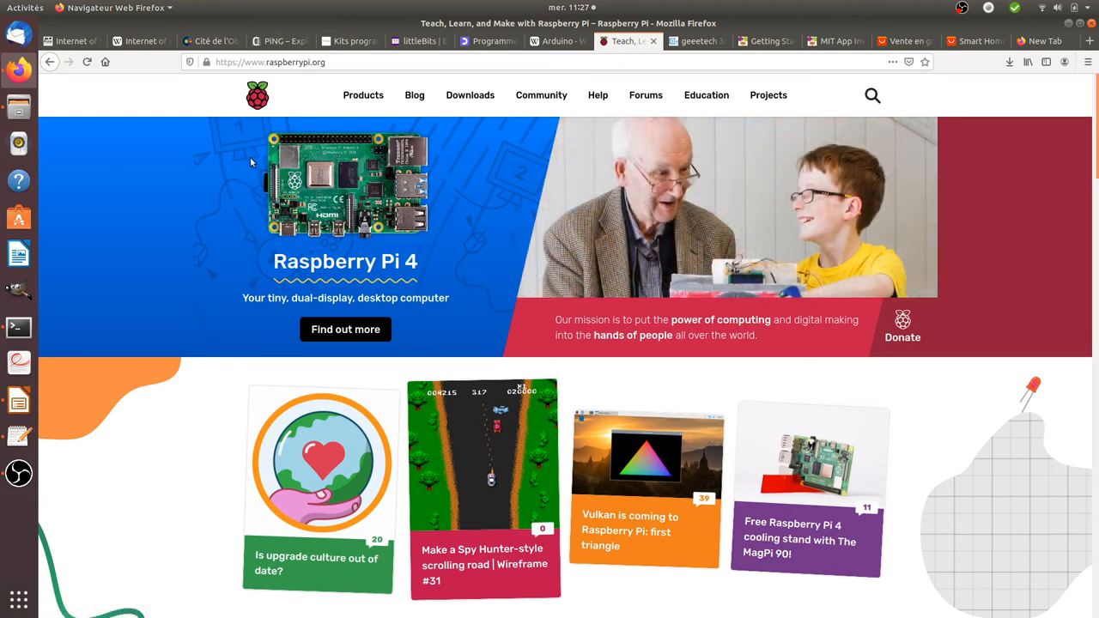
mouse_move(267, 205)
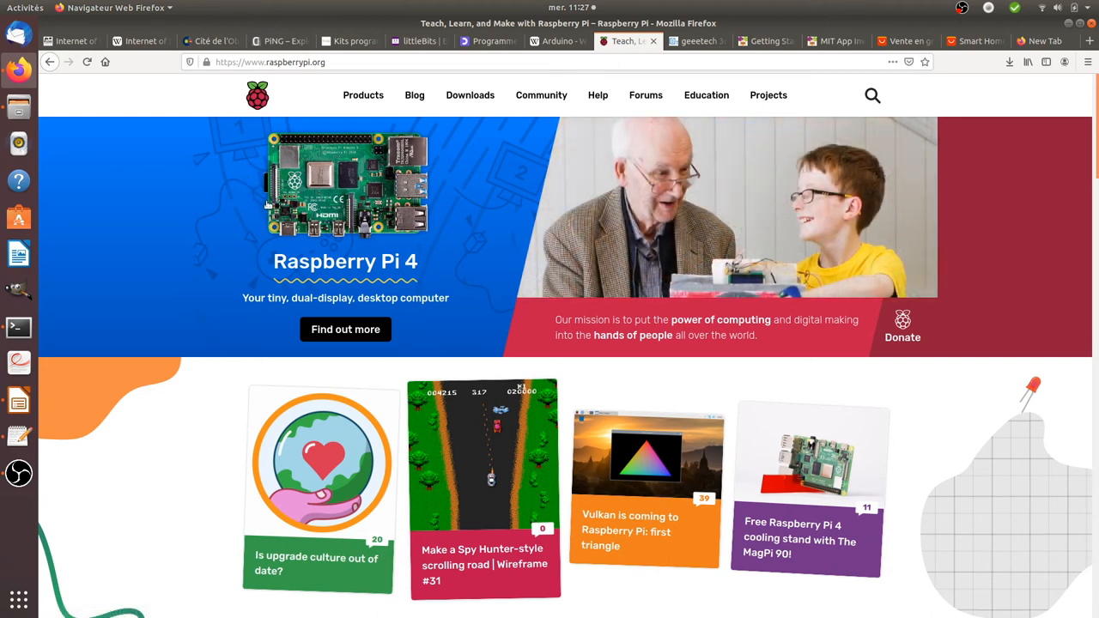
mouse_move(447, 243)
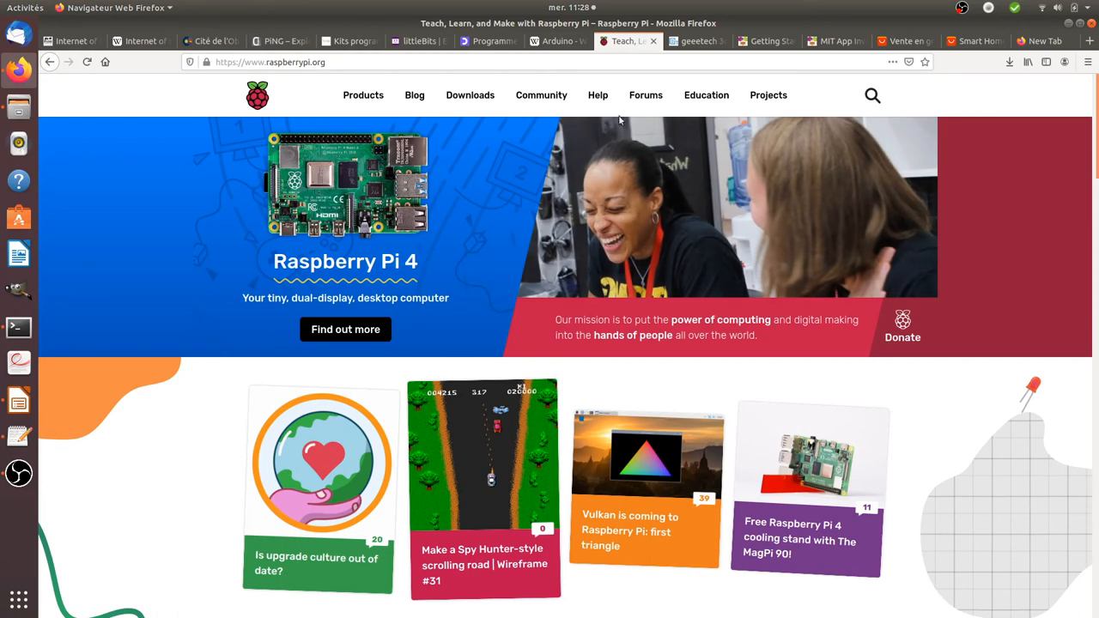
Show the Geeetech 3D printer store homepage
left_click(695, 41)
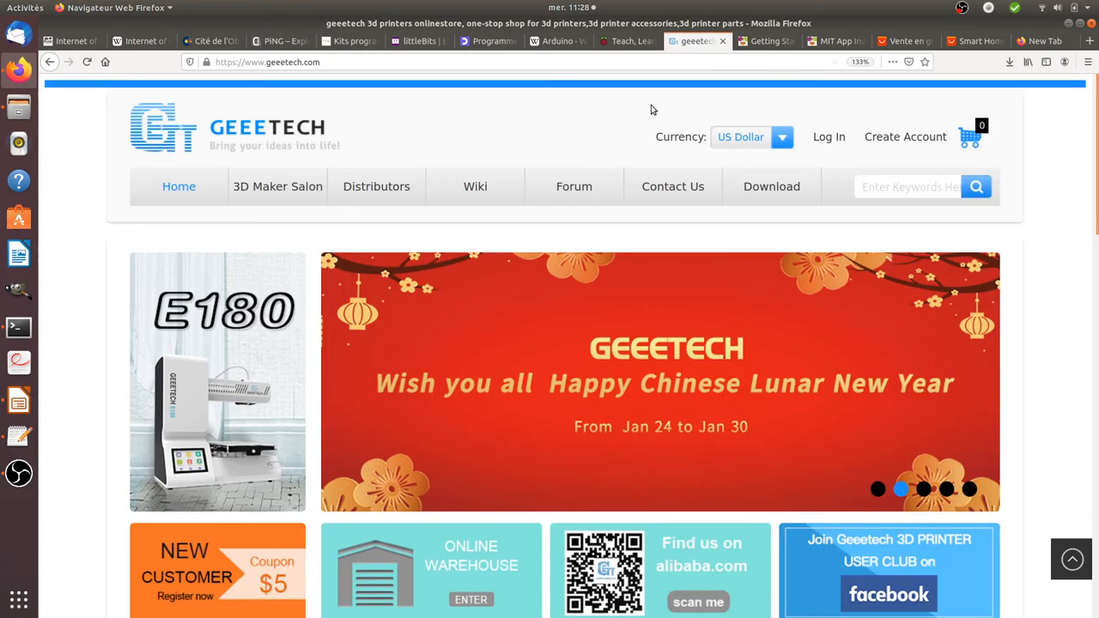
mouse_move(392, 275)
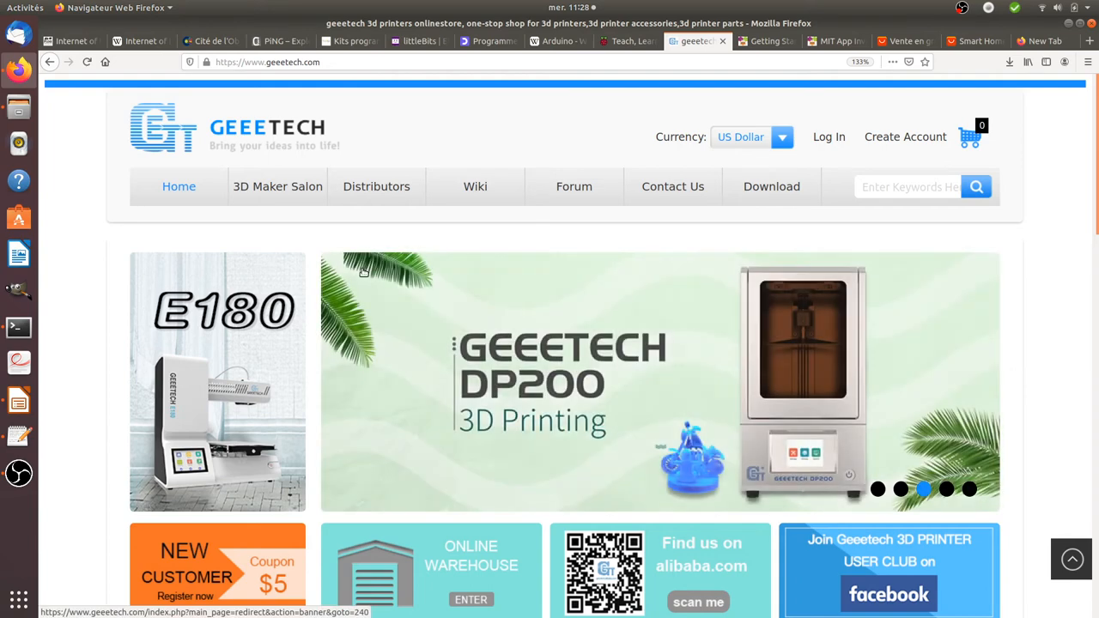
mouse_move(433, 346)
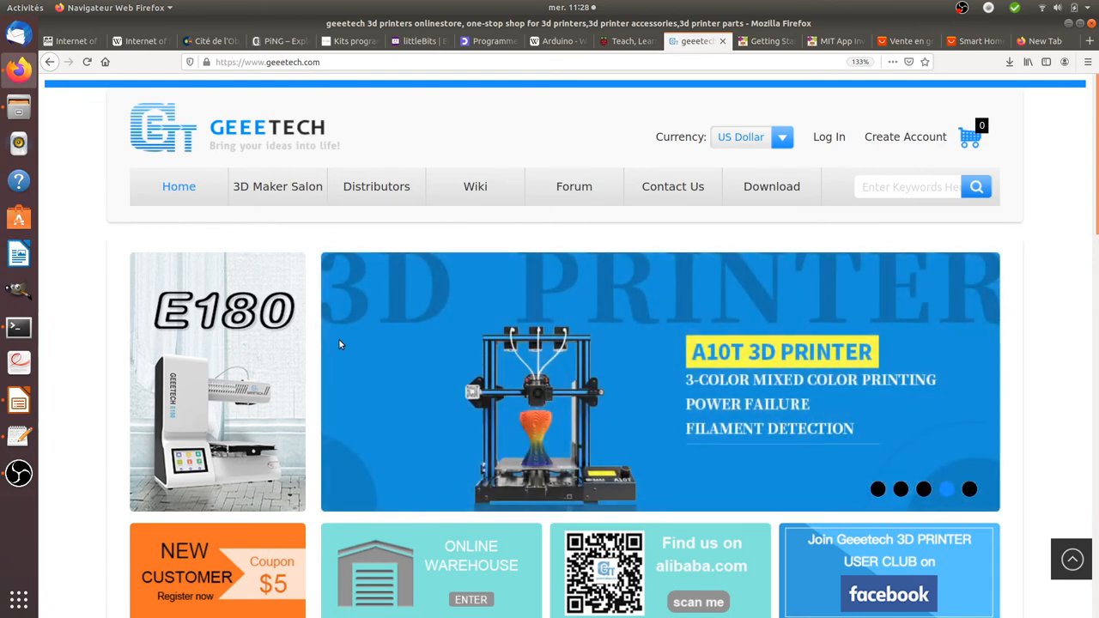
mouse_move(381, 275)
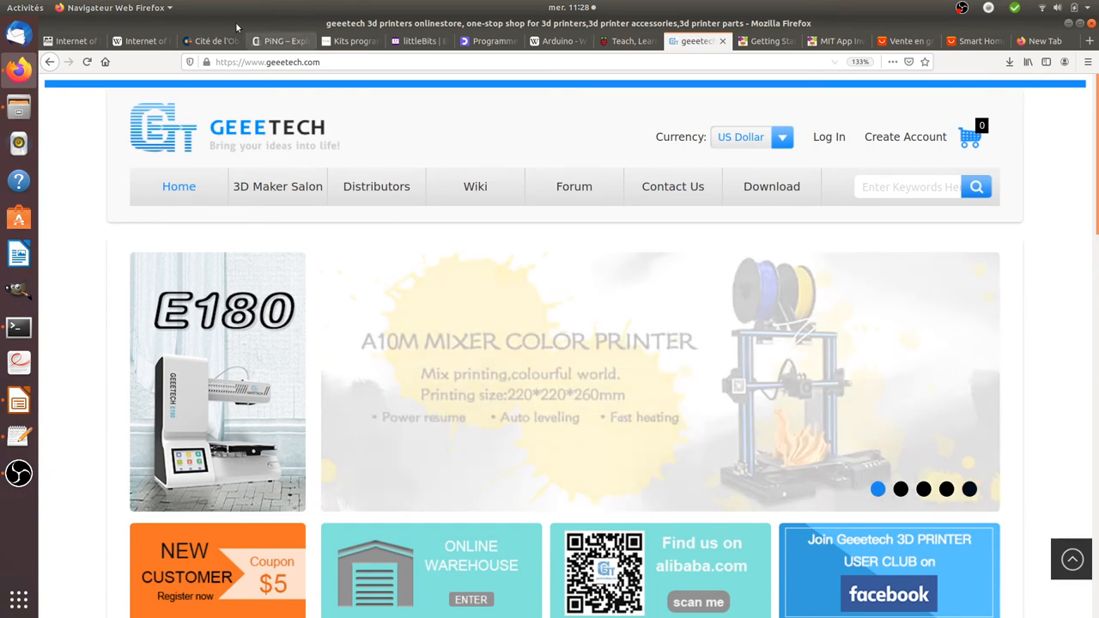
Return to the PING fablab agenda via the Cité de l'Objet Connecté page
left_click(210, 41)
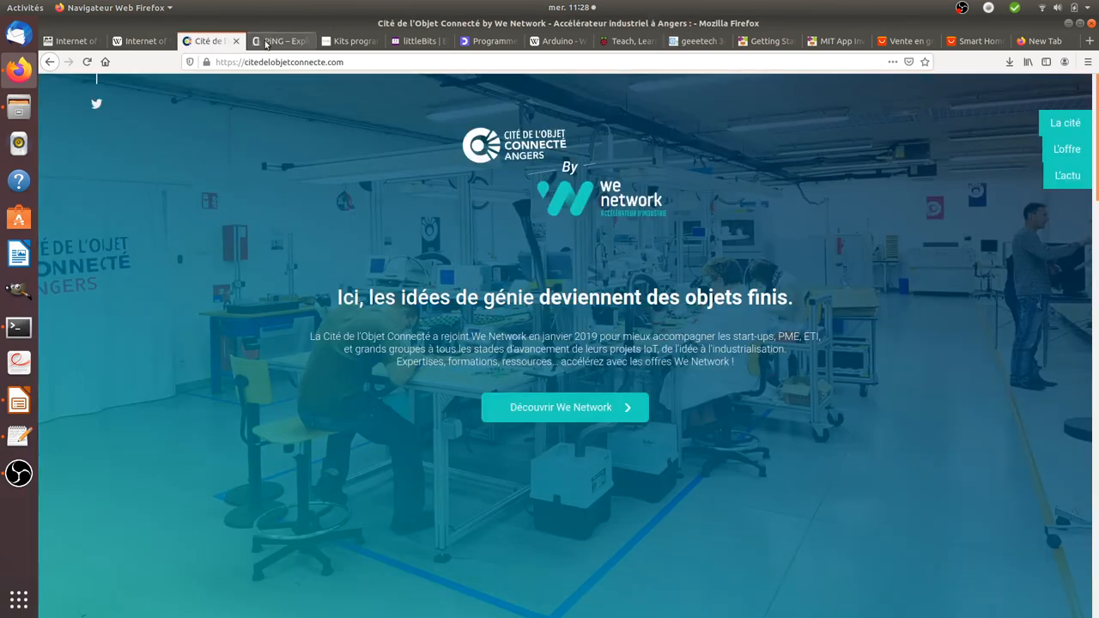
left_click(275, 41)
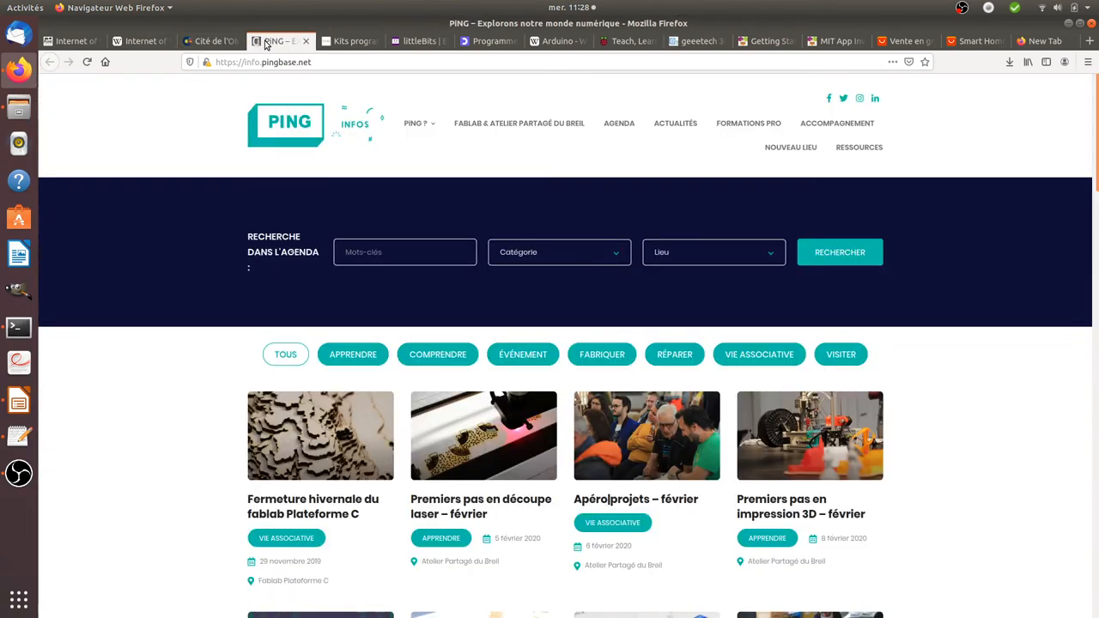
mouse_move(275, 41)
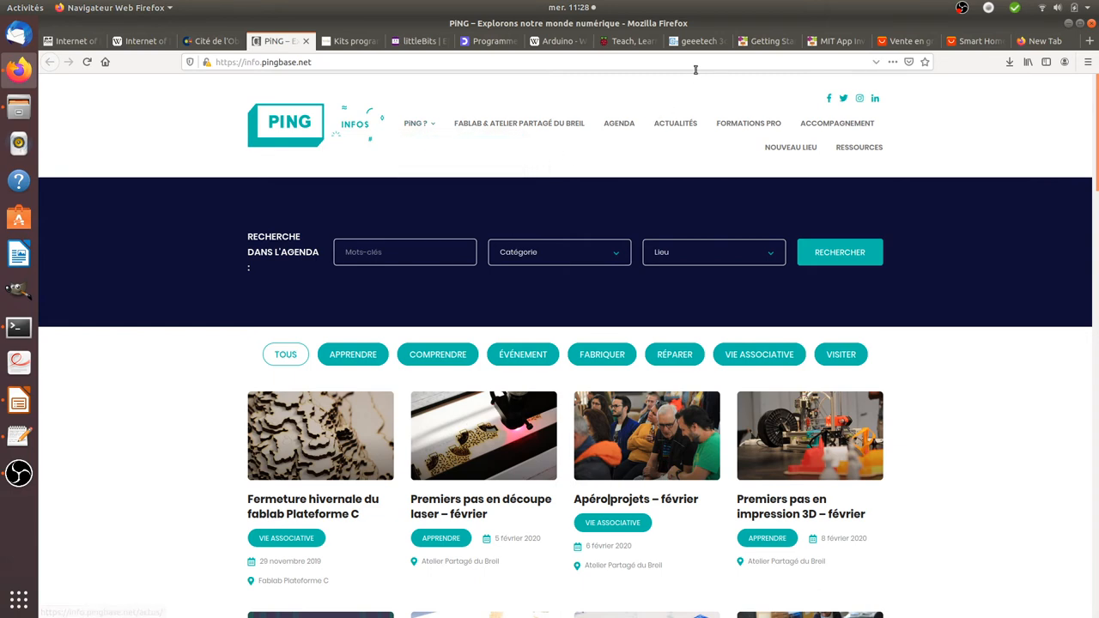
Show the MIT App Inventor 'floss' project's light-level screen in Designer view
left_click(696, 41)
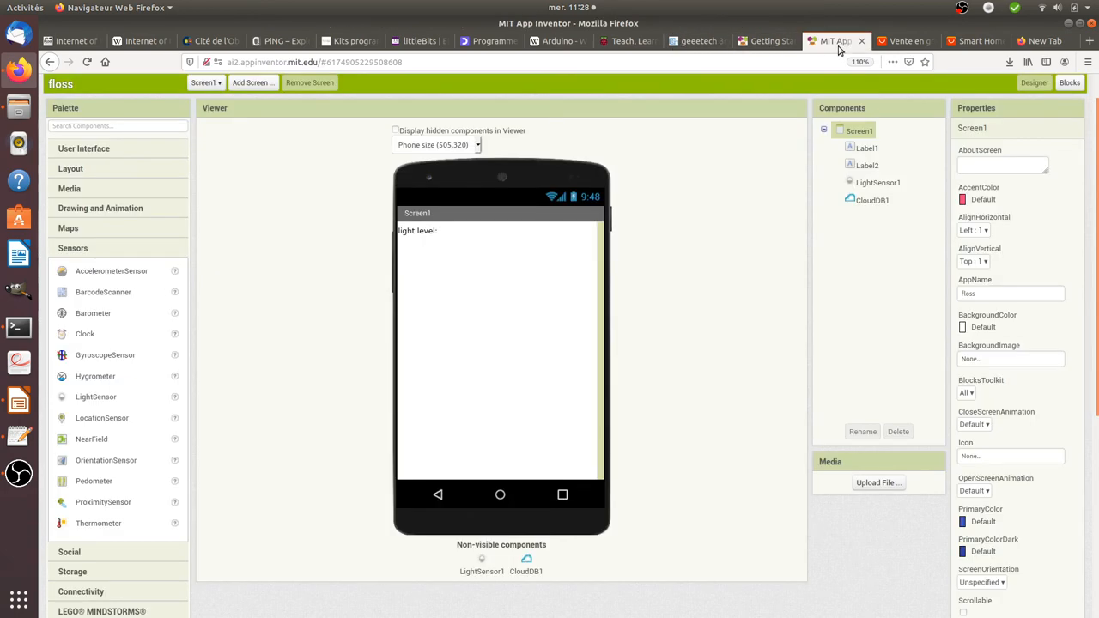
mouse_move(395, 405)
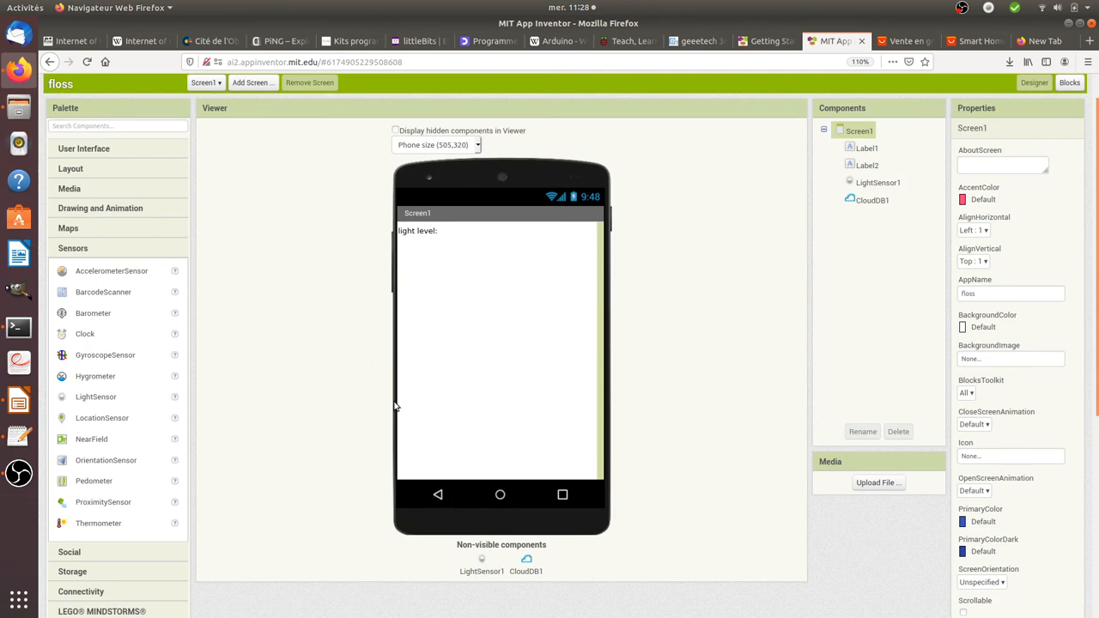
mouse_move(495, 361)
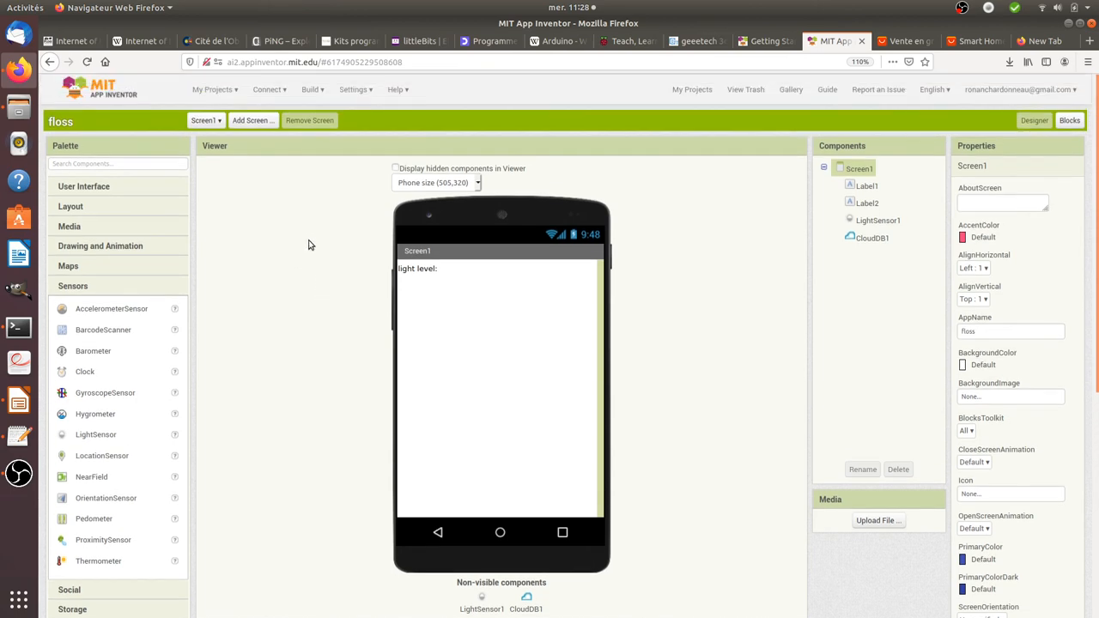
mouse_move(299, 69)
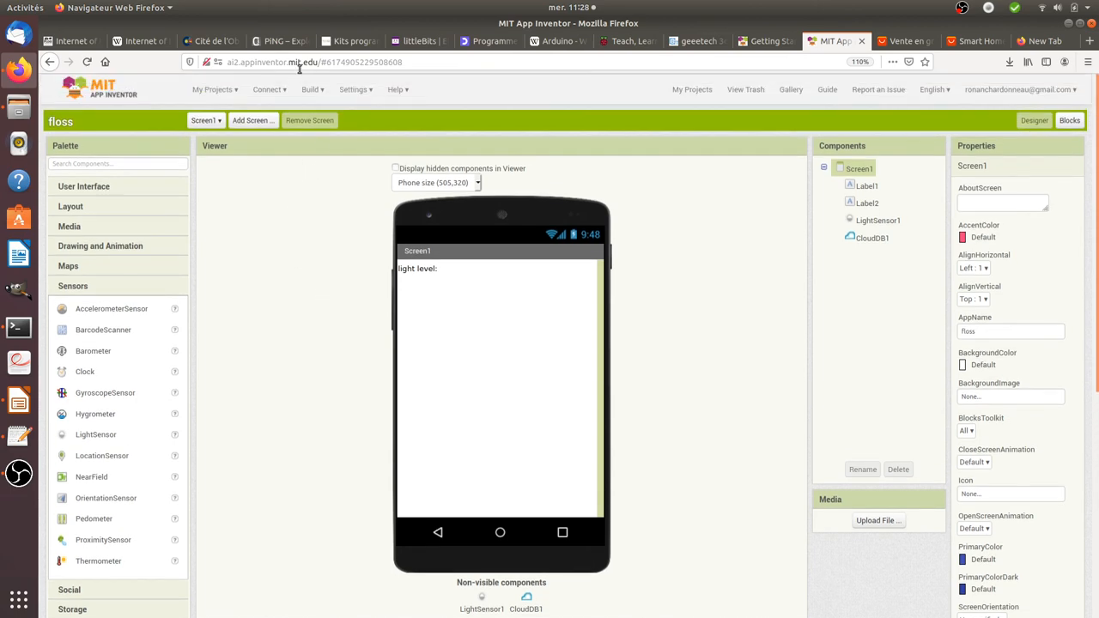
mouse_move(325, 296)
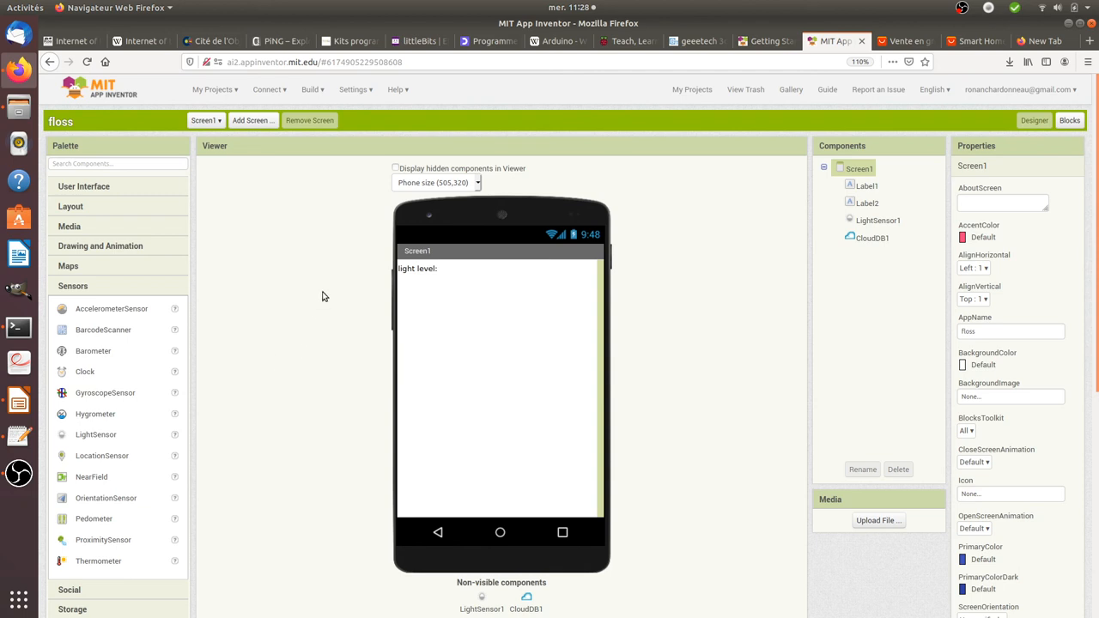
mouse_move(117, 414)
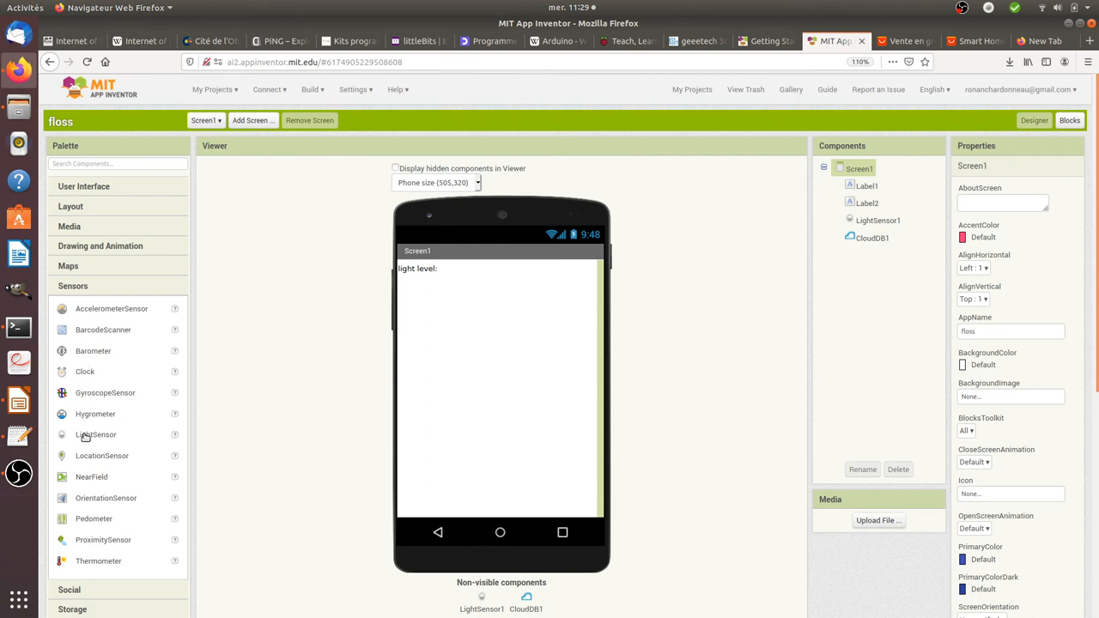
mouse_move(96, 438)
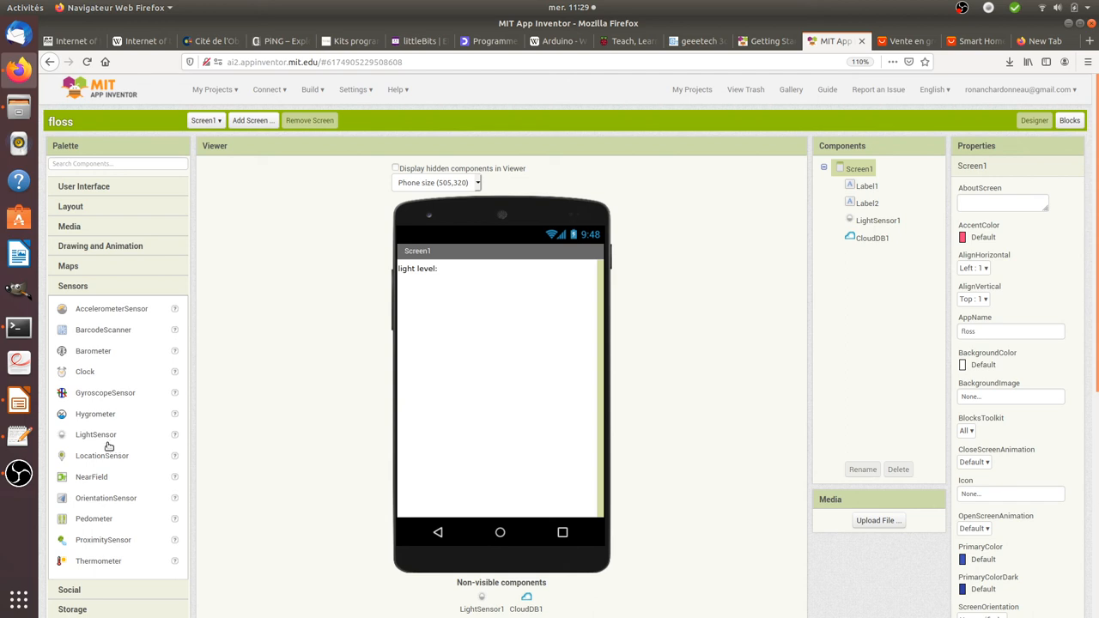
mouse_move(158, 426)
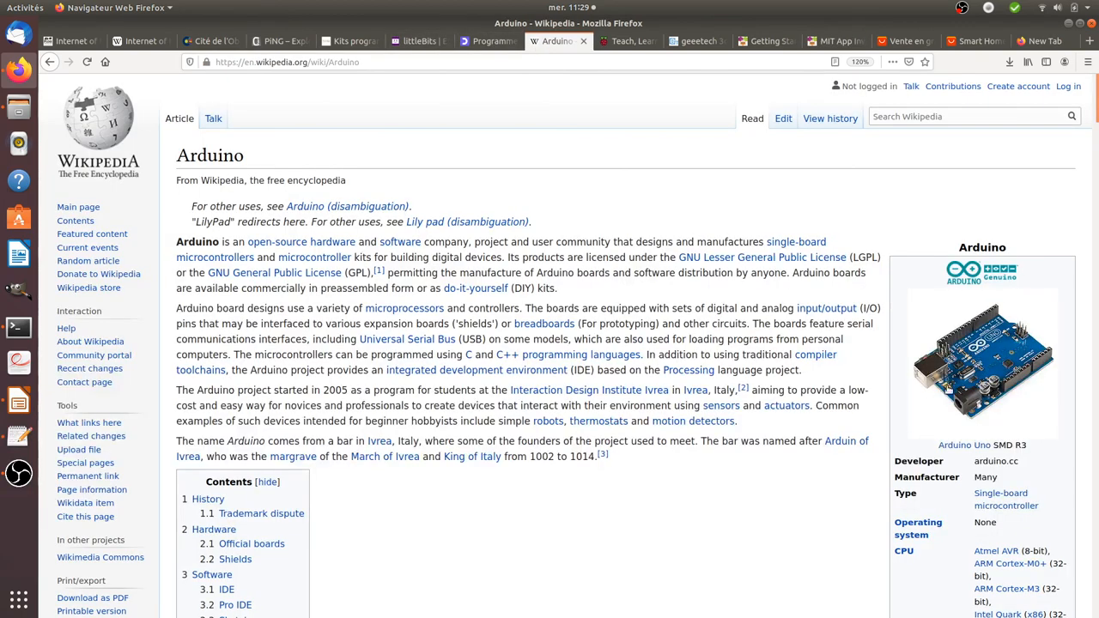
mouse_move(975, 41)
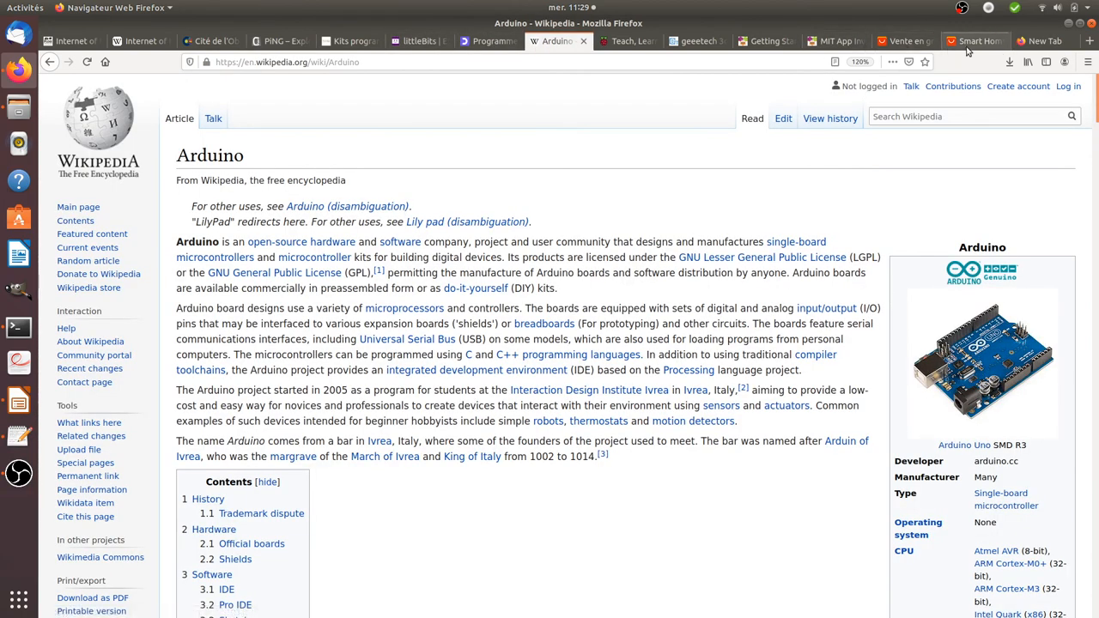
Show the AliExpress KONKE ZigBee 3.0 motion and light sensor listing and browse it
left_click(975, 41)
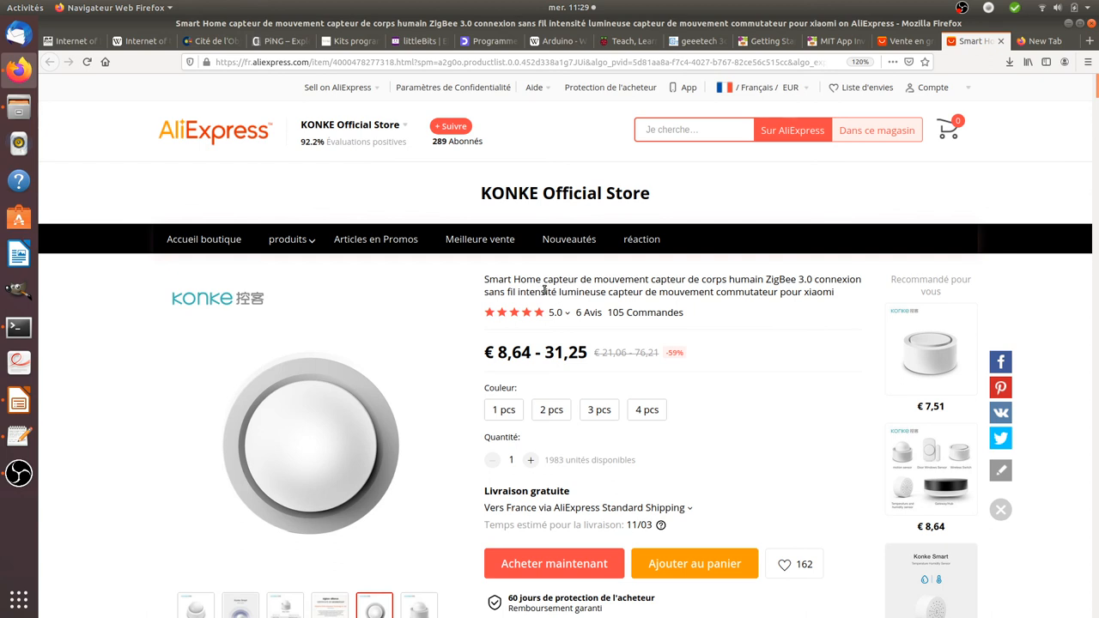
mouse_move(505, 306)
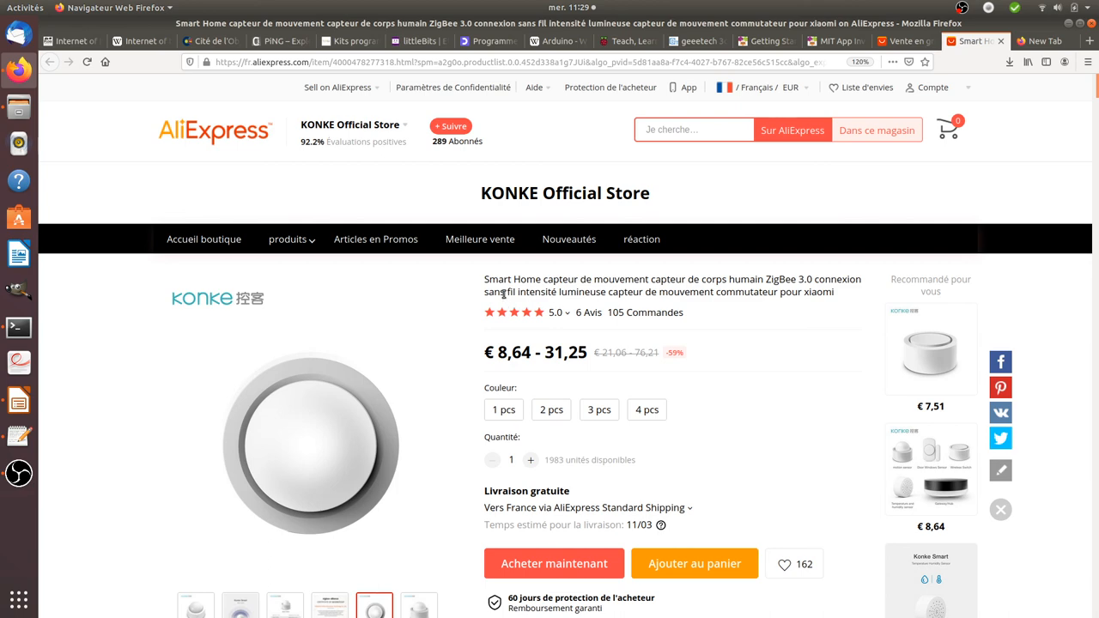
scroll("down", 3)
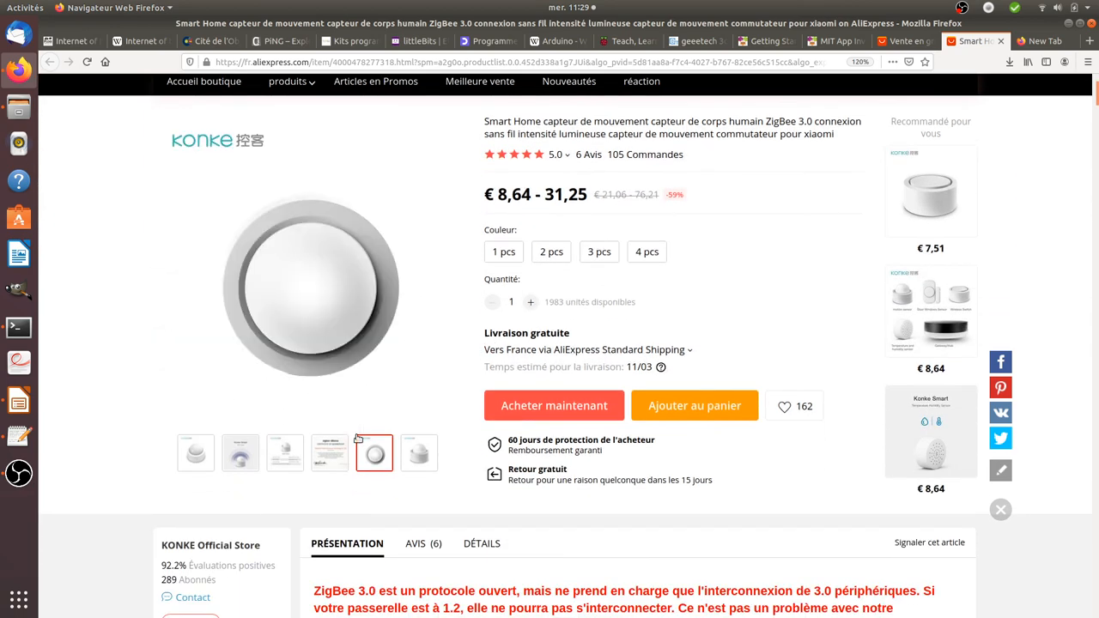
scroll("up", 3)
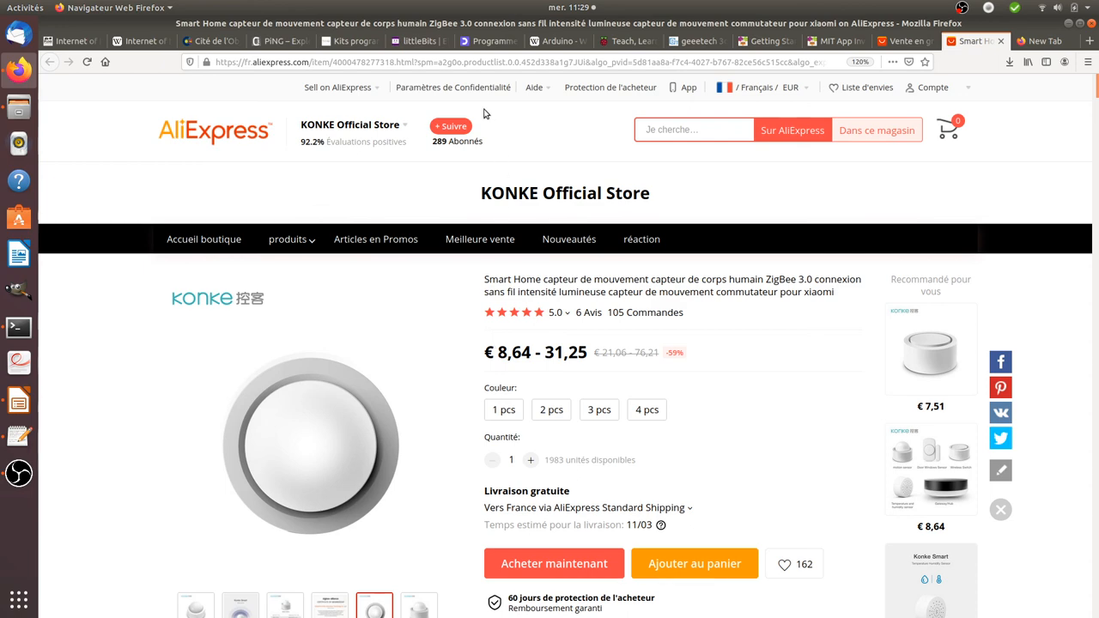
Return to the raspberrypi.org home page via the Arduino Wikipedia tab
left_click(557, 42)
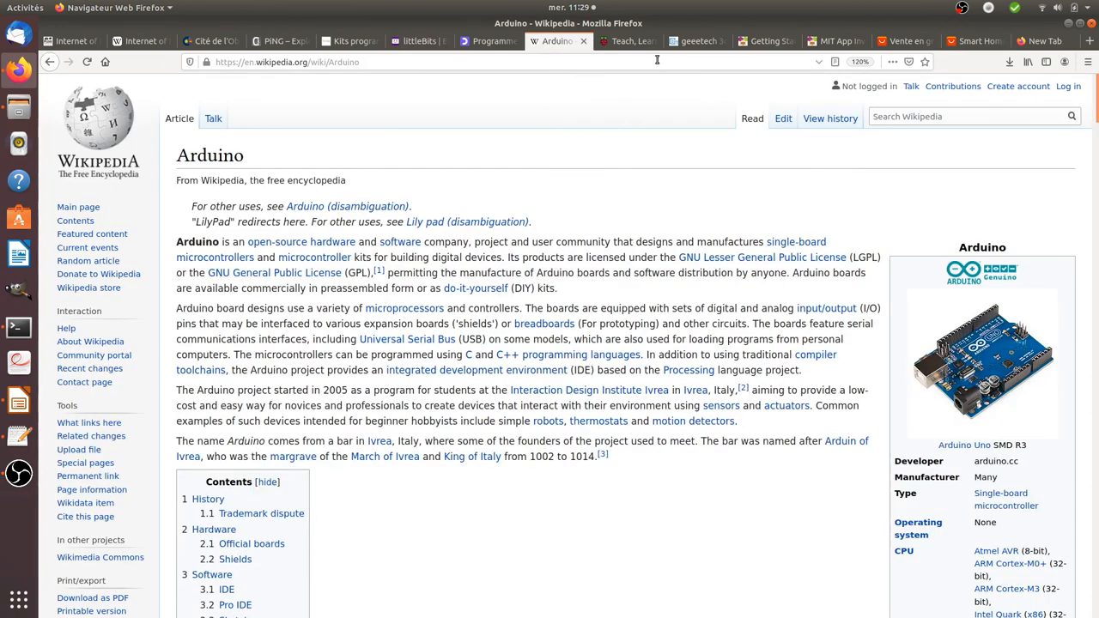
left_click(627, 41)
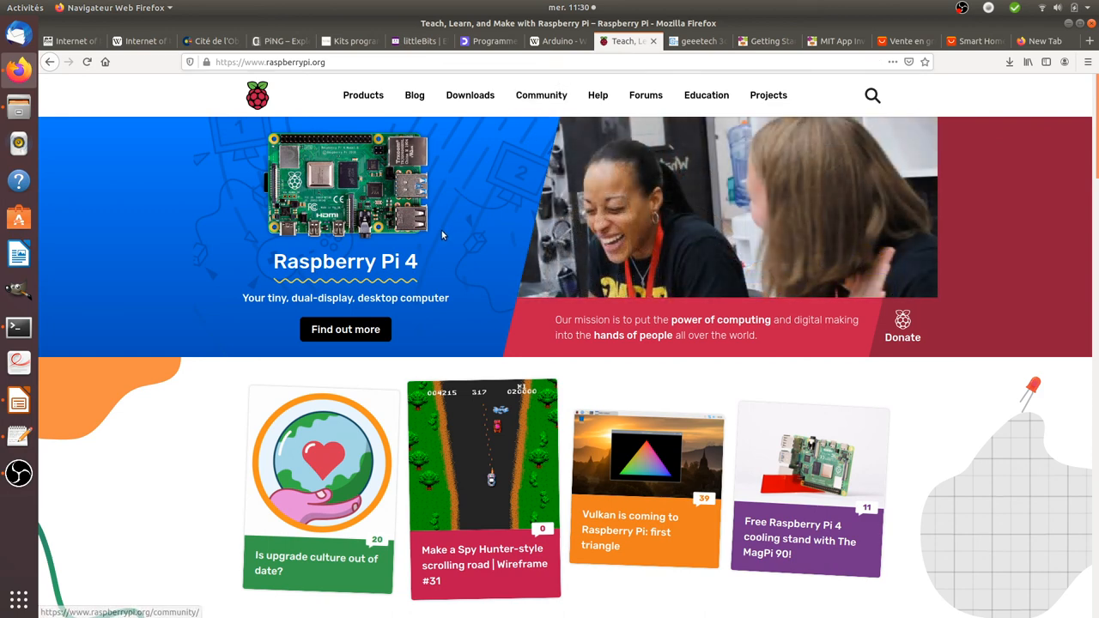
mouse_move(498, 213)
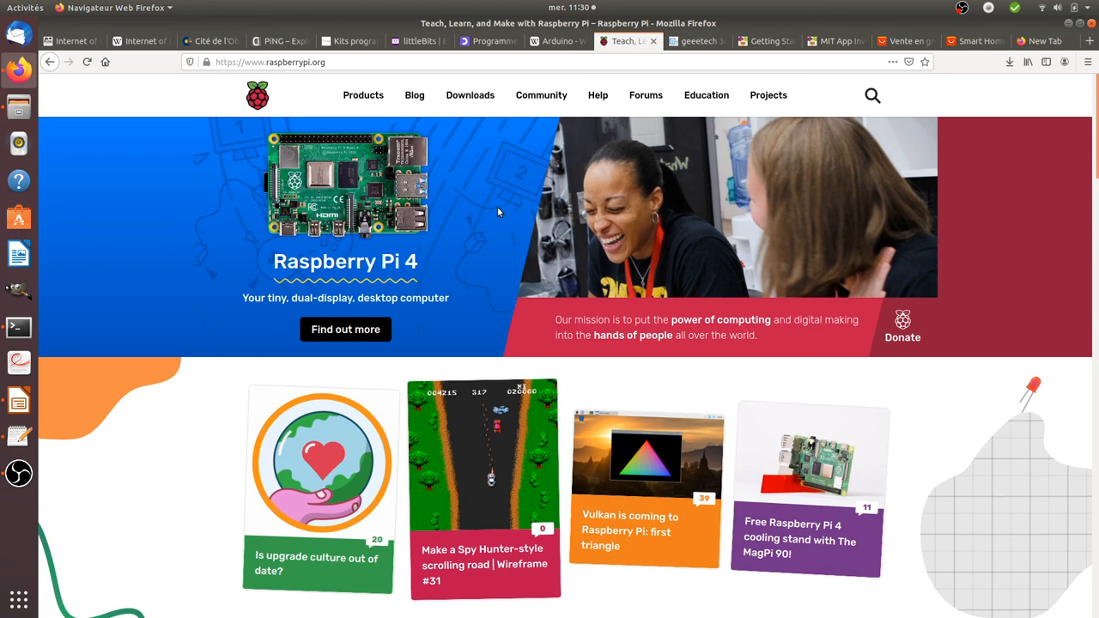
mouse_move(494, 217)
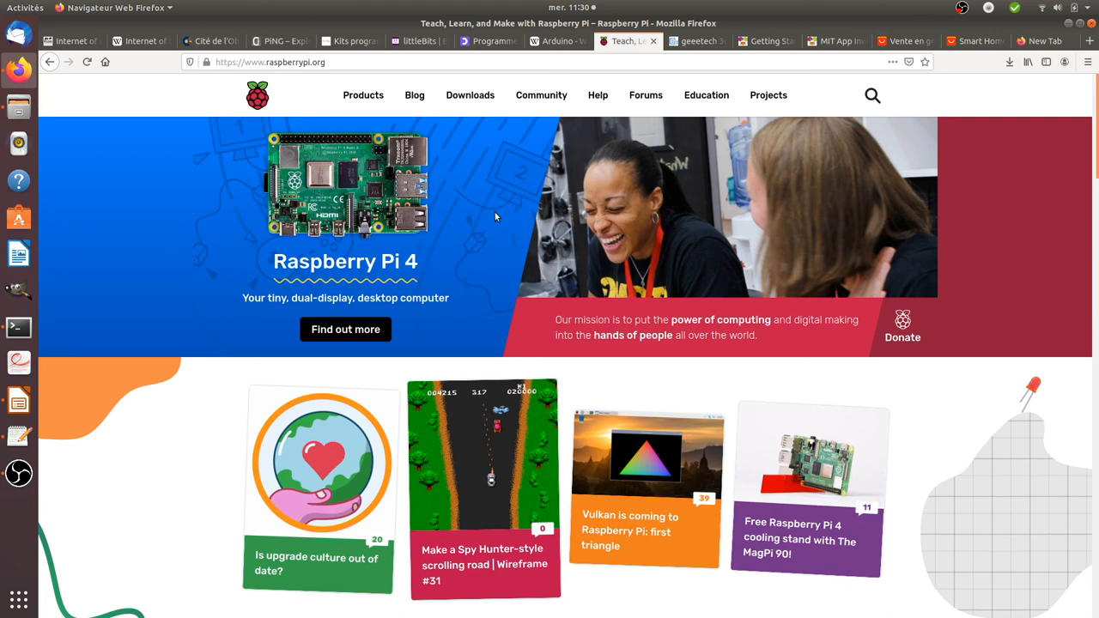